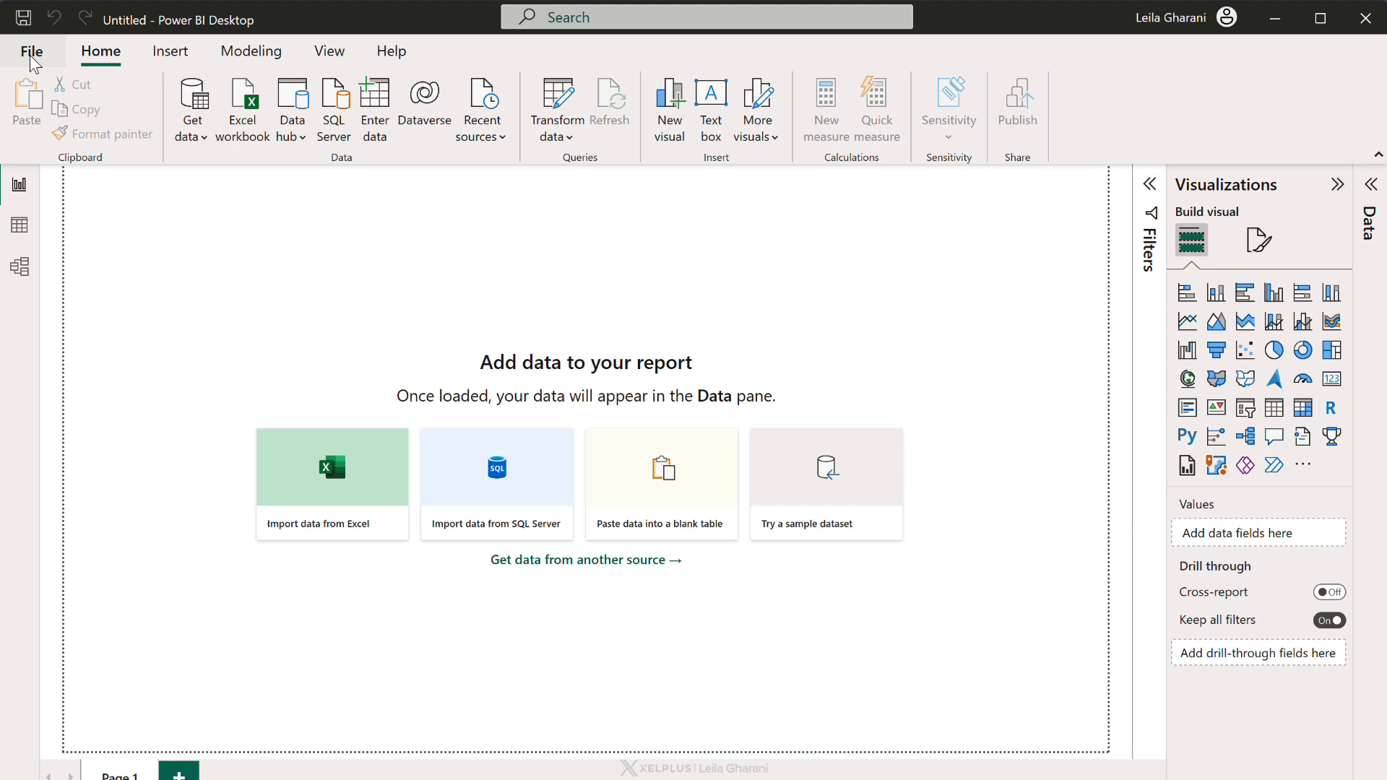
Enable the On-object interaction preview feature in Options and accept the restart notice.
{"action": "left_click", "coordinate": [31, 50]}
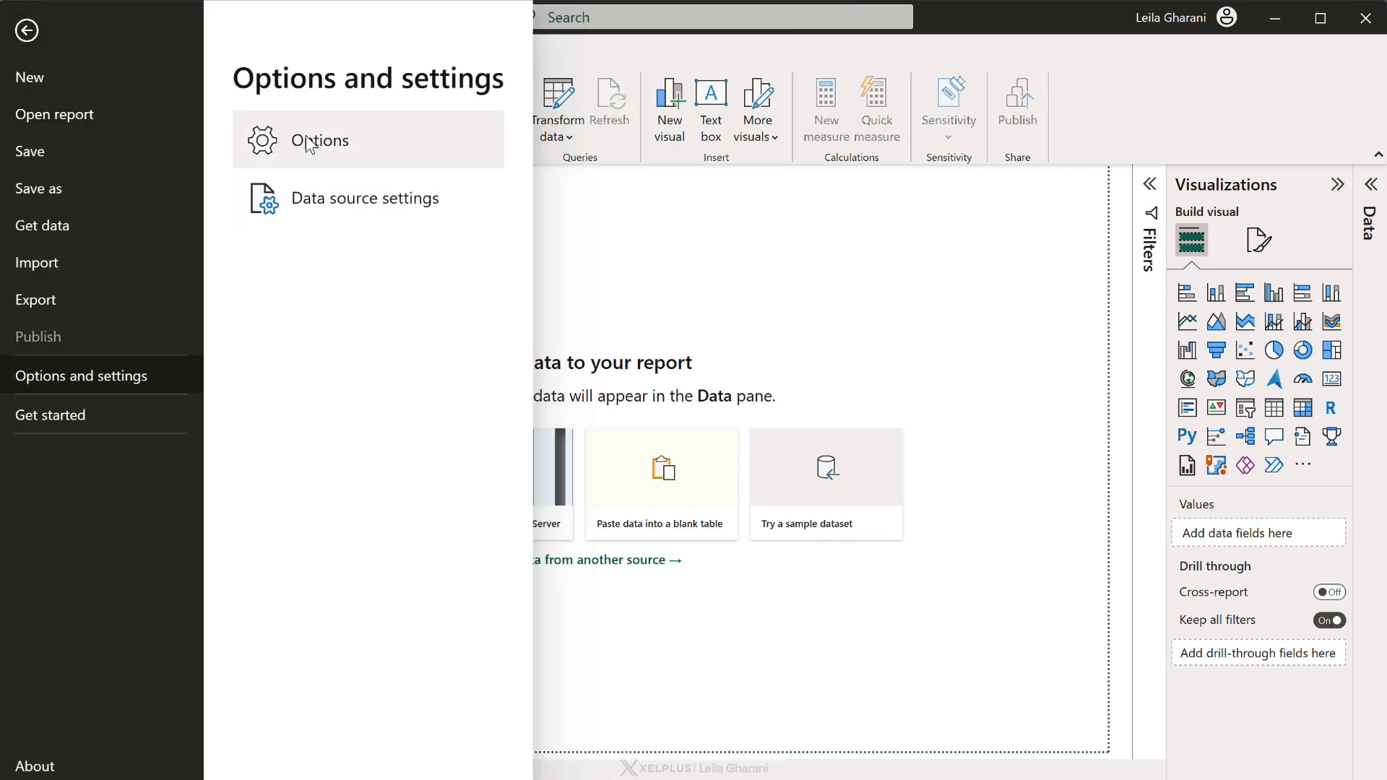
{"action": "left_click", "coordinate": [318, 140]}
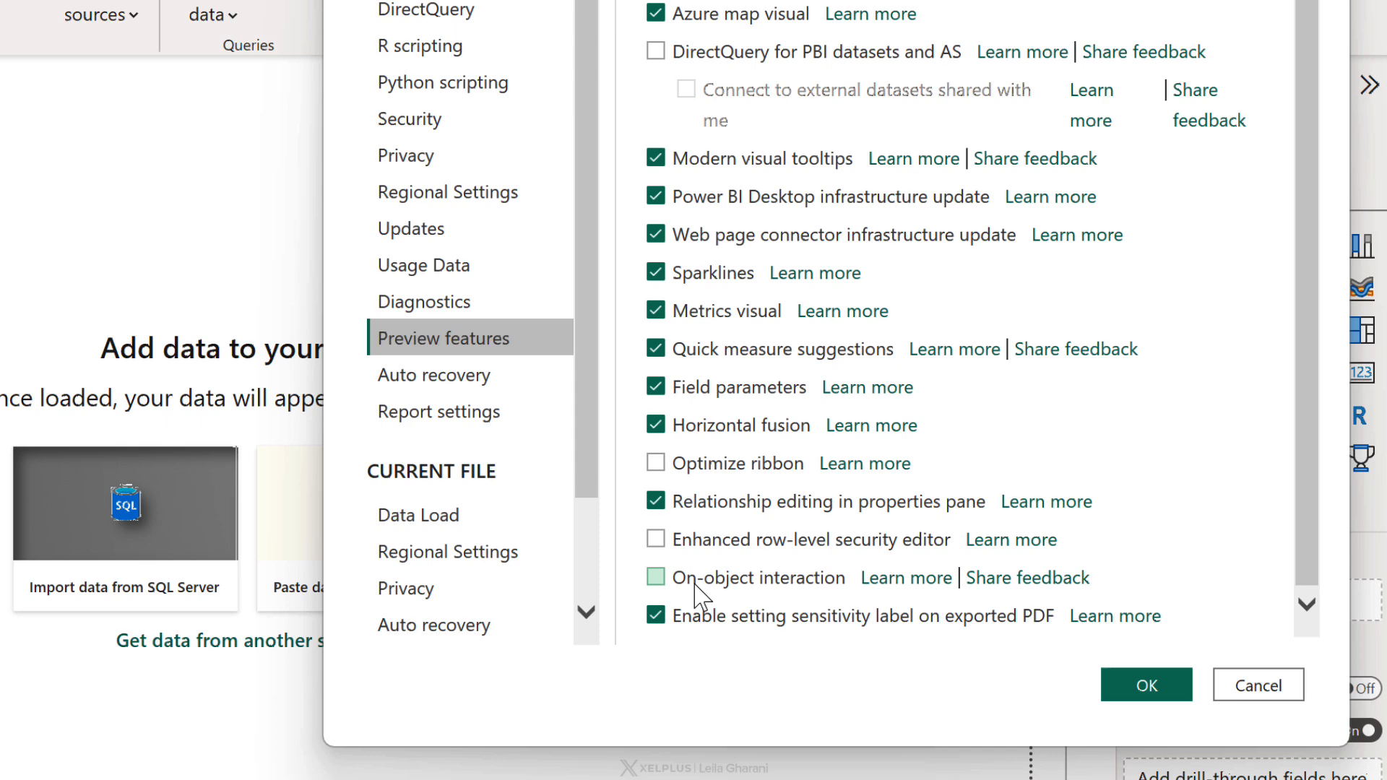
{"action": "left_click", "coordinate": [656, 577]}
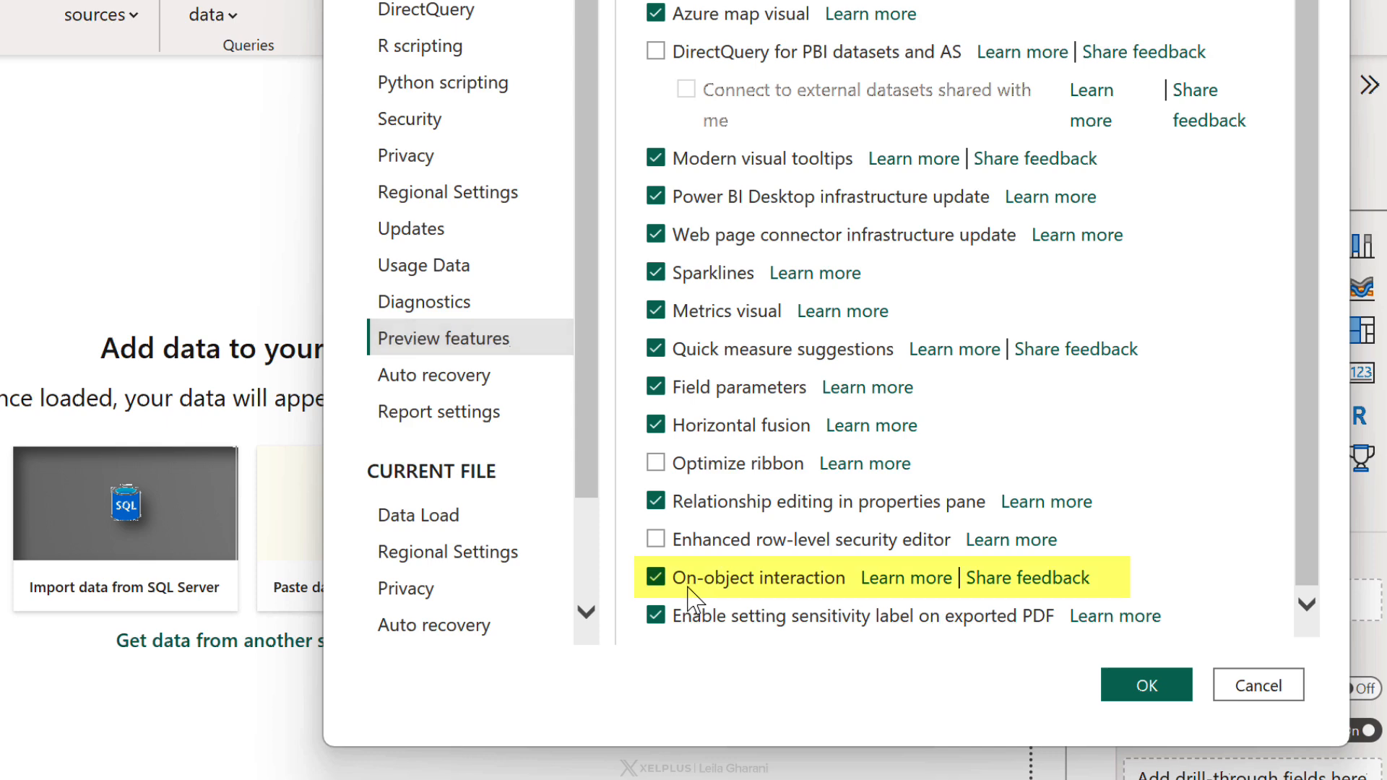
{"action": "left_click", "coordinate": [656, 578]}
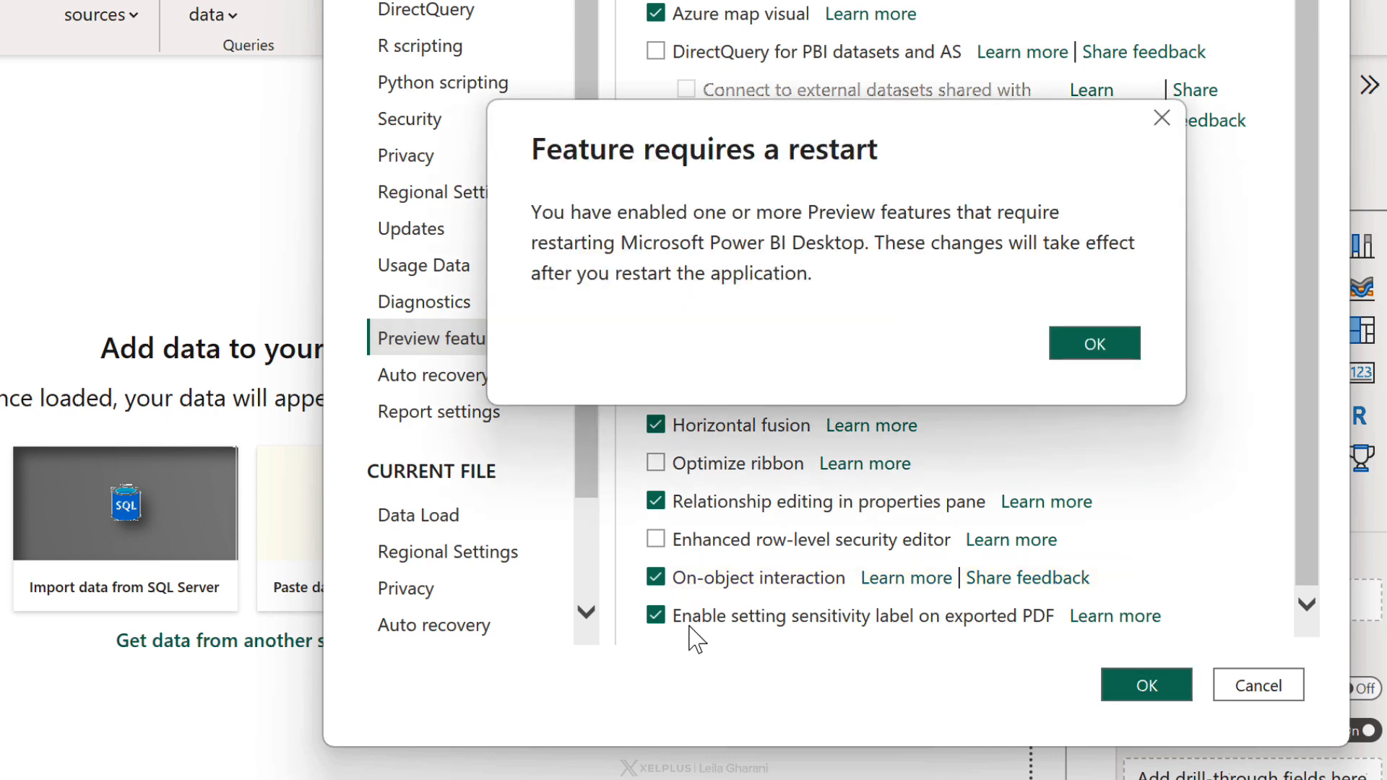
{"action": "left_click", "coordinate": [1094, 344]}
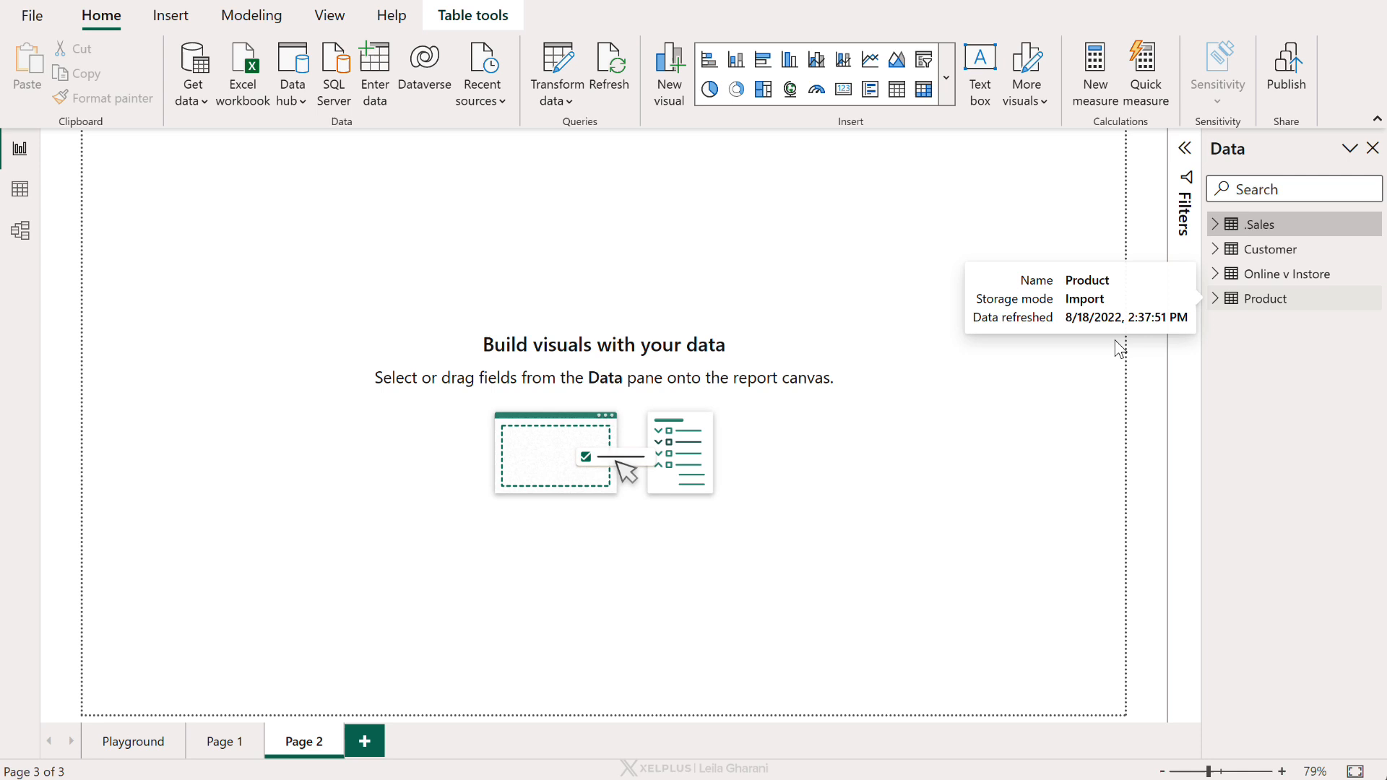
{"action": "mouse_move", "coordinate": [939, 437]}
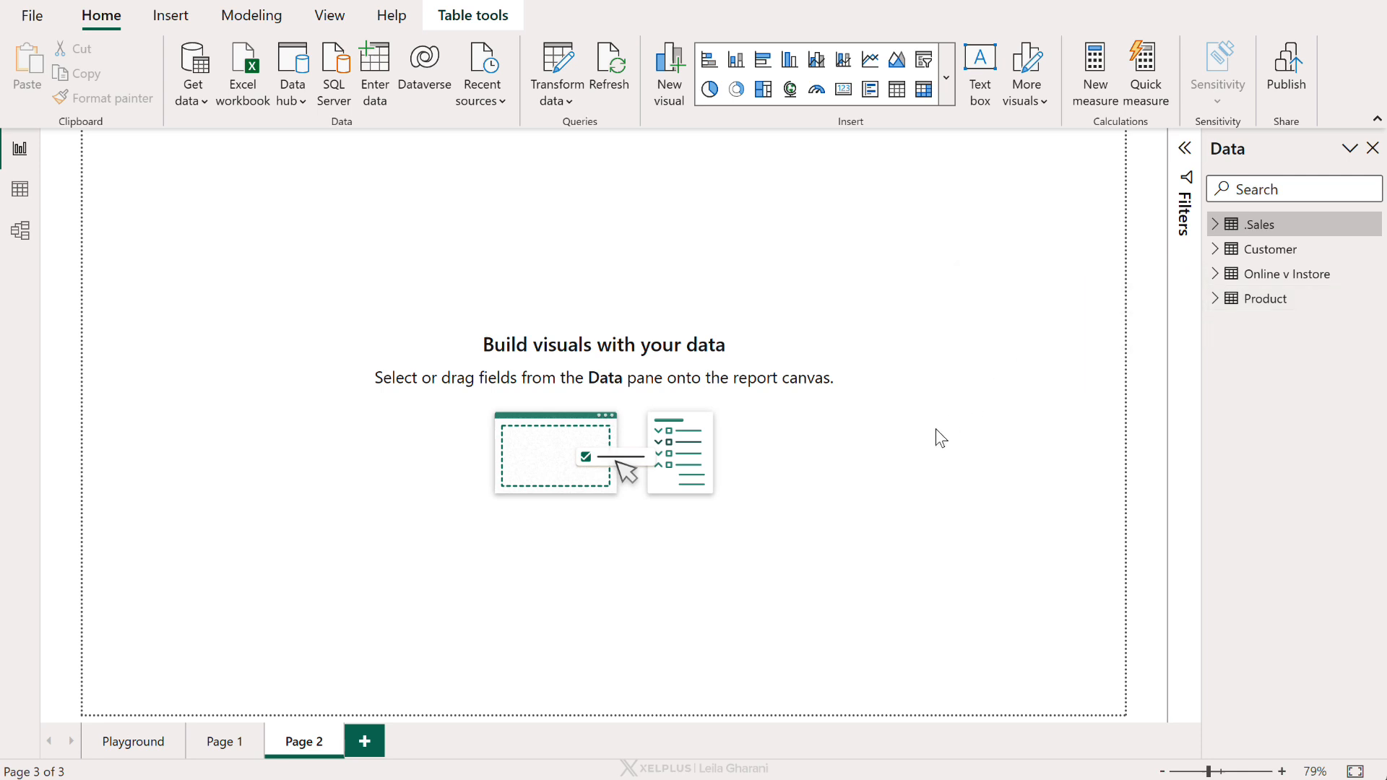
{"action": "mouse_move", "coordinate": [763, 451]}
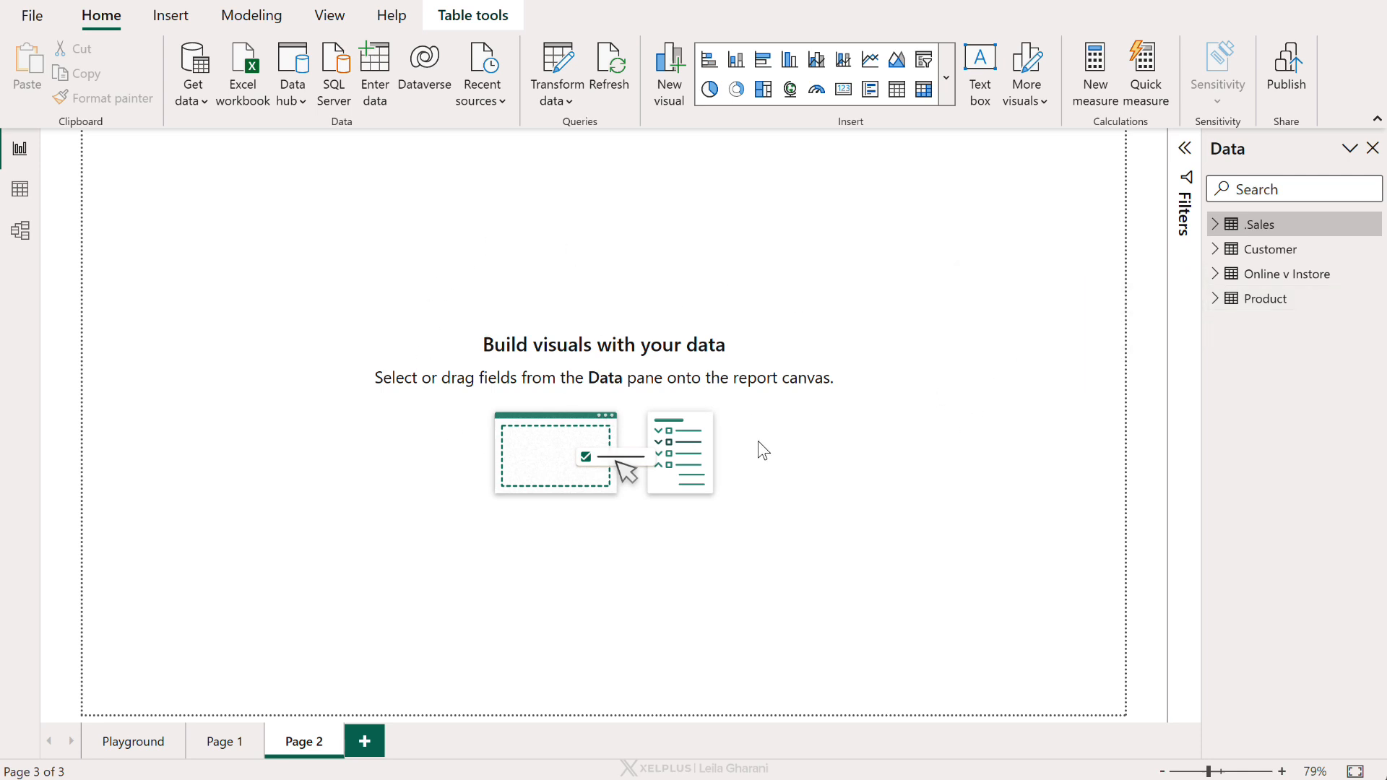
{"action": "mouse_move", "coordinate": [1292, 377]}
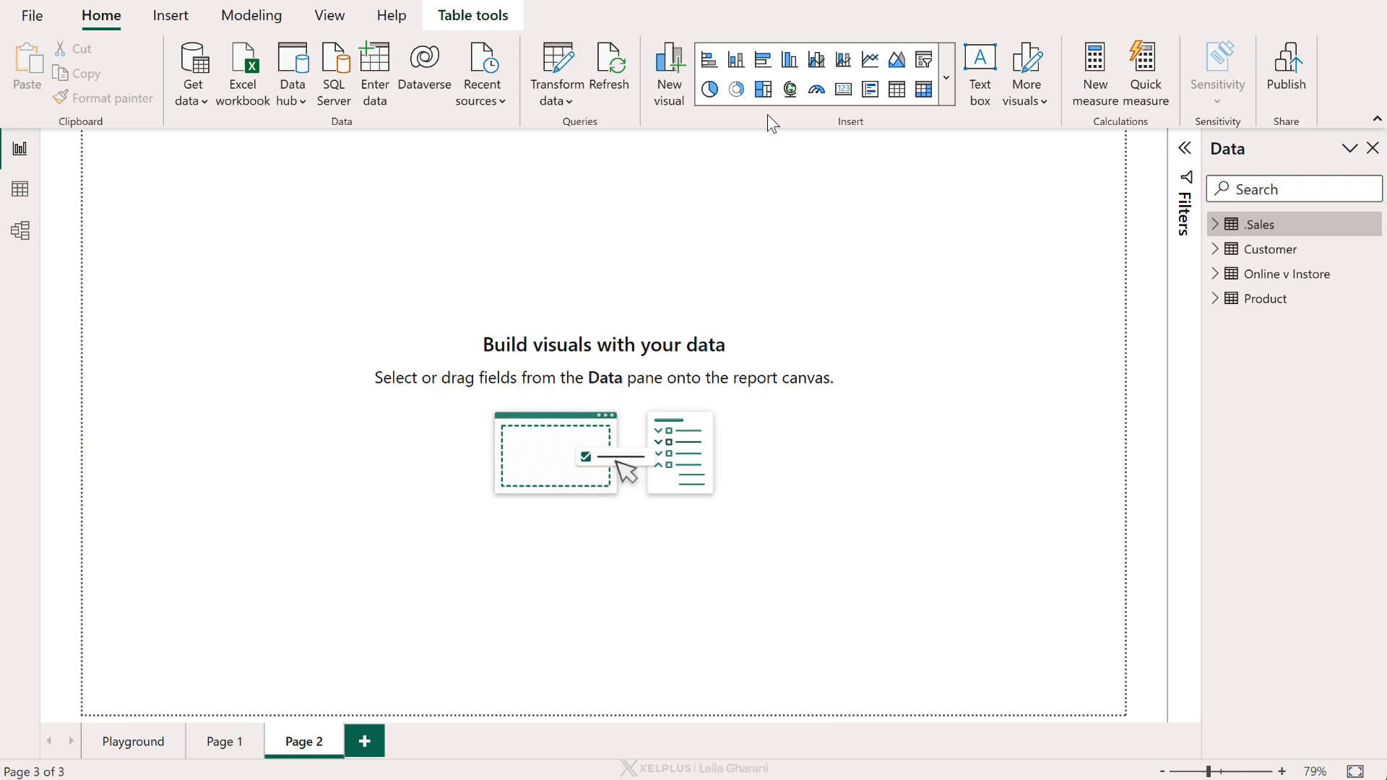
{"action": "mouse_move", "coordinate": [669, 84]}
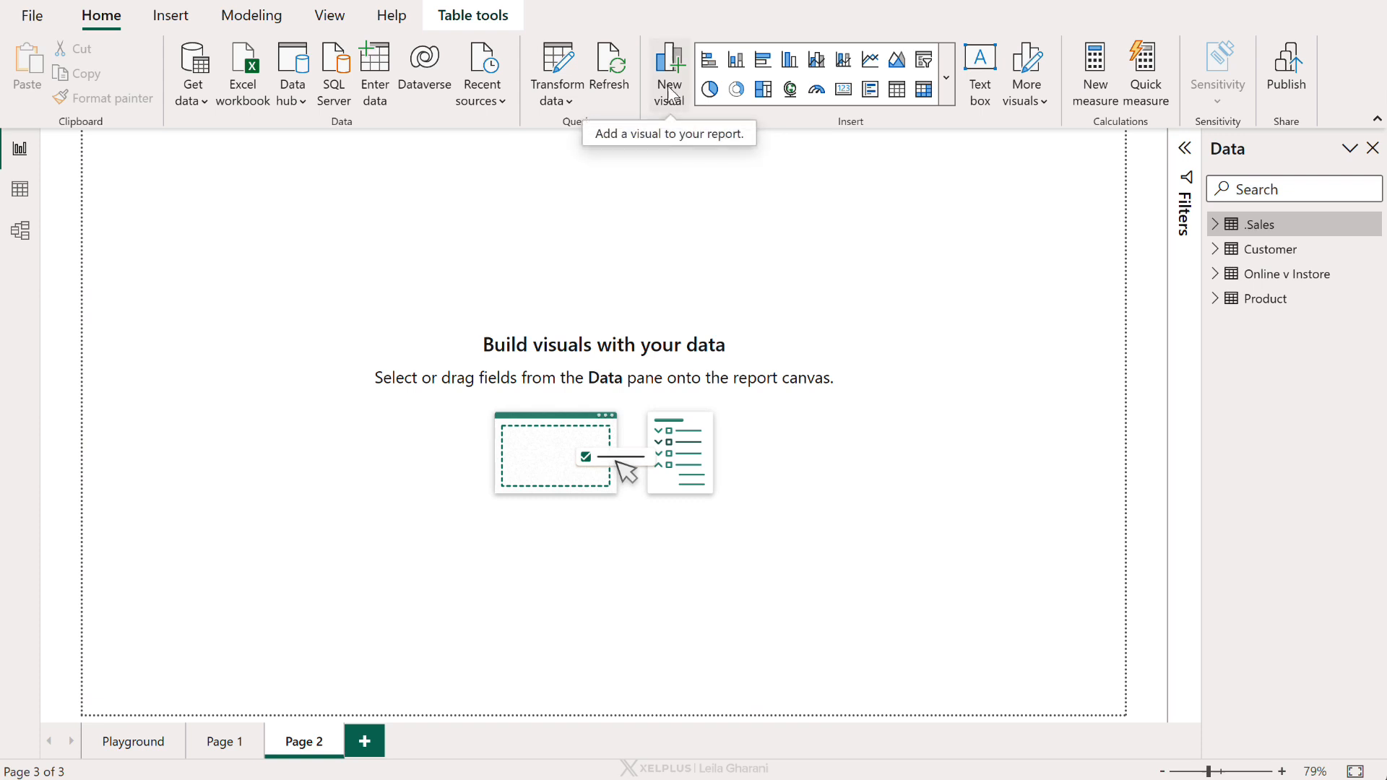
Insert a new blank visual on Page 2 from the Home ribbon.
{"action": "left_click", "coordinate": [669, 73]}
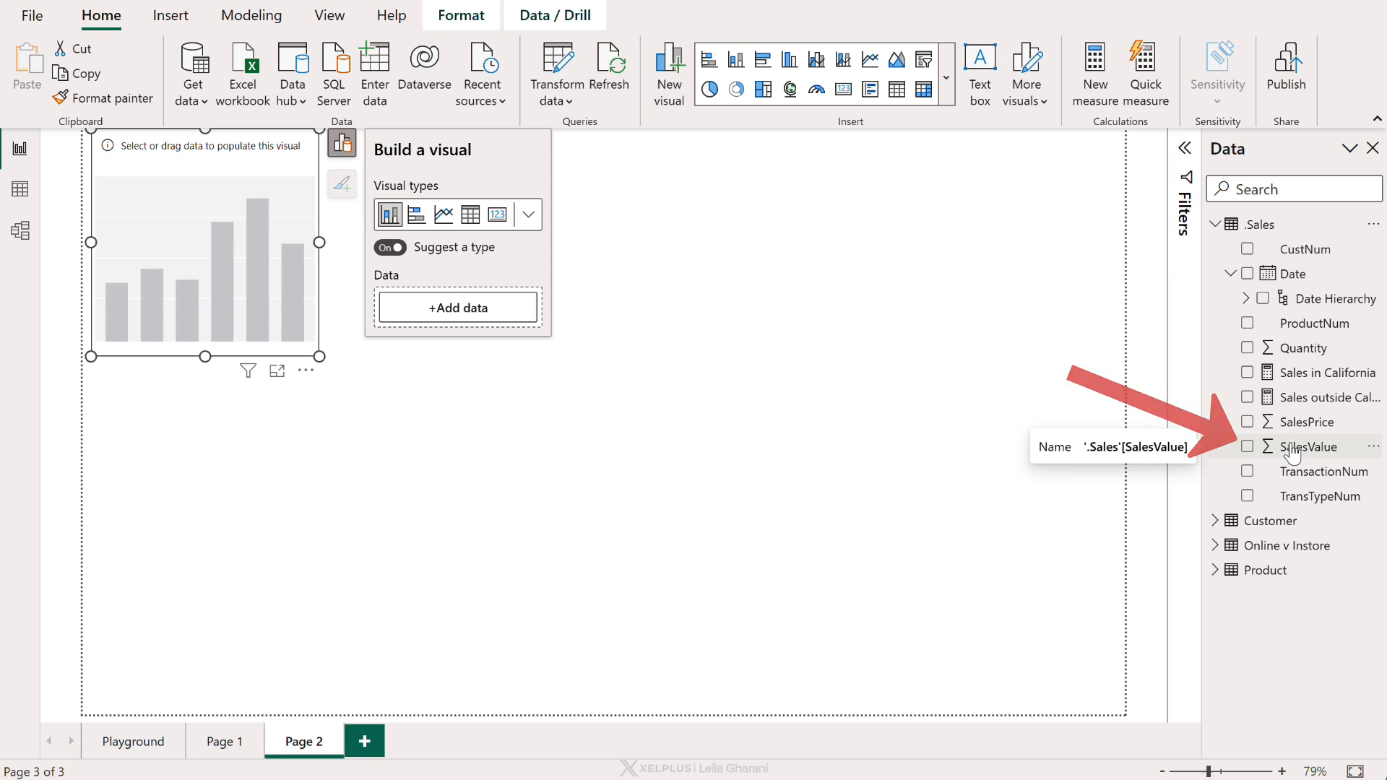
Add SalesValue to the visual as a $2.94M card and bring up its Build a visual options.
{"action": "left_click", "coordinate": [1247, 446]}
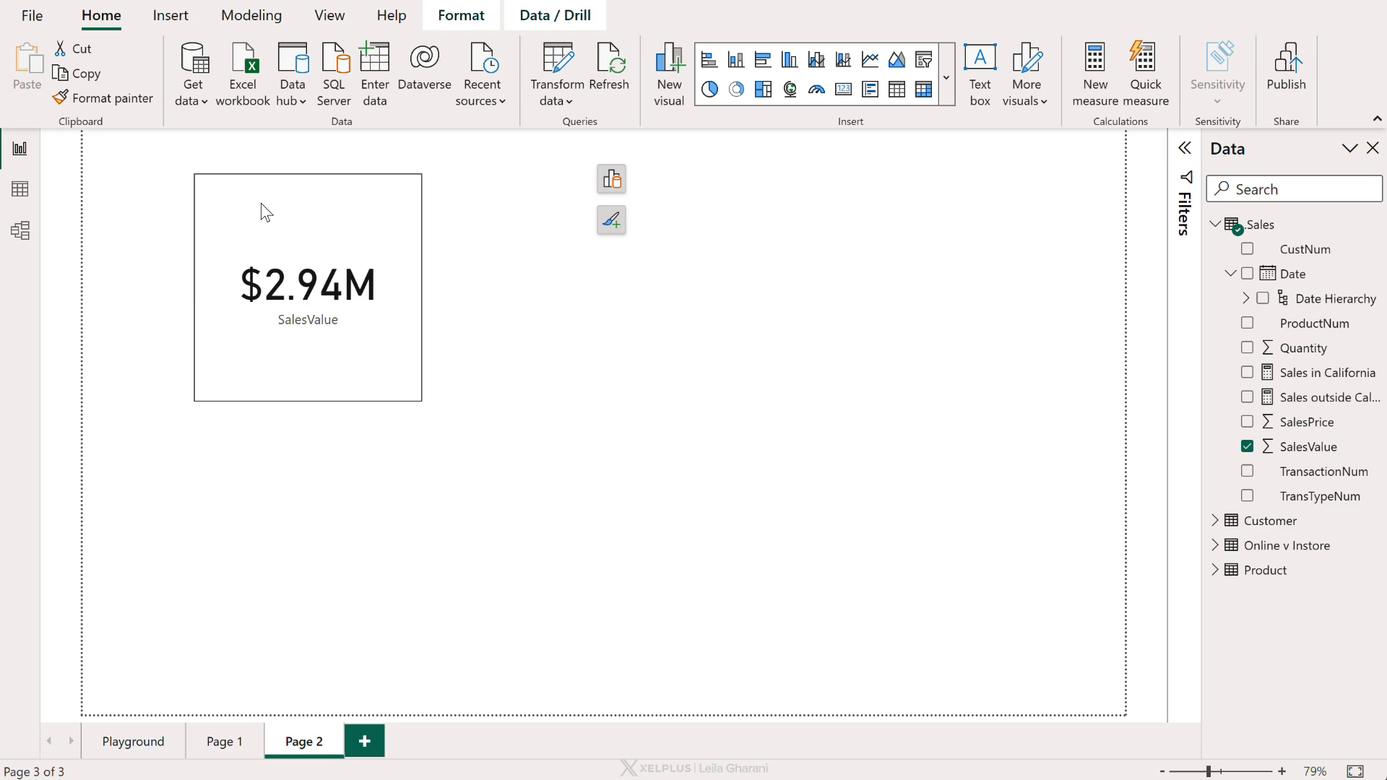
{"action": "left_click", "coordinate": [306, 287]}
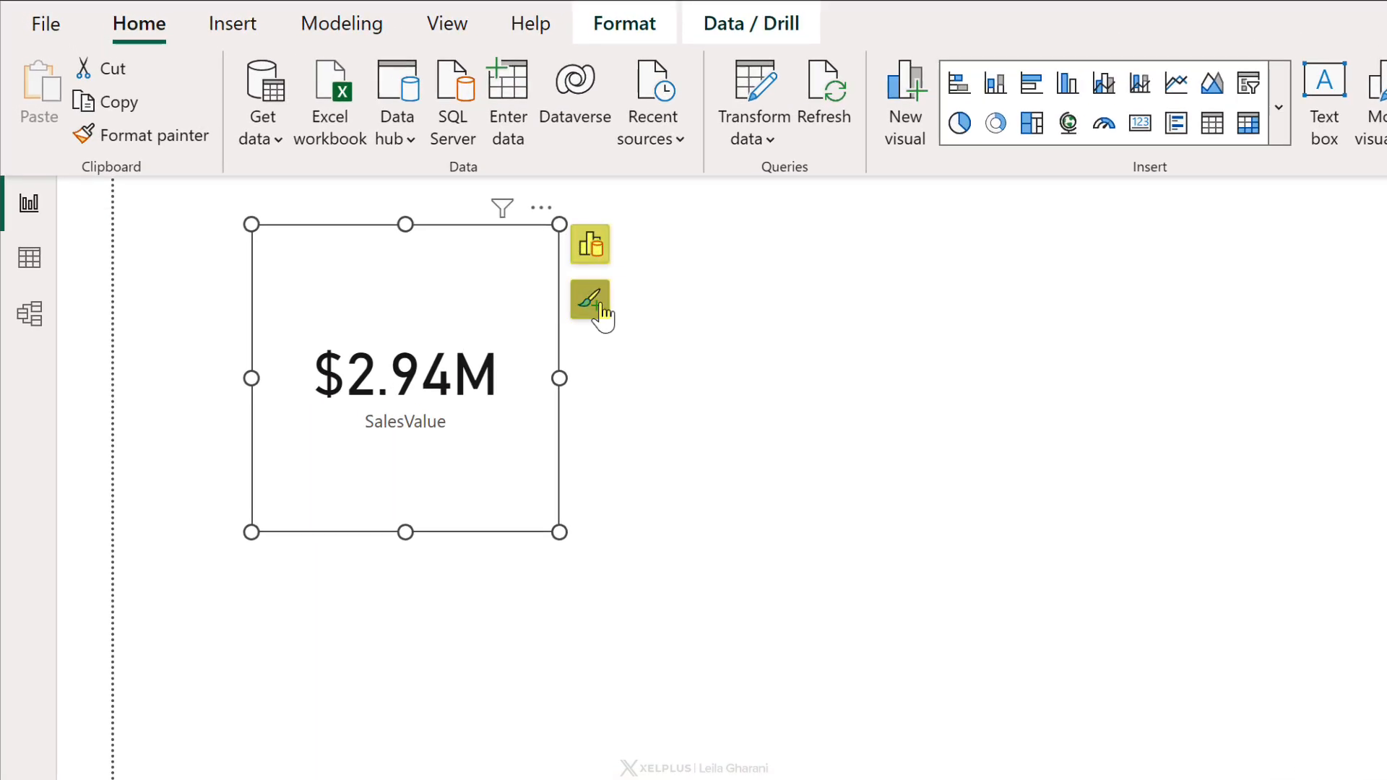
{"action": "mouse_move", "coordinate": [590, 298]}
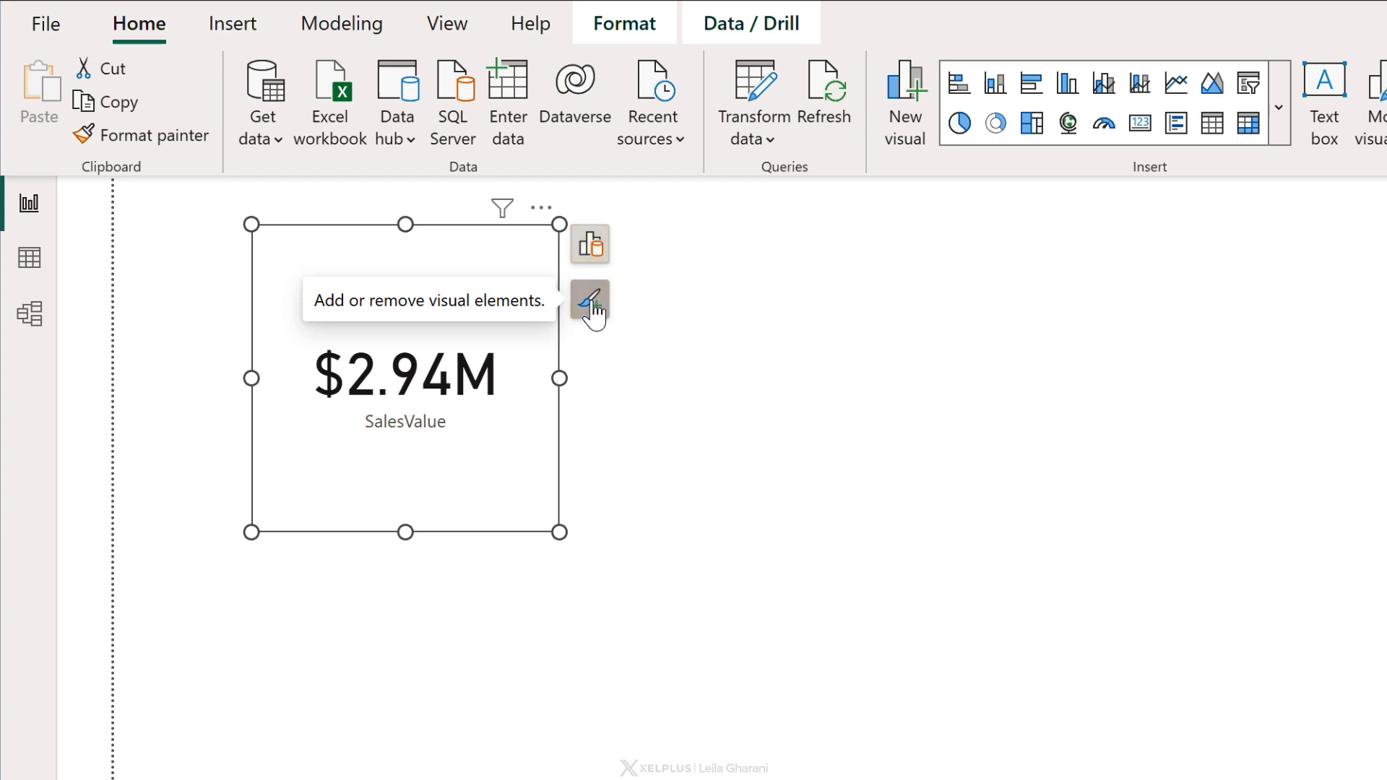
{"action": "left_click", "coordinate": [590, 300]}
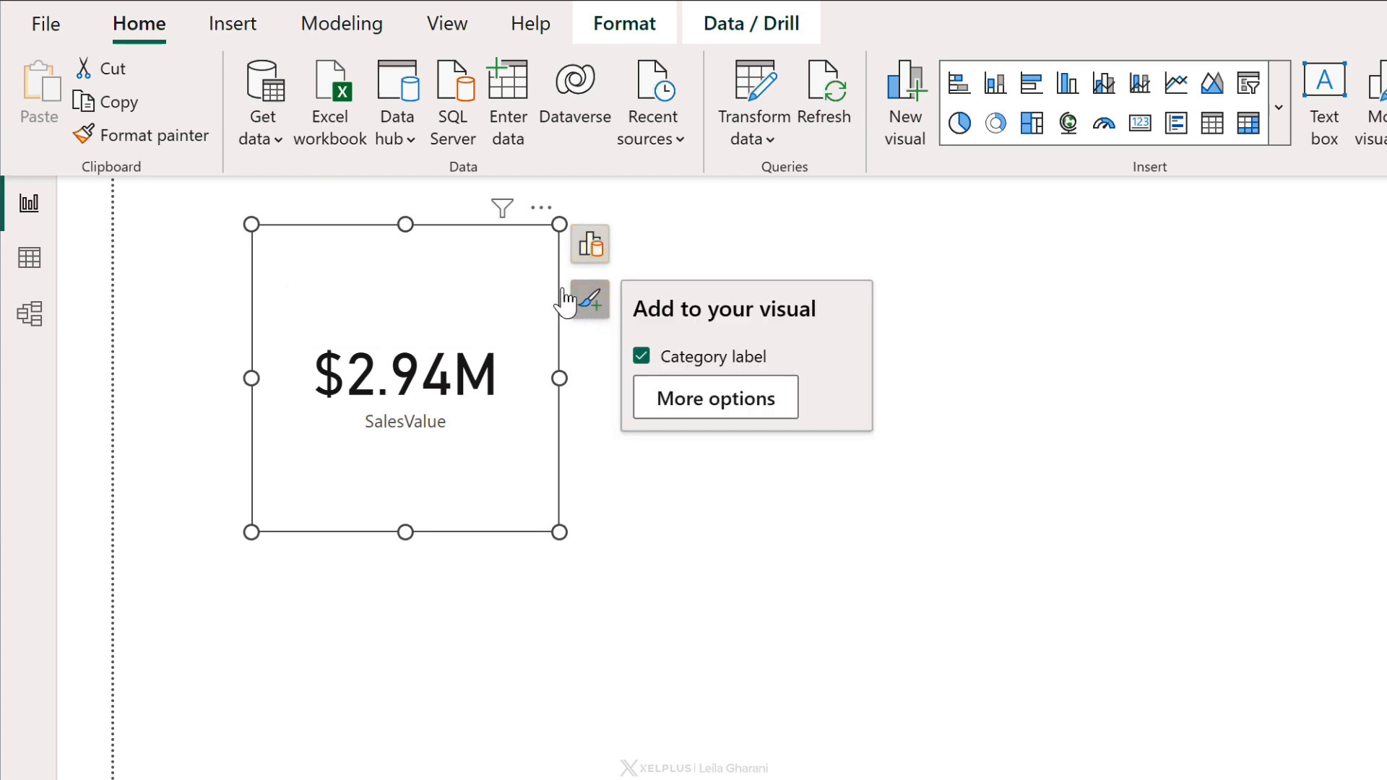
{"action": "left_click", "coordinate": [589, 246]}
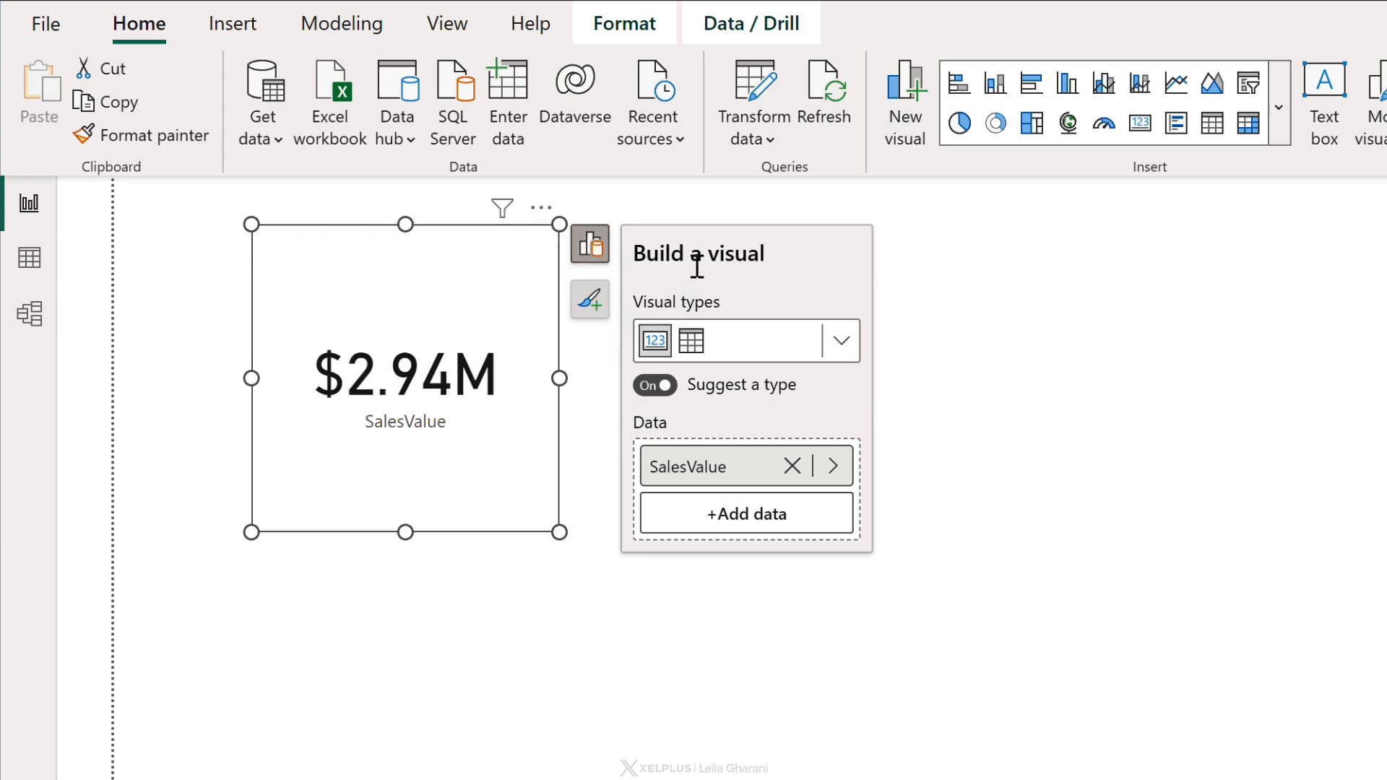
{"action": "mouse_move", "coordinate": [589, 299]}
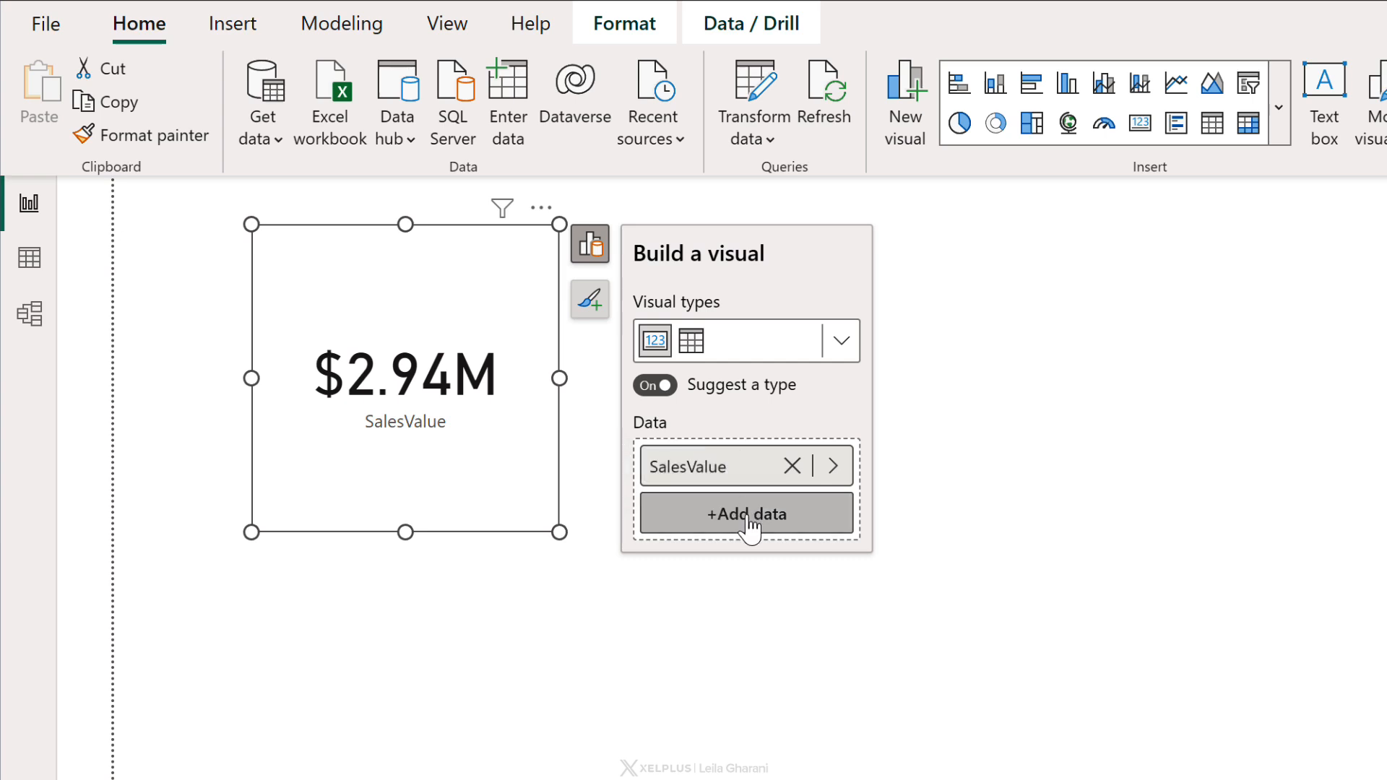
Add Product > Department so the visual becomes SalesValue by Department bars.
{"action": "left_click", "coordinate": [746, 515]}
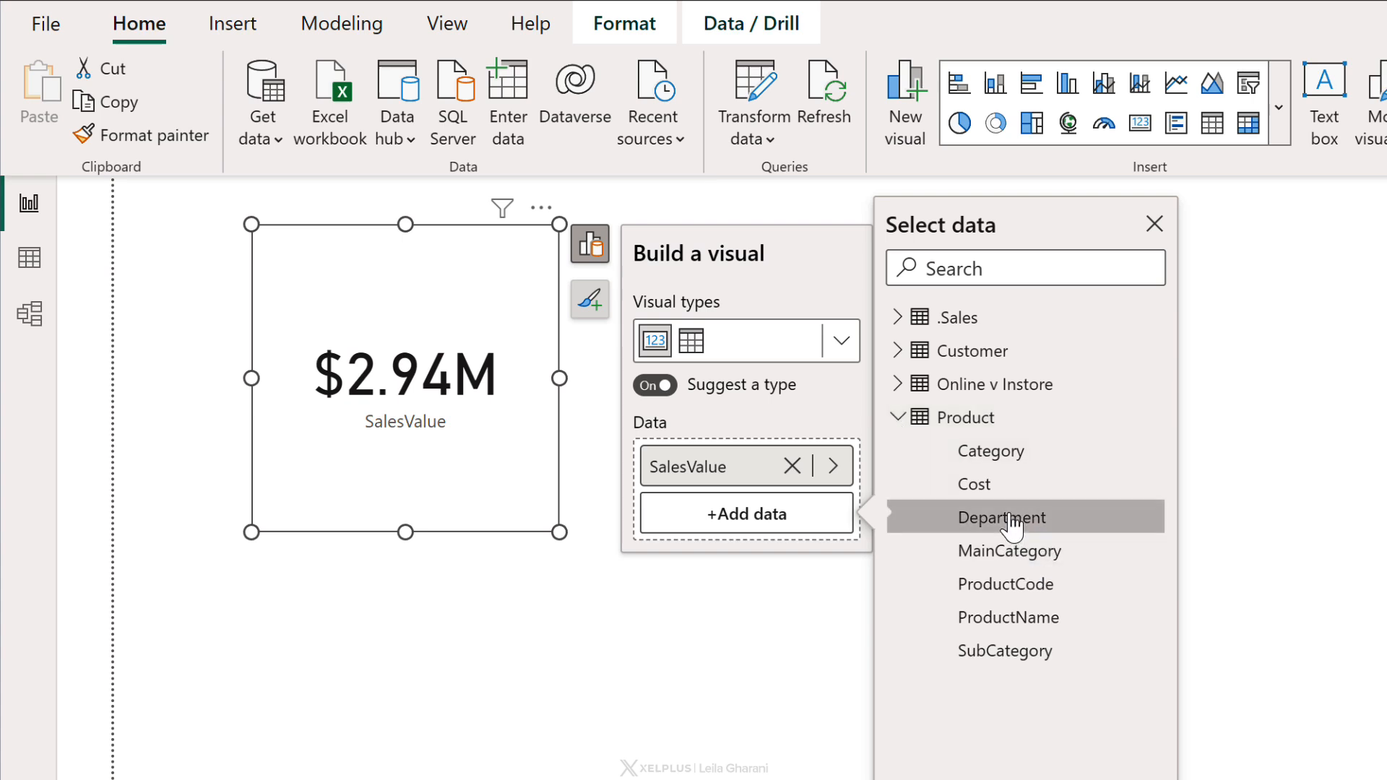
{"action": "left_click", "coordinate": [1001, 517]}
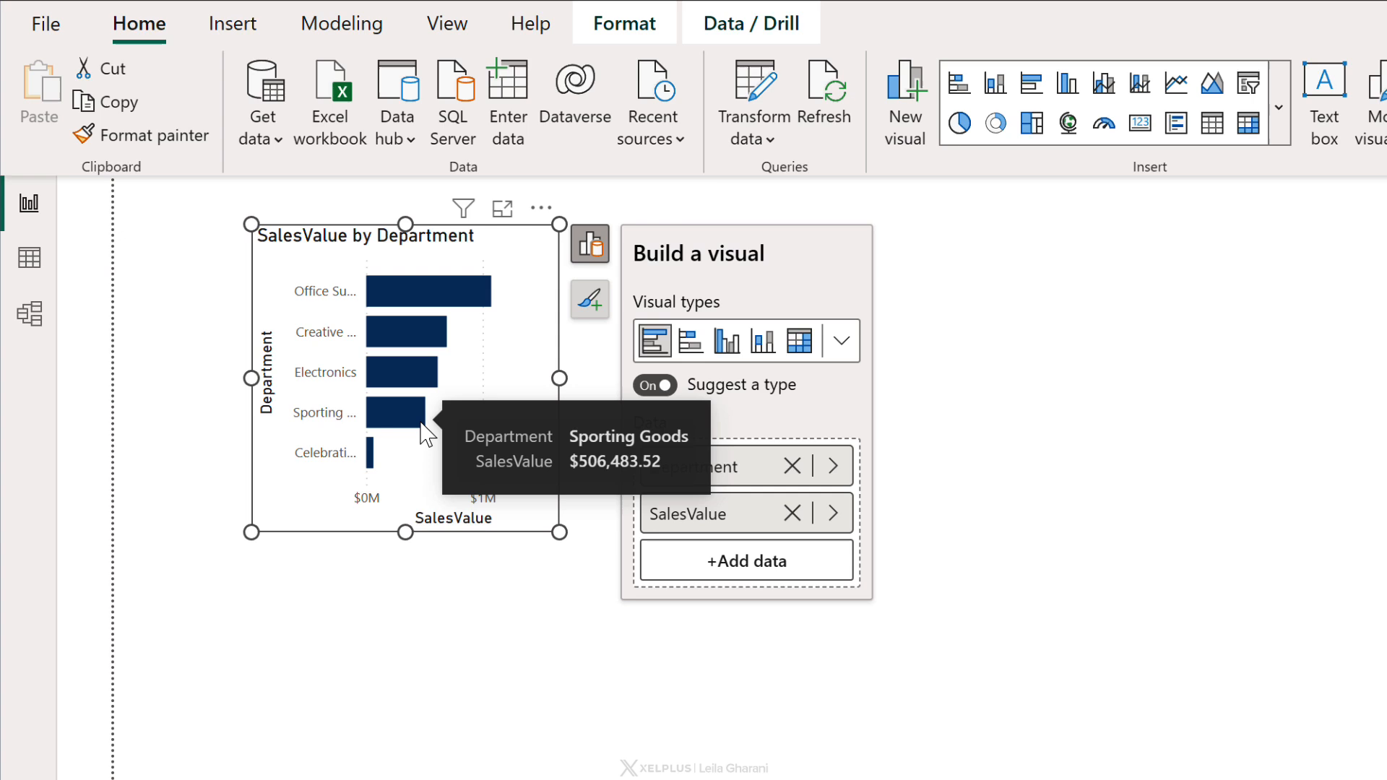
{"action": "mouse_move", "coordinate": [421, 467]}
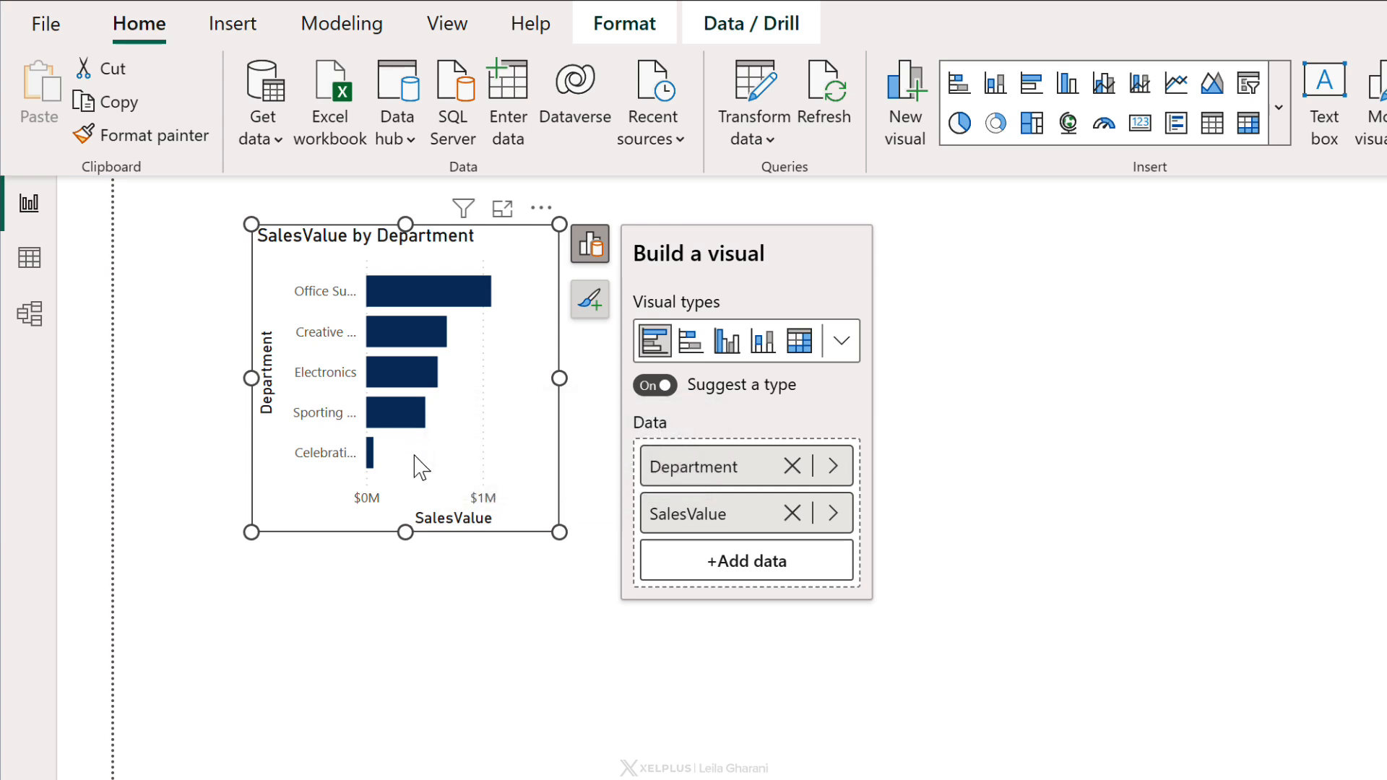
{"action": "mouse_move", "coordinate": [624, 388]}
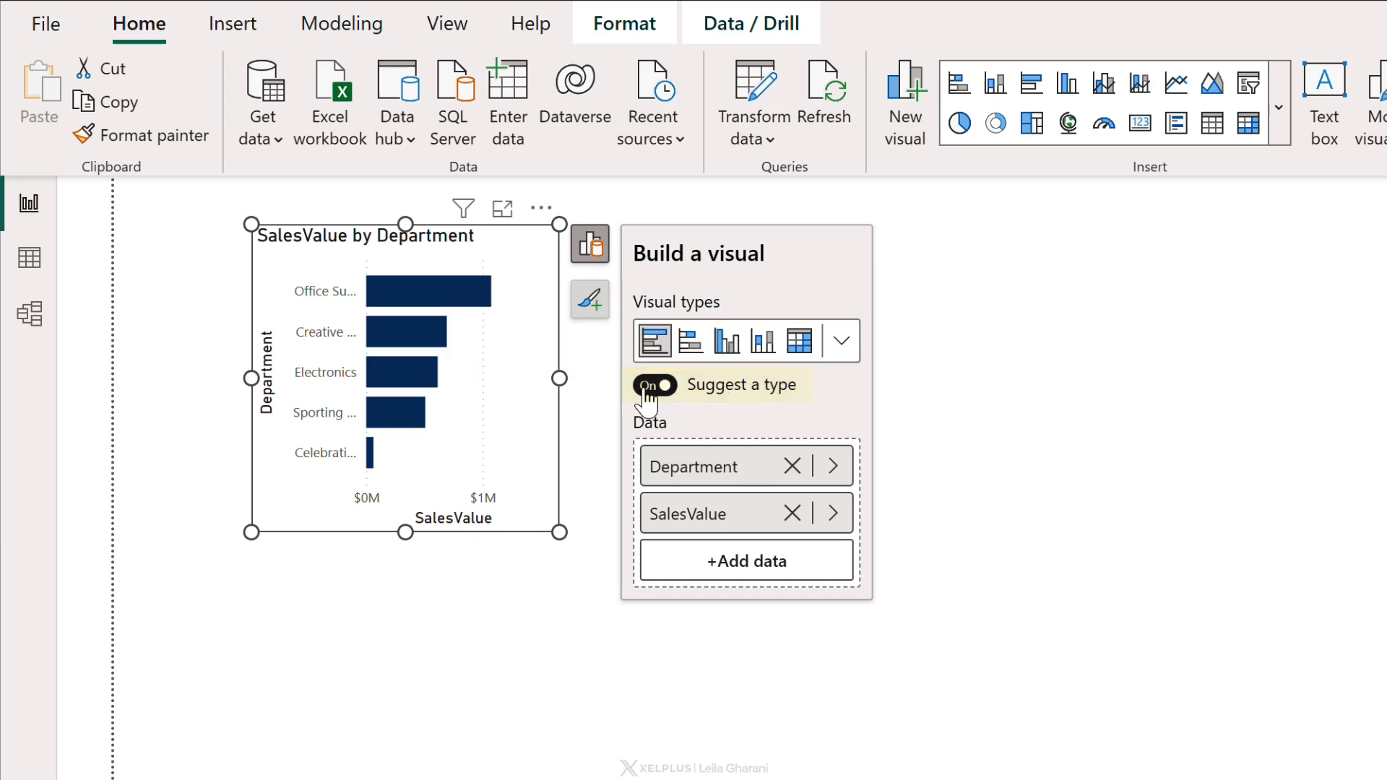
Switch Suggest a type off to expose the field wells, then check the report-settings default.
{"action": "left_click", "coordinate": [654, 384]}
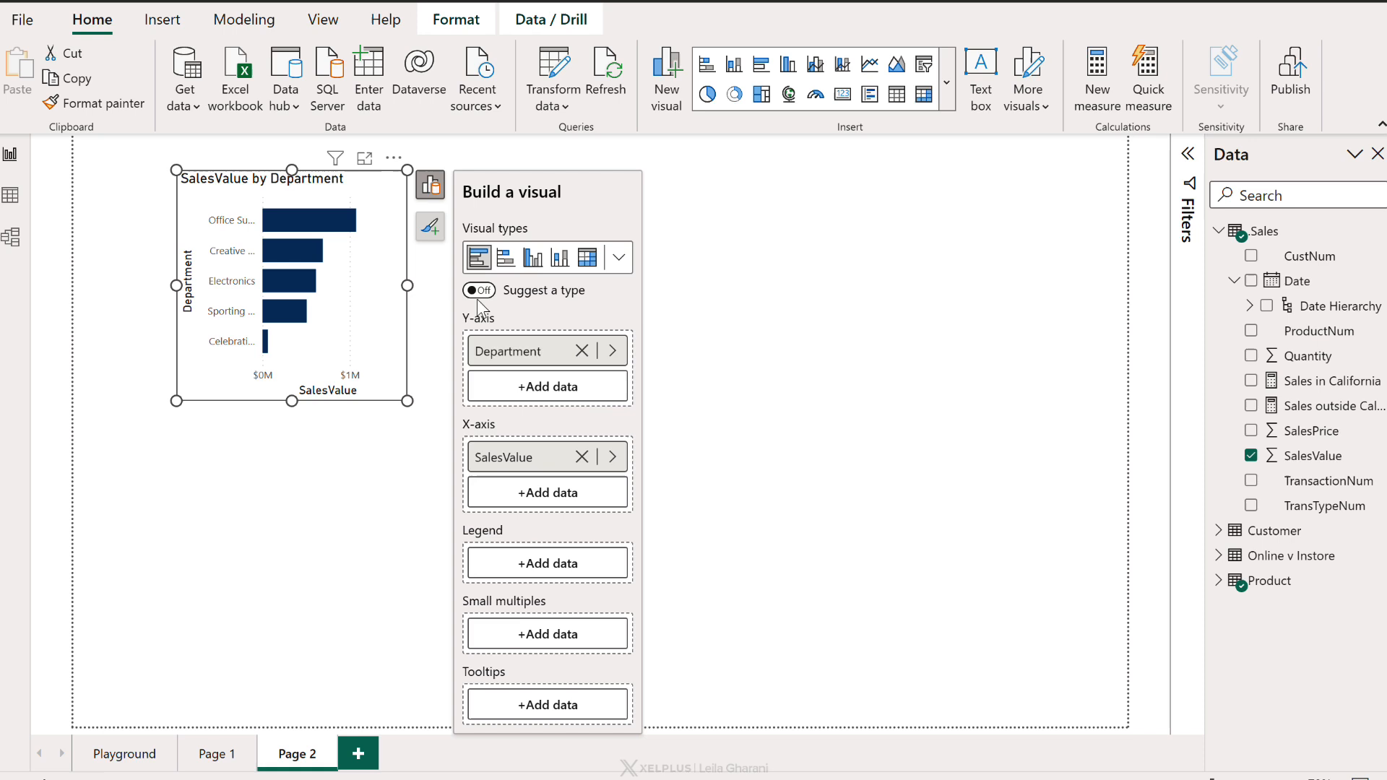
{"action": "mouse_move", "coordinate": [522, 685]}
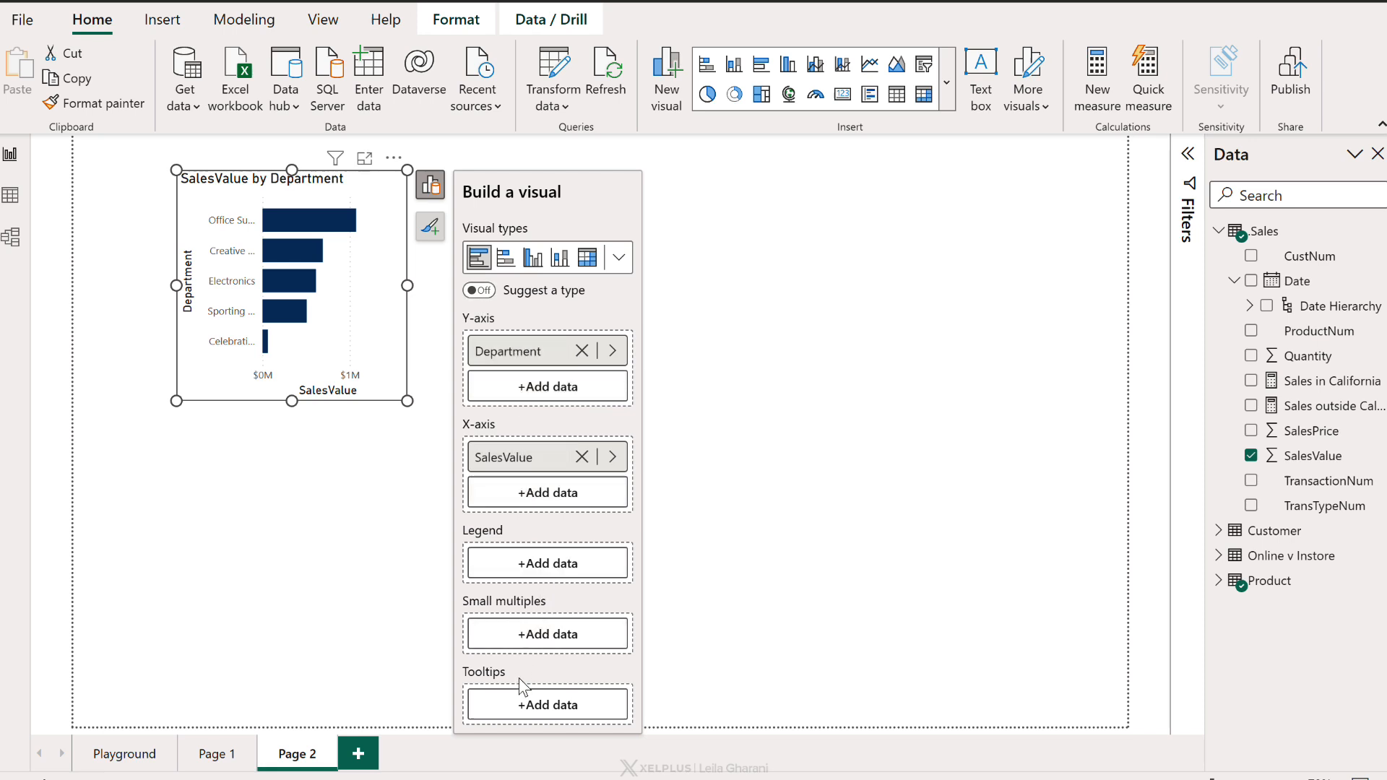
{"action": "mouse_move", "coordinate": [509, 305]}
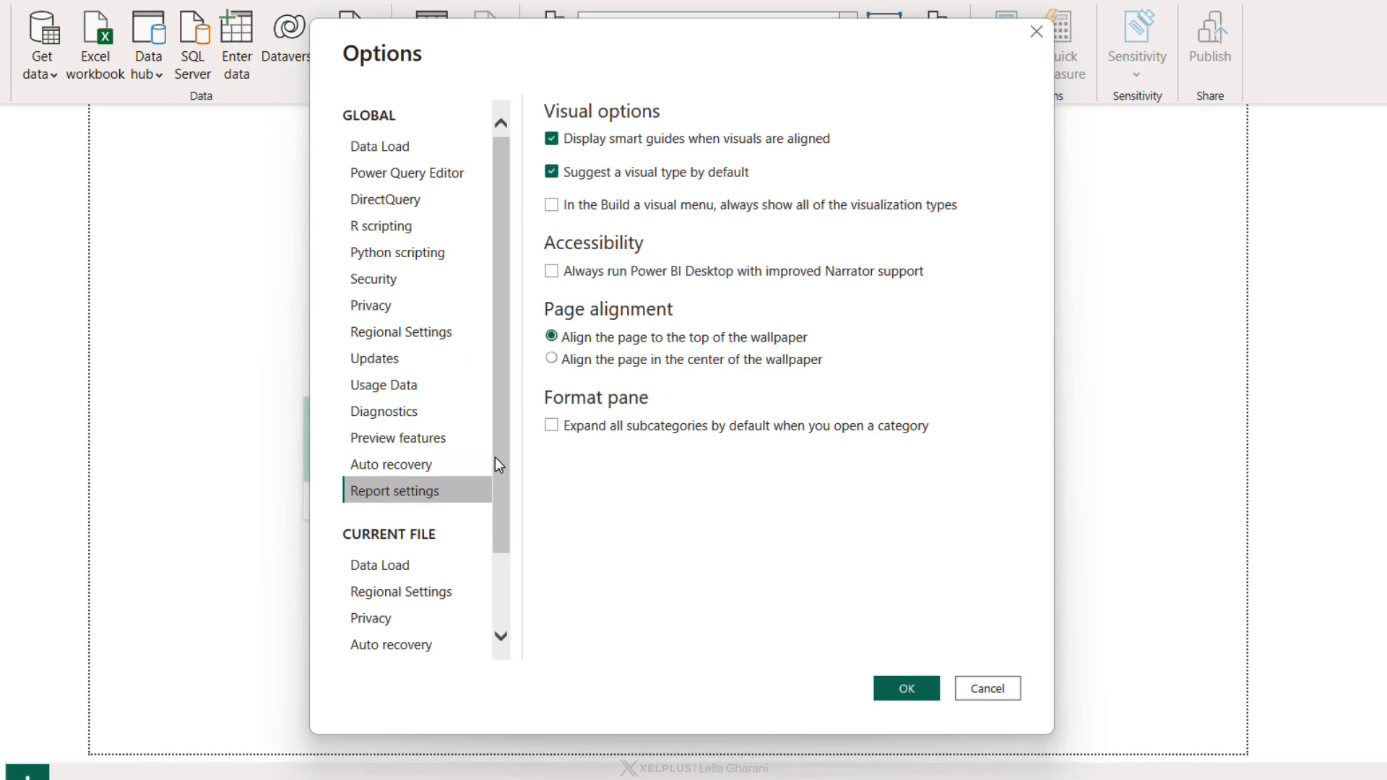
{"action": "left_click", "coordinate": [550, 172]}
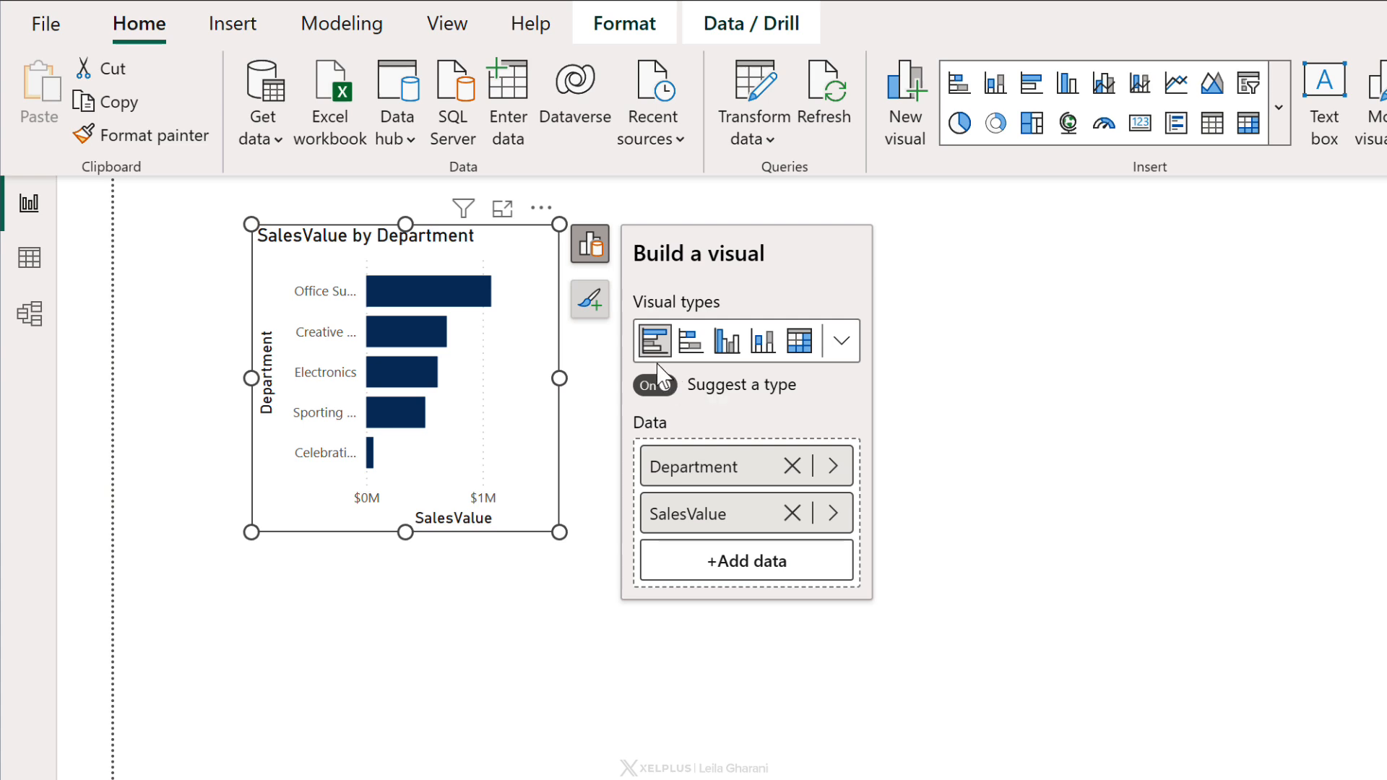
{"action": "mouse_move", "coordinate": [406, 332]}
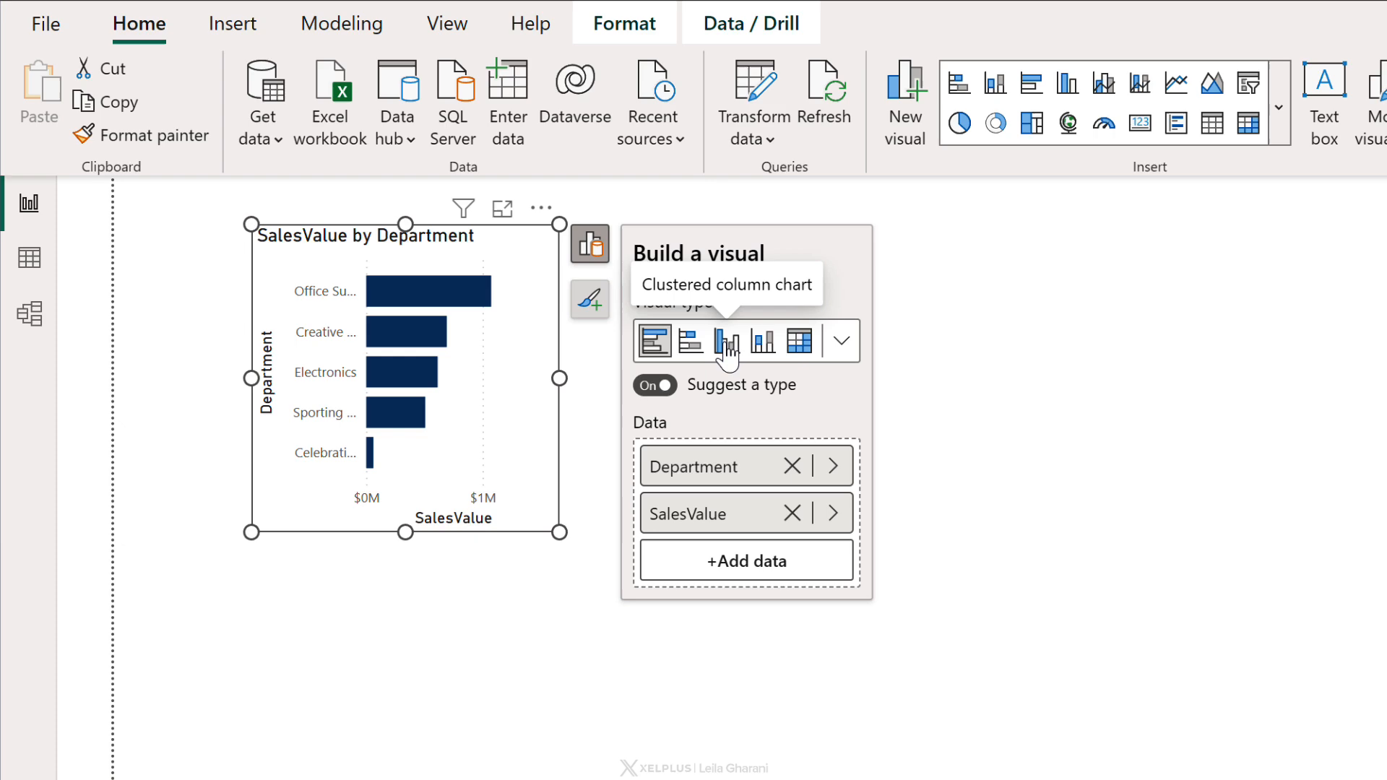
Change the bar chart to a clustered column chart, then to a line chart.
{"action": "left_click", "coordinate": [727, 341]}
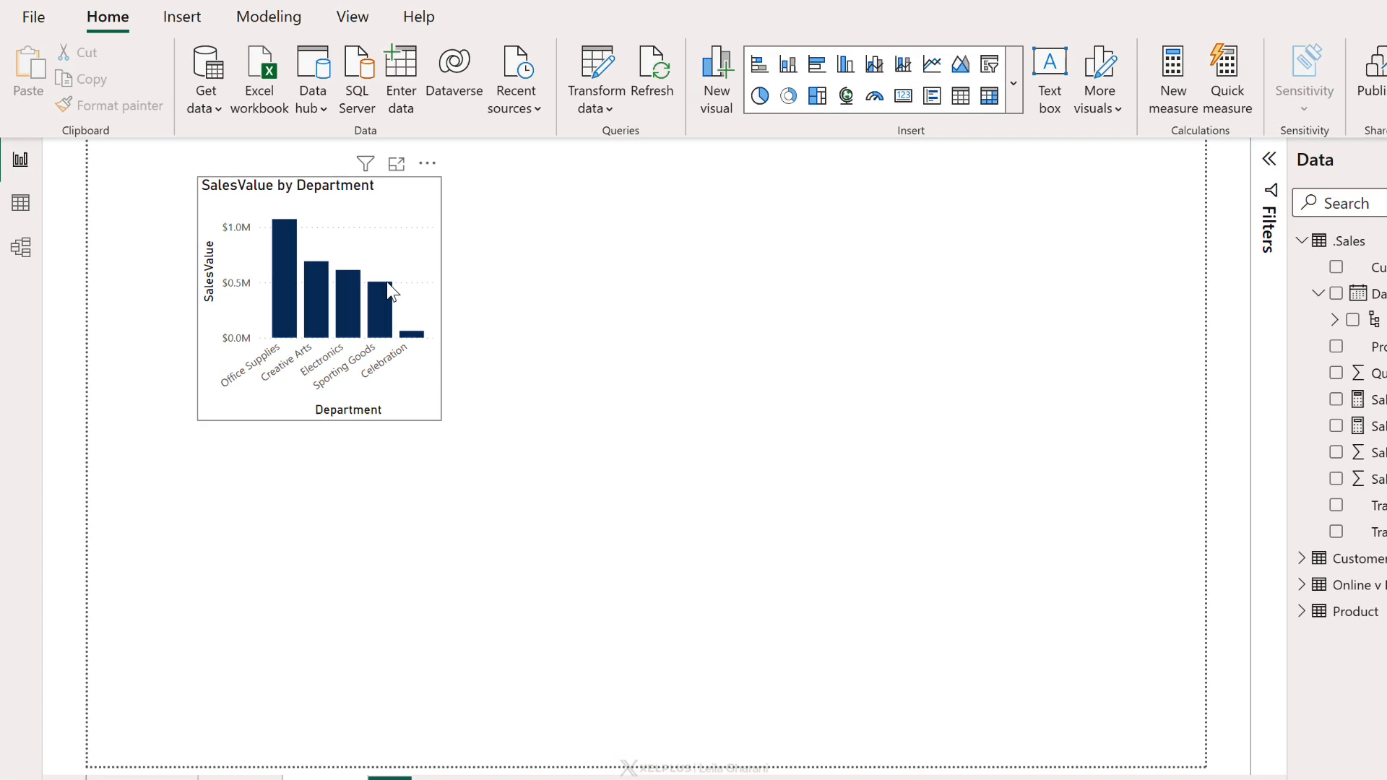
{"action": "left_click", "coordinate": [318, 301]}
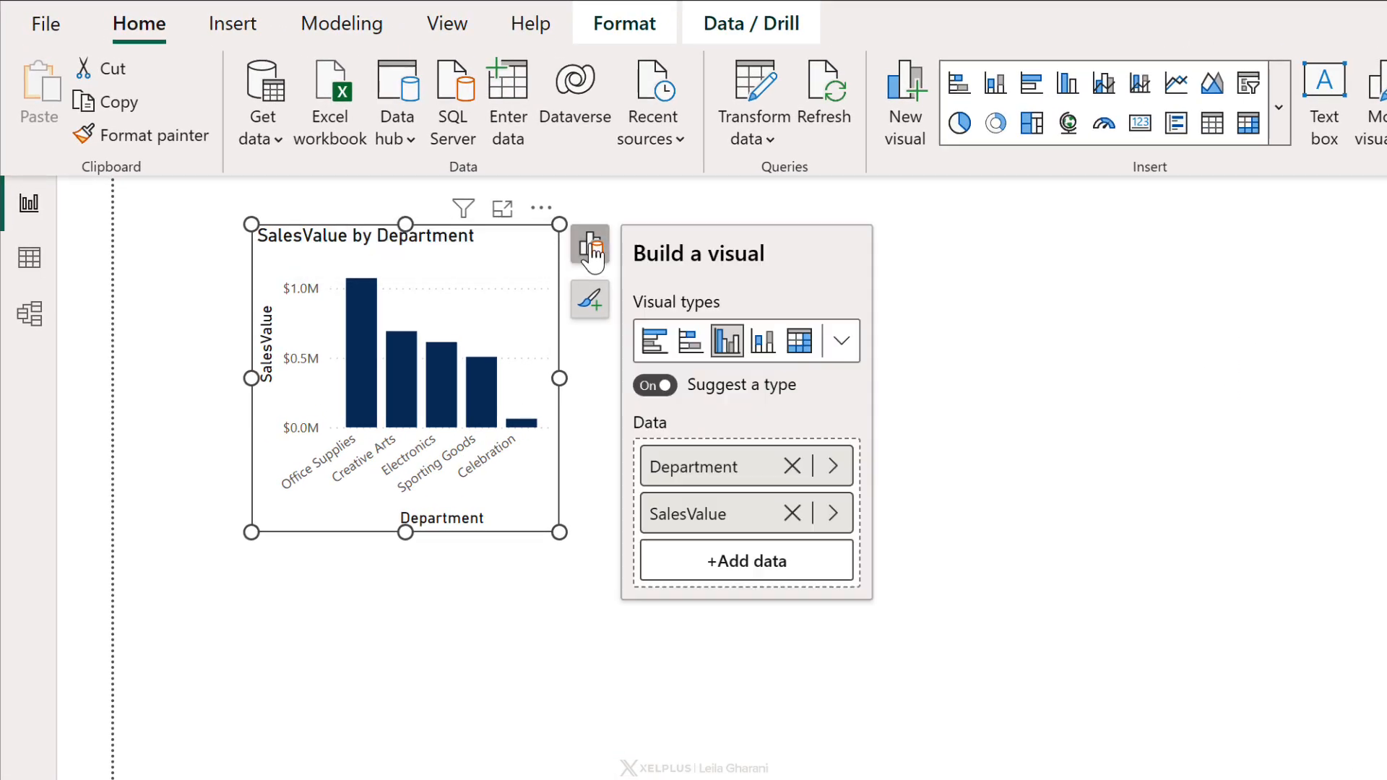
{"action": "mouse_move", "coordinate": [590, 246]}
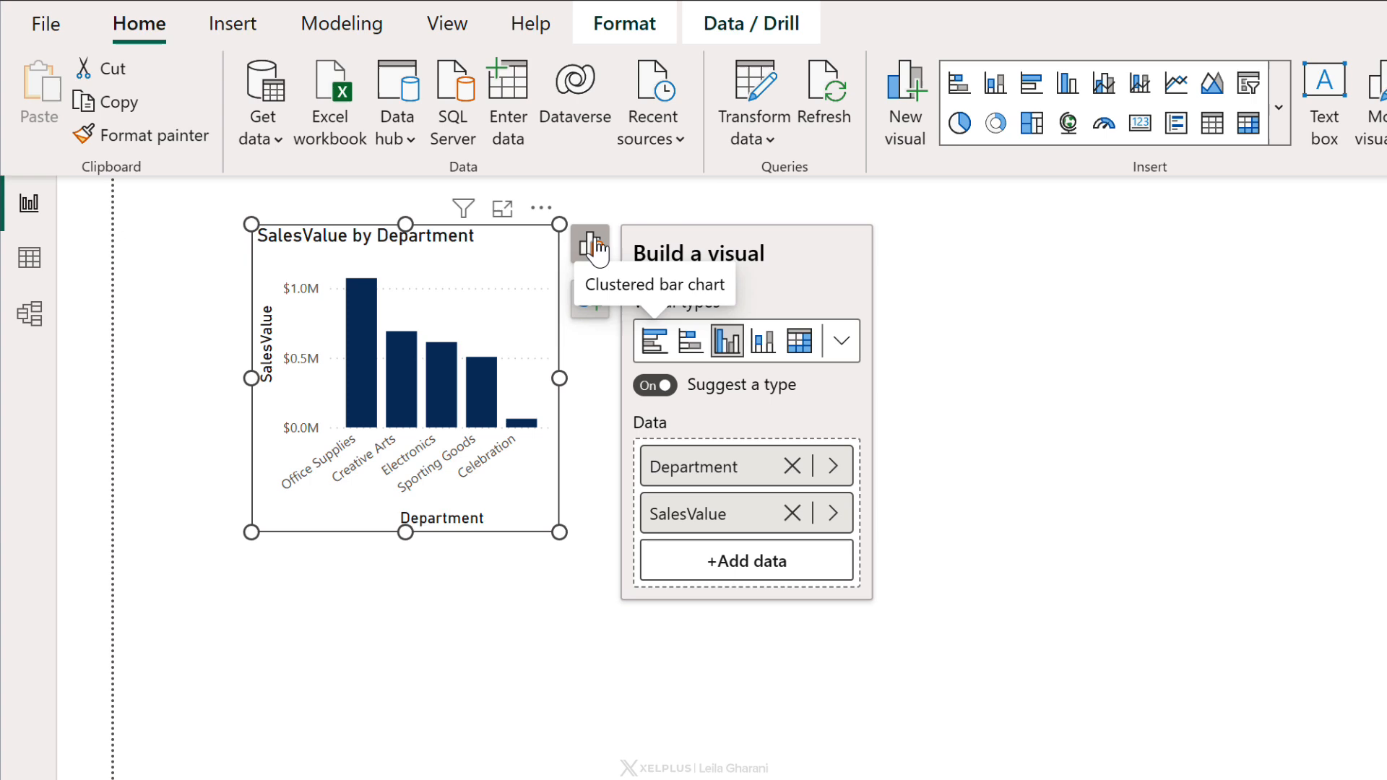
{"action": "mouse_move", "coordinate": [727, 340]}
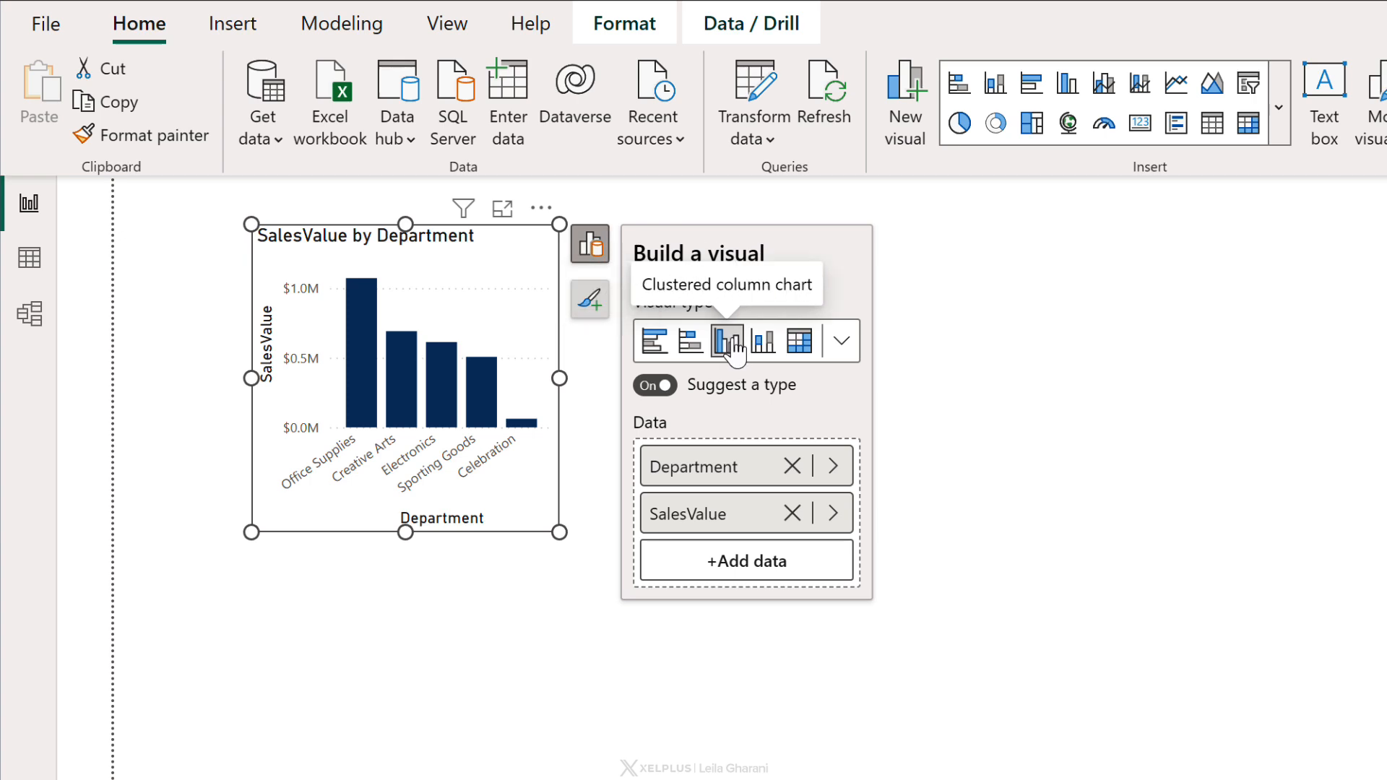
{"action": "left_click", "coordinate": [841, 341]}
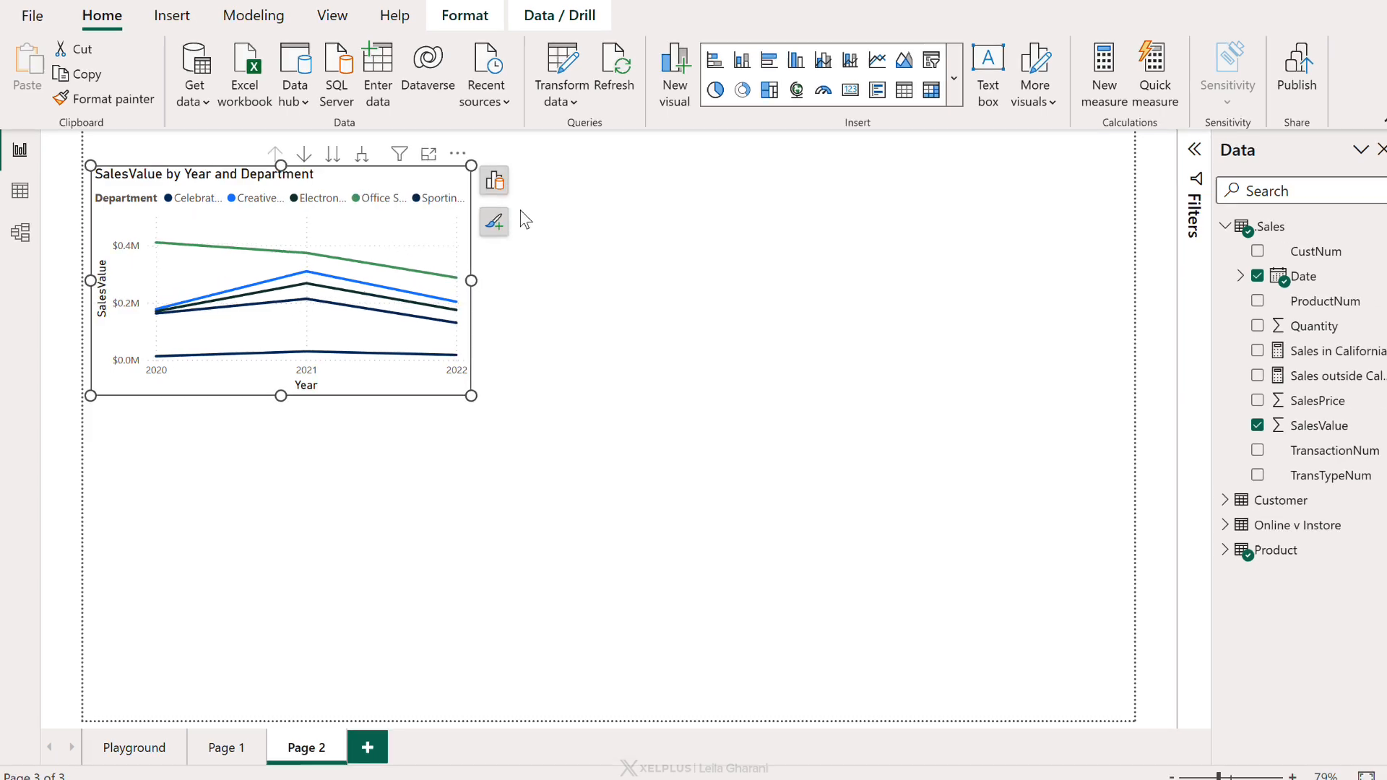
Show the line chart's add-elements list with title, axes and legend checked.
{"action": "left_click", "coordinate": [494, 221]}
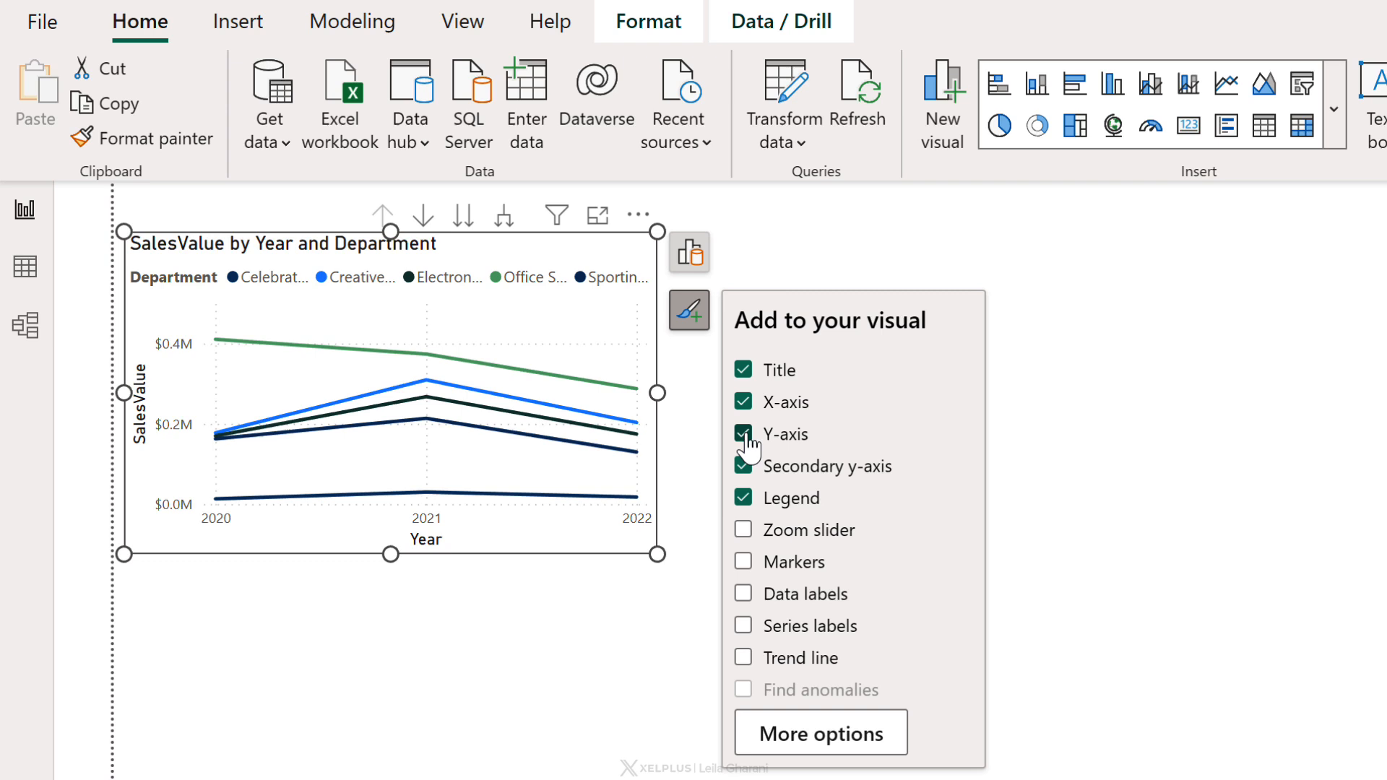
Hide the Y-axis and show markers and department series labels on the lines.
{"action": "left_click", "coordinate": [743, 434]}
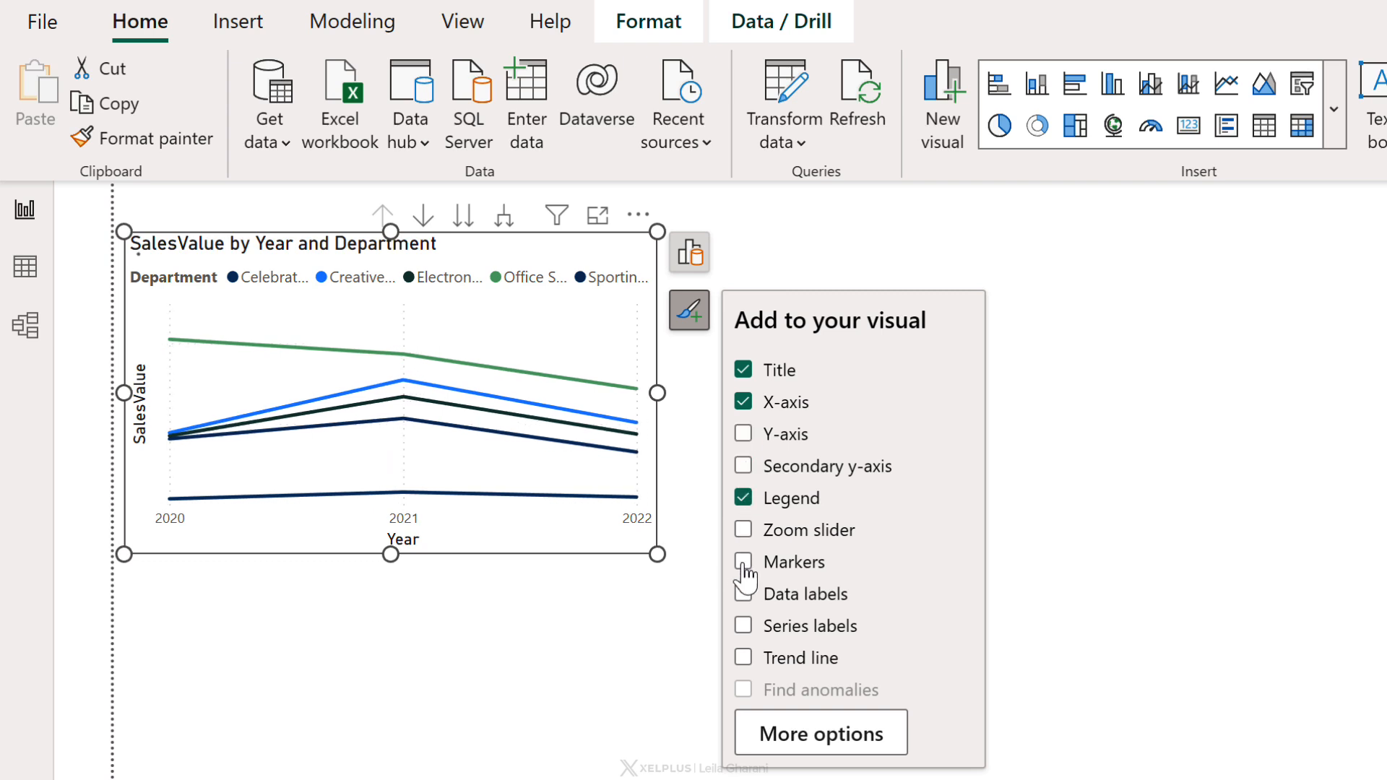
{"action": "left_click", "coordinate": [744, 562]}
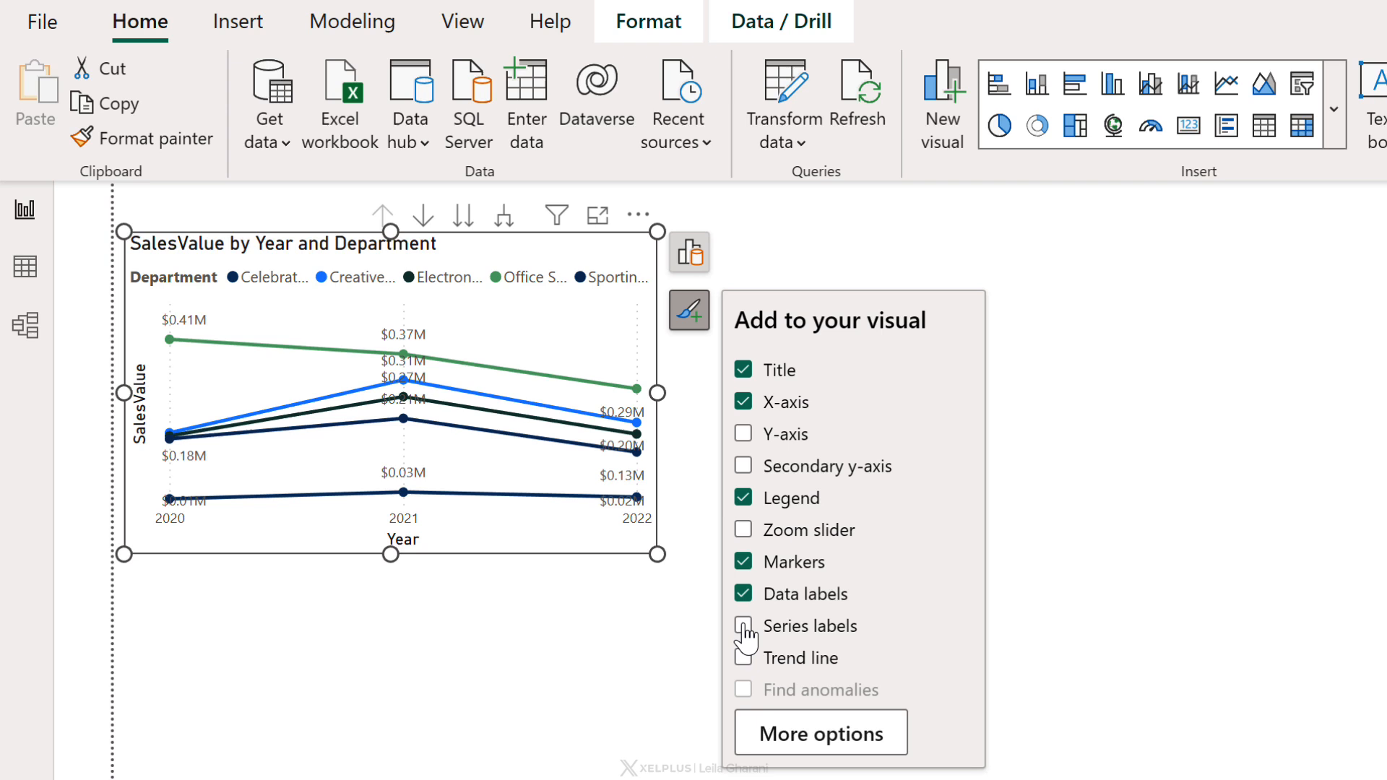
{"action": "left_click", "coordinate": [743, 626]}
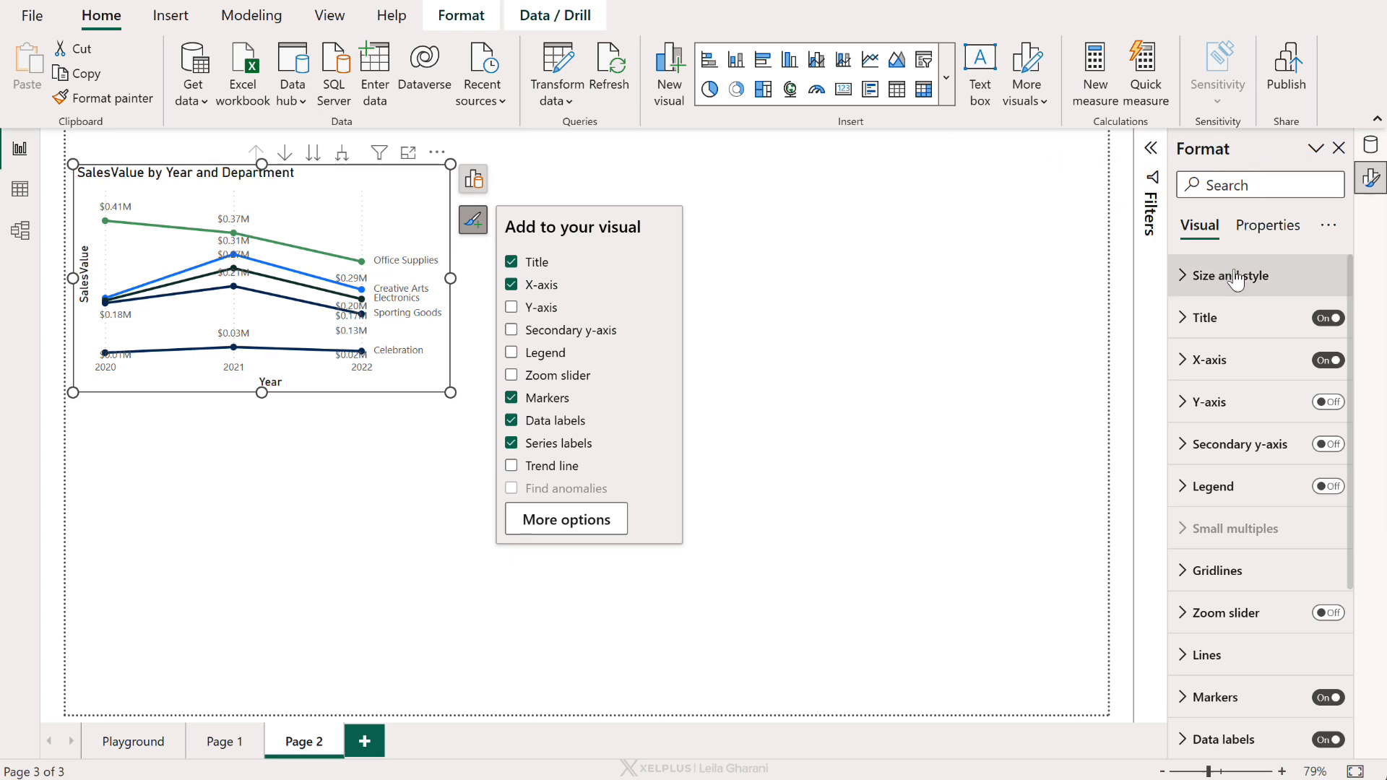
Title the chart SalesValue with a 'by Year and Department' subtitle and a divider.
{"action": "scroll", "scroll_direction": "down", "scroll_amount": 3}
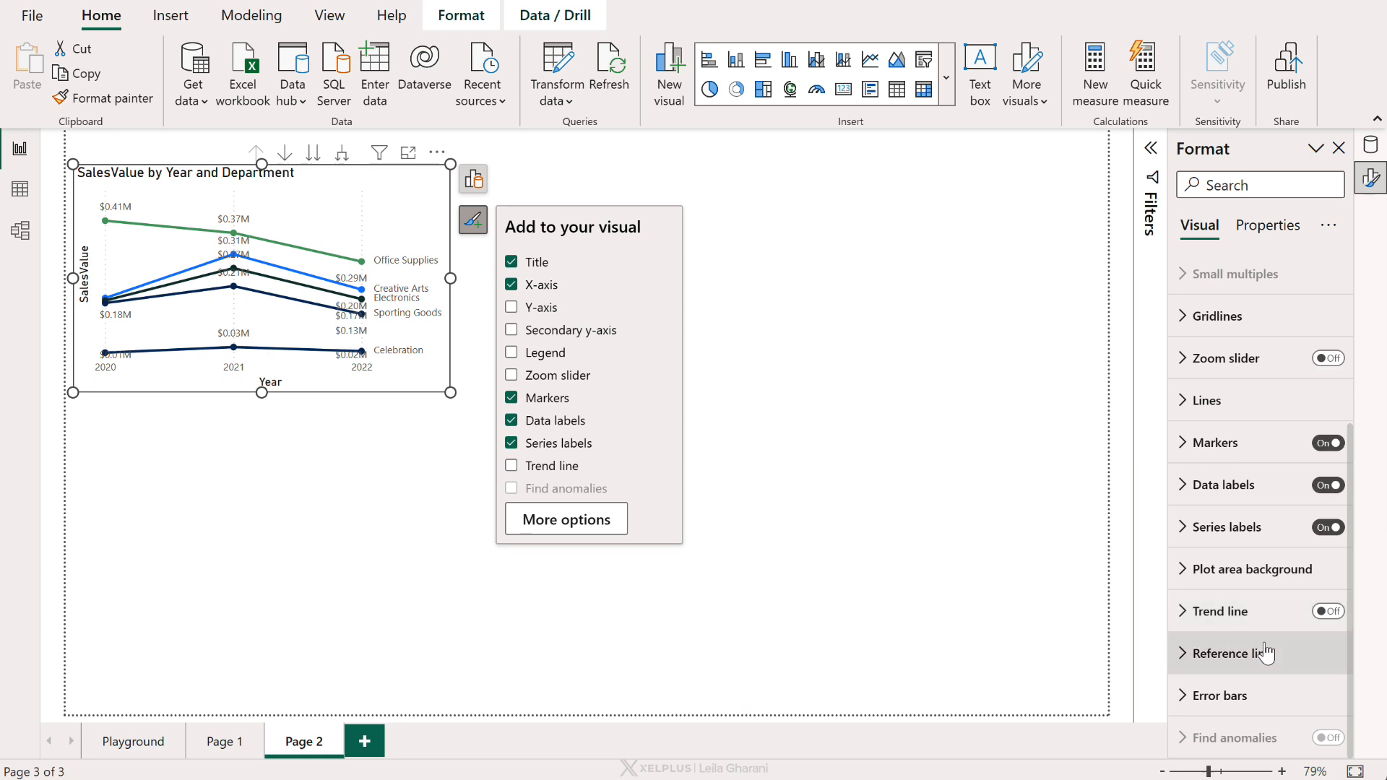
{"action": "mouse_move", "coordinate": [1238, 620]}
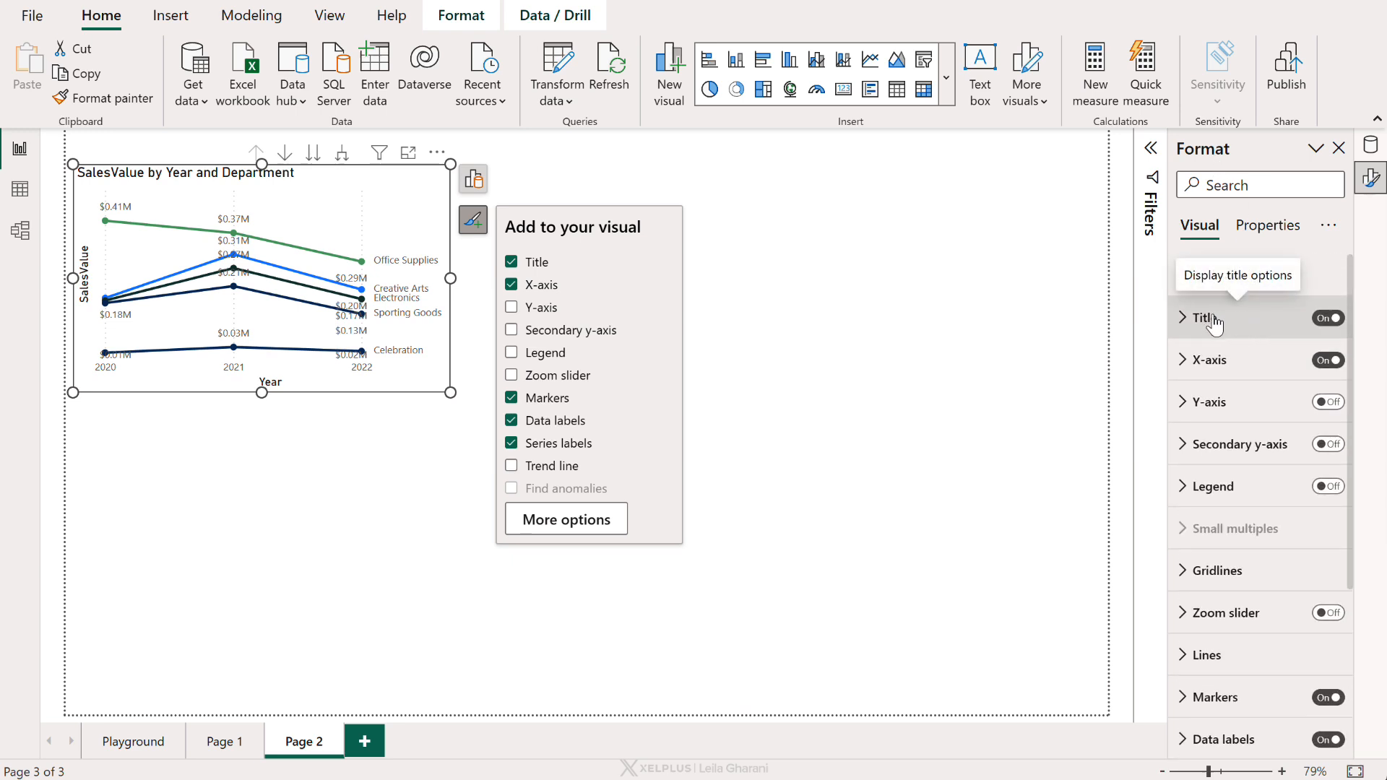
{"action": "left_click", "coordinate": [1201, 318]}
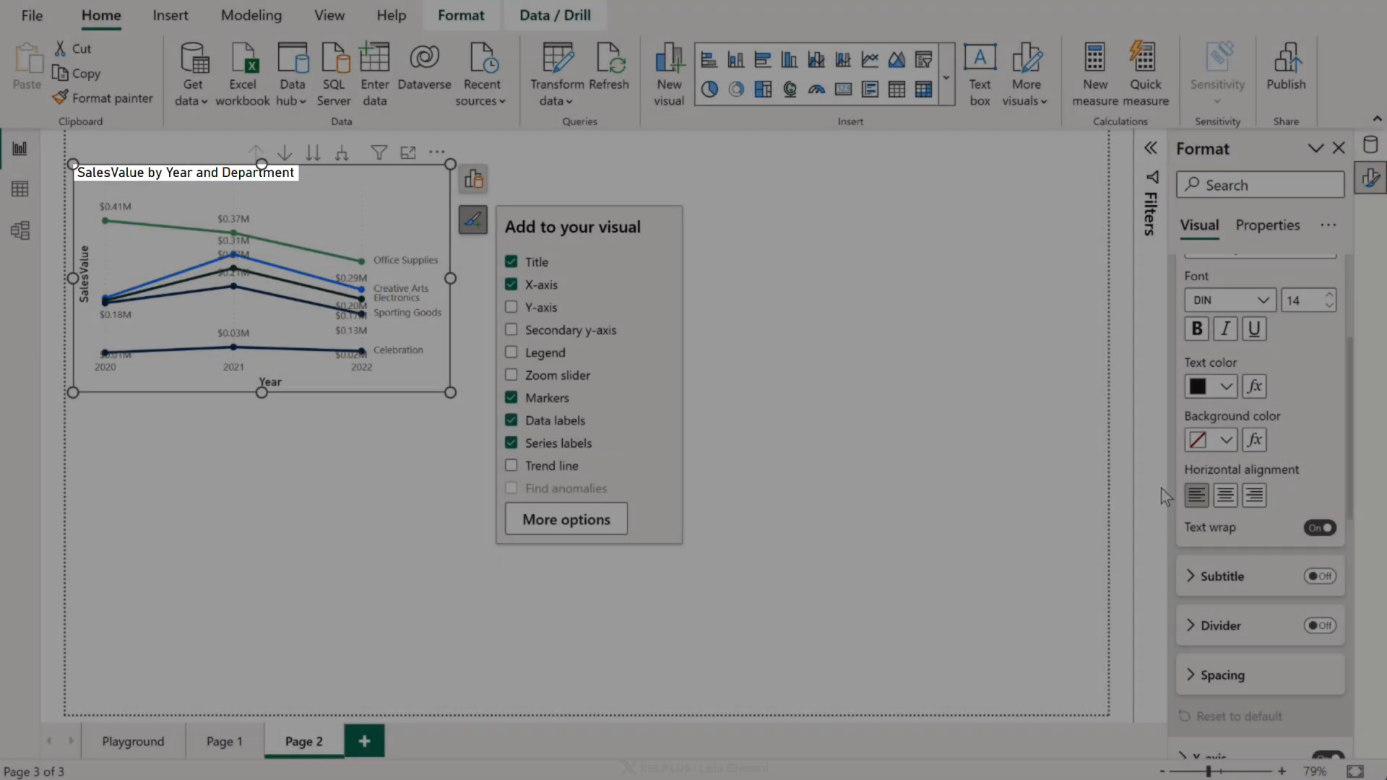
{"action": "left_click", "coordinate": [1319, 577]}
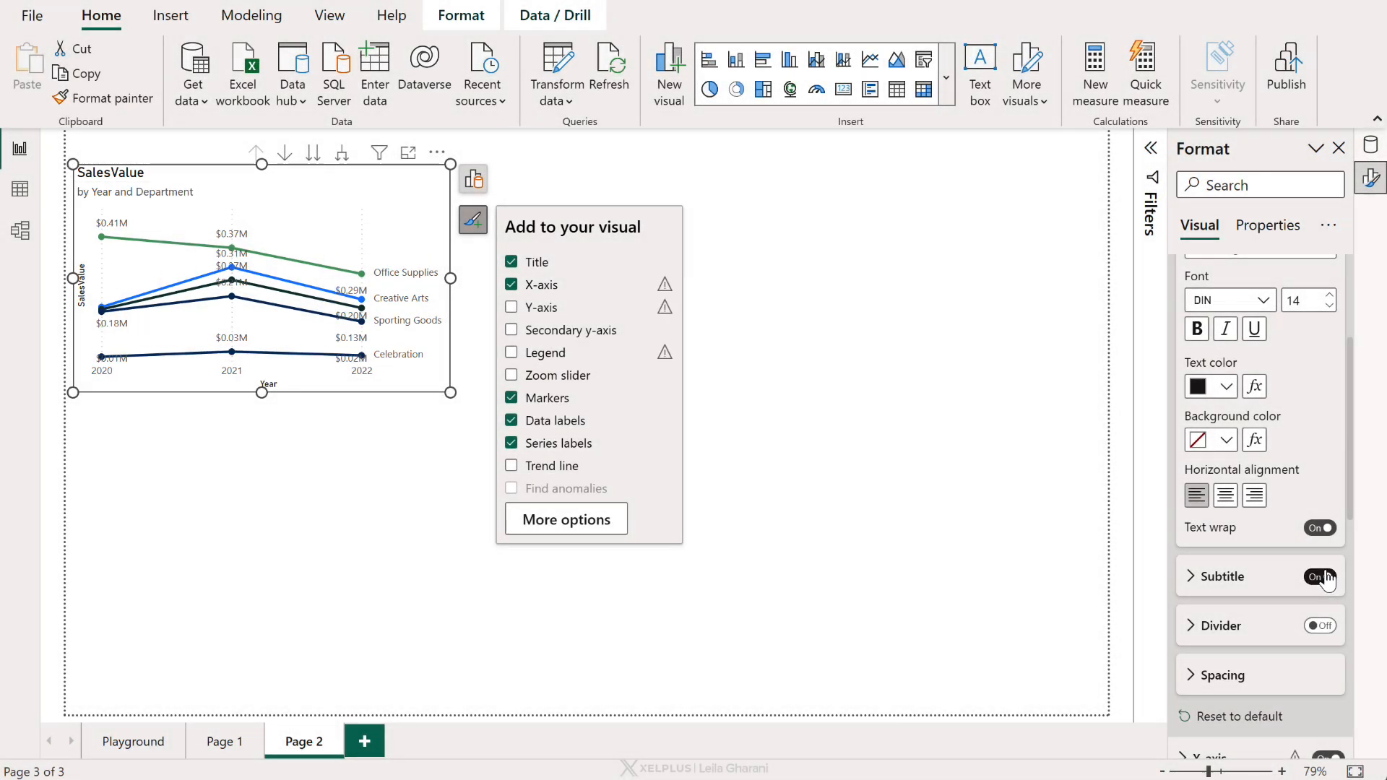
{"action": "left_click", "coordinate": [1318, 626]}
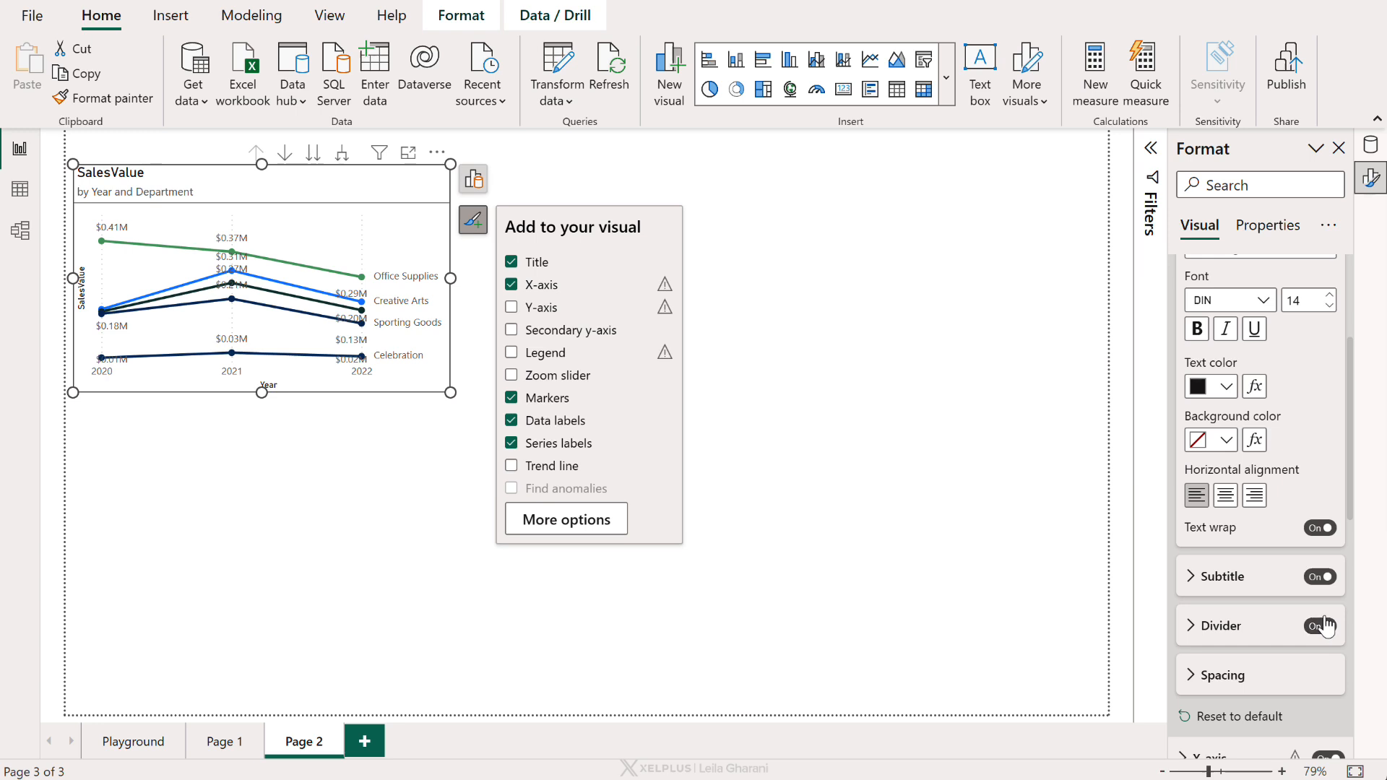
{"action": "mouse_move", "coordinate": [220, 200]}
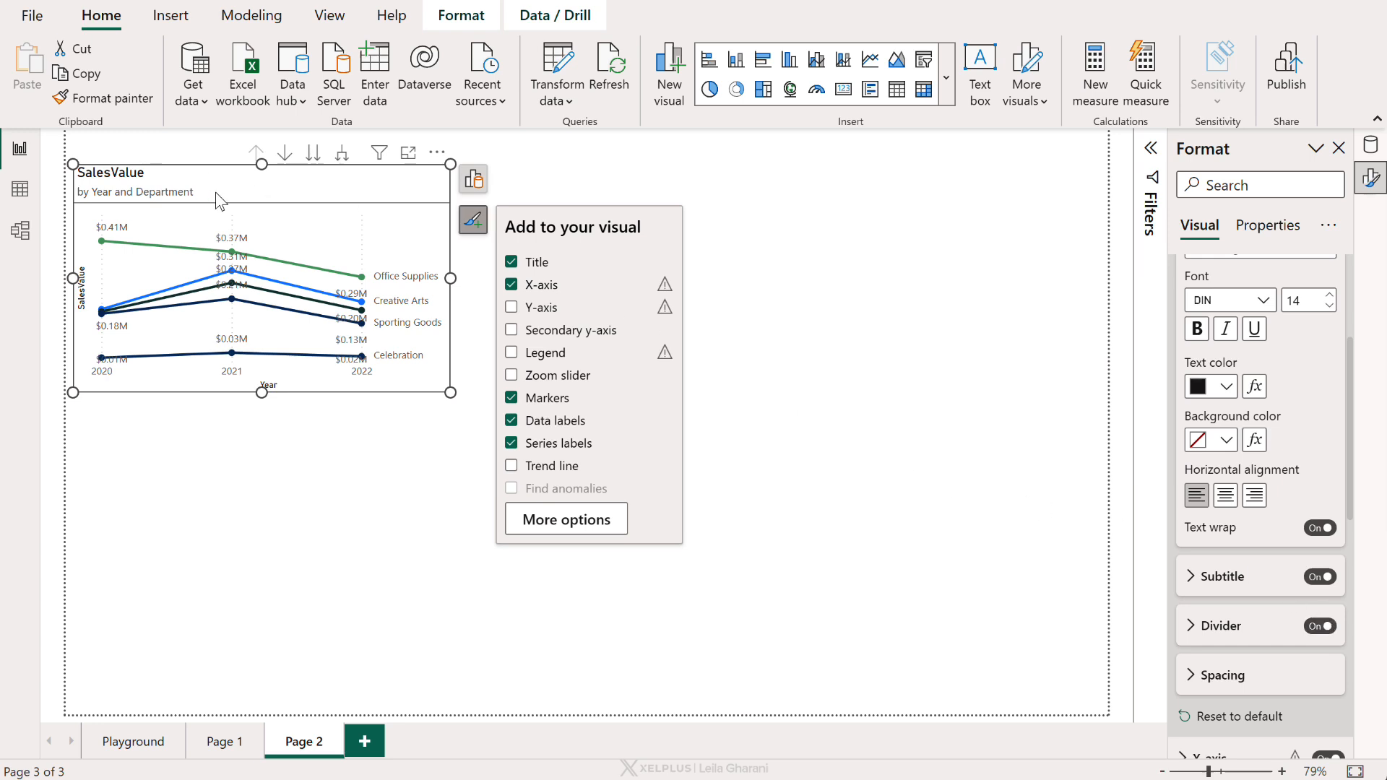
{"action": "mouse_move", "coordinate": [487, 393]}
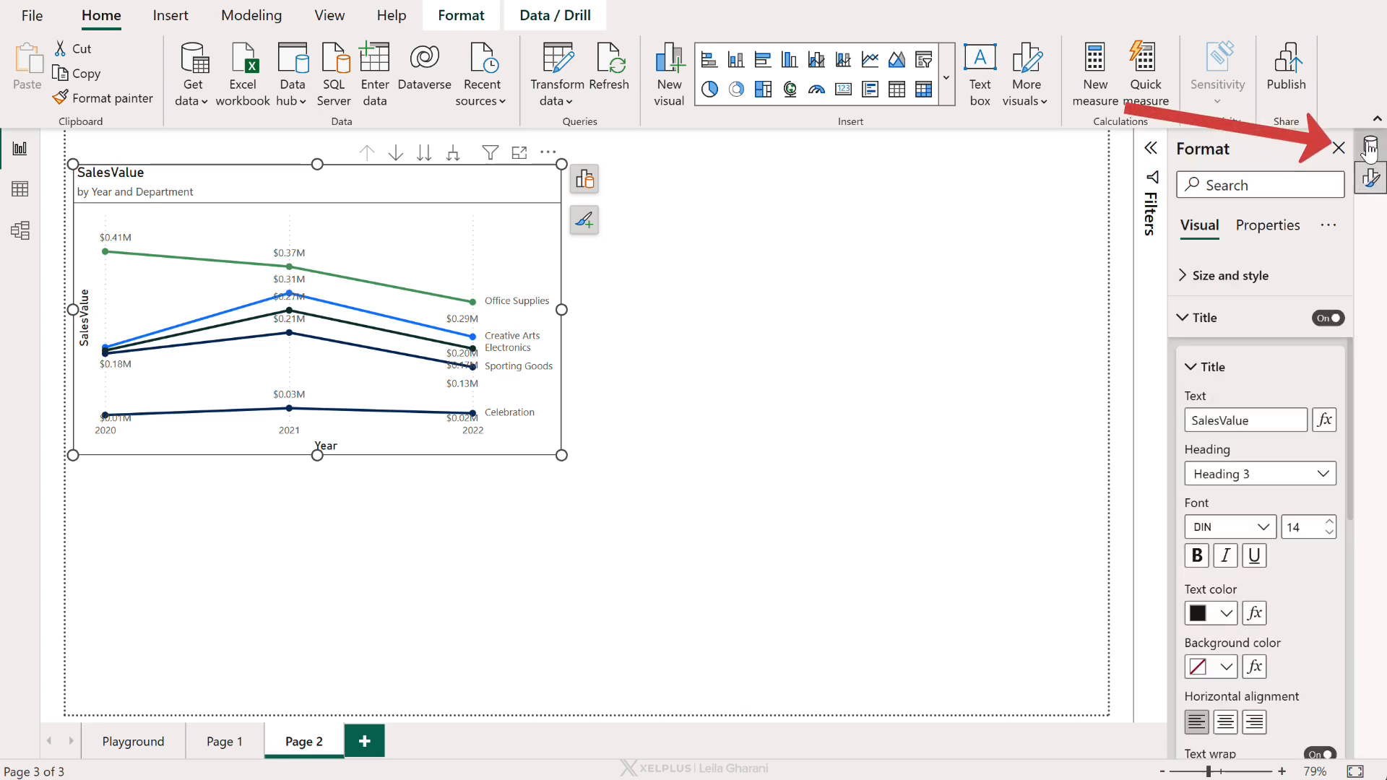
{"action": "mouse_move", "coordinate": [1341, 152]}
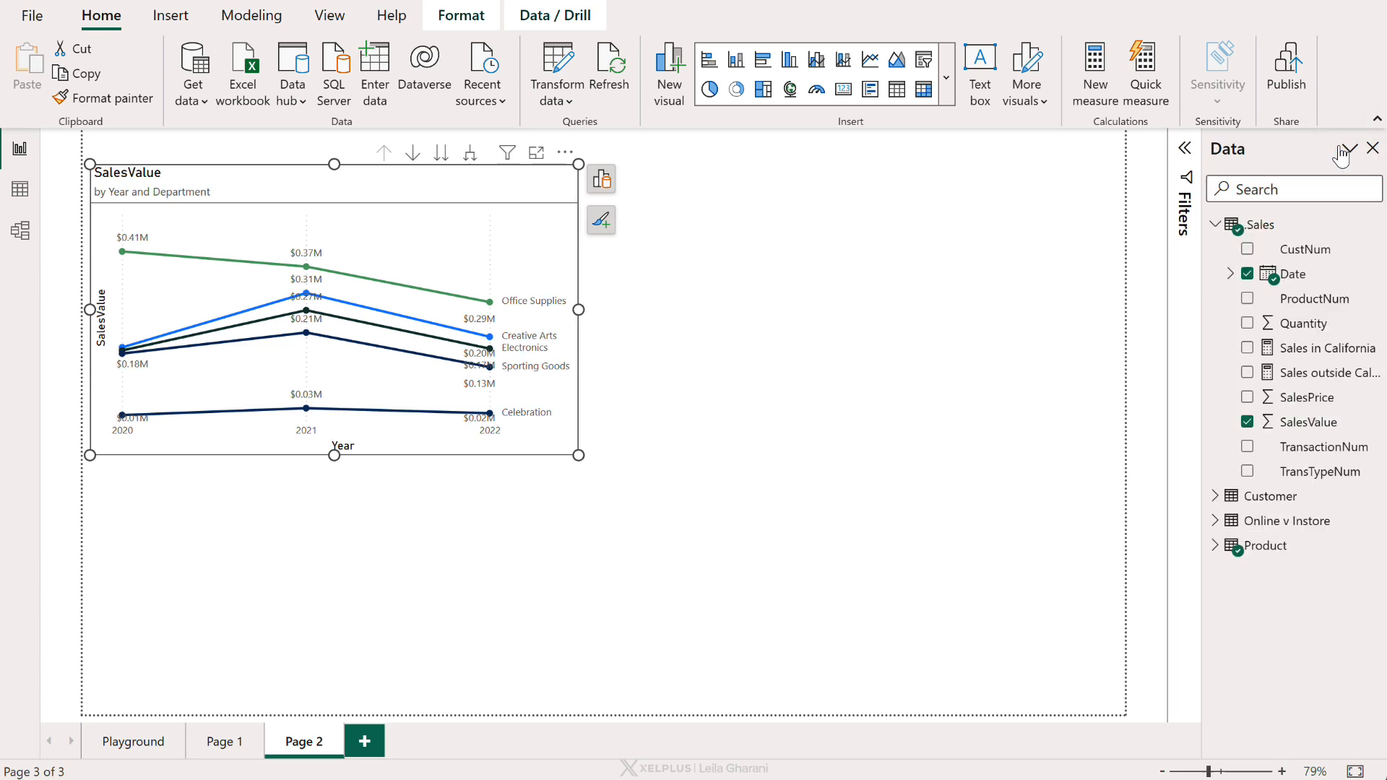
{"action": "mouse_move", "coordinate": [601, 220]}
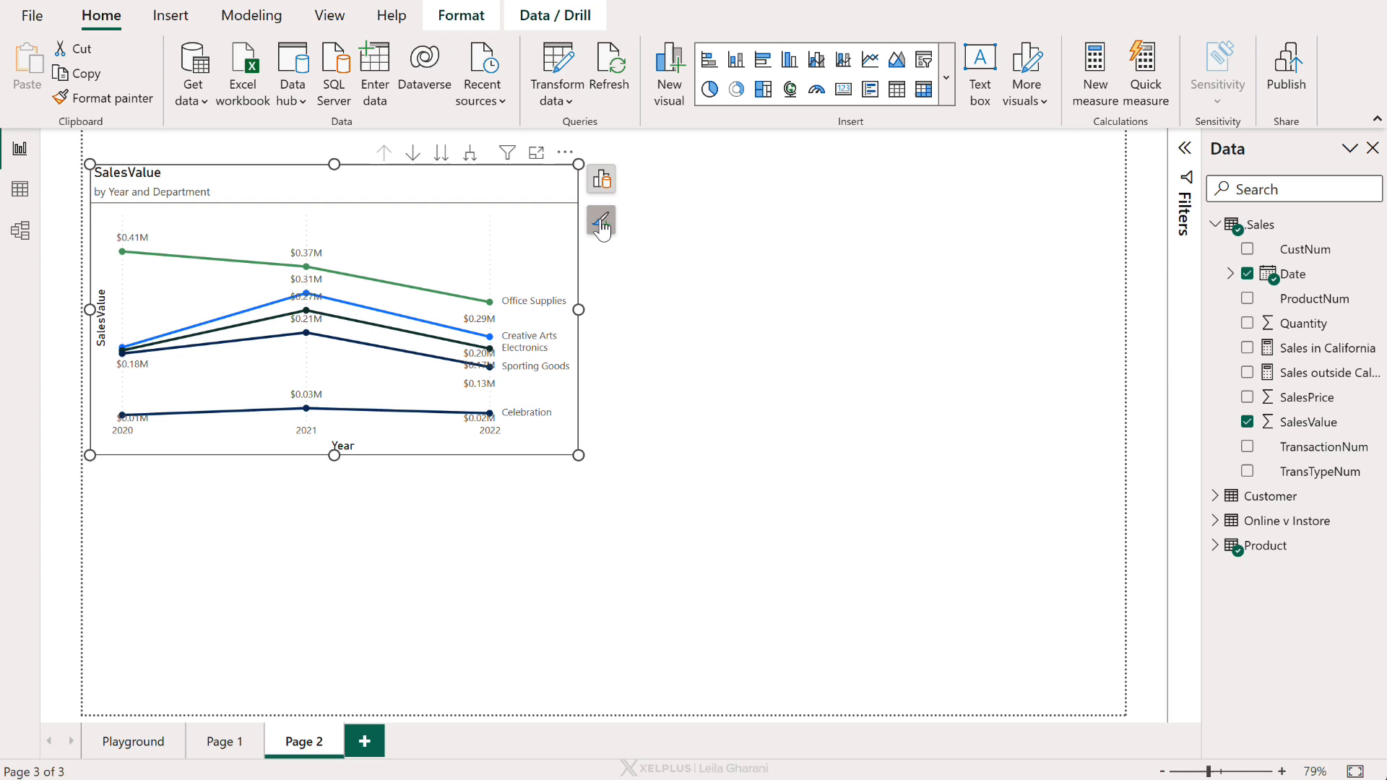
{"action": "mouse_move", "coordinate": [330, 14]}
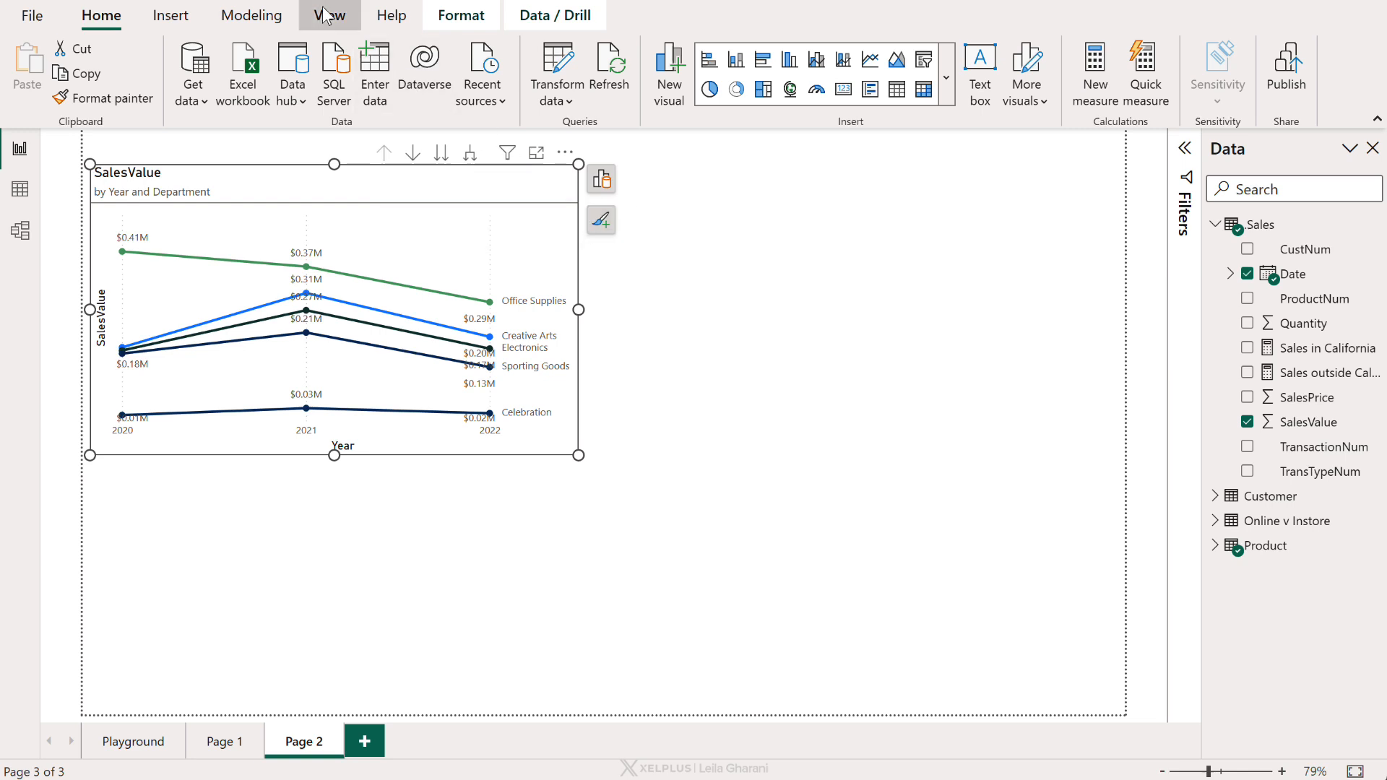
From the View tab, show the Format and Bookmarks panes beside the chart.
{"action": "left_click", "coordinate": [329, 15]}
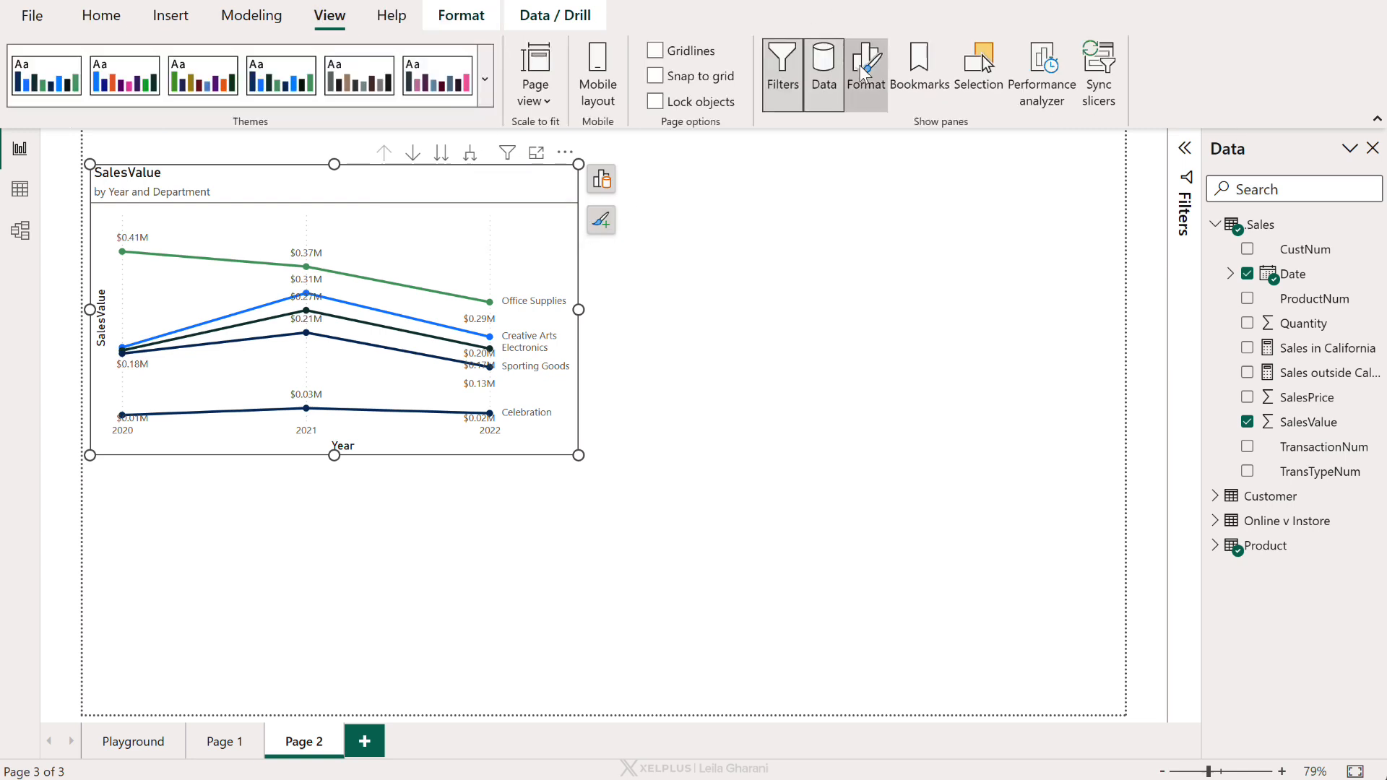
{"action": "left_click", "coordinate": [864, 66]}
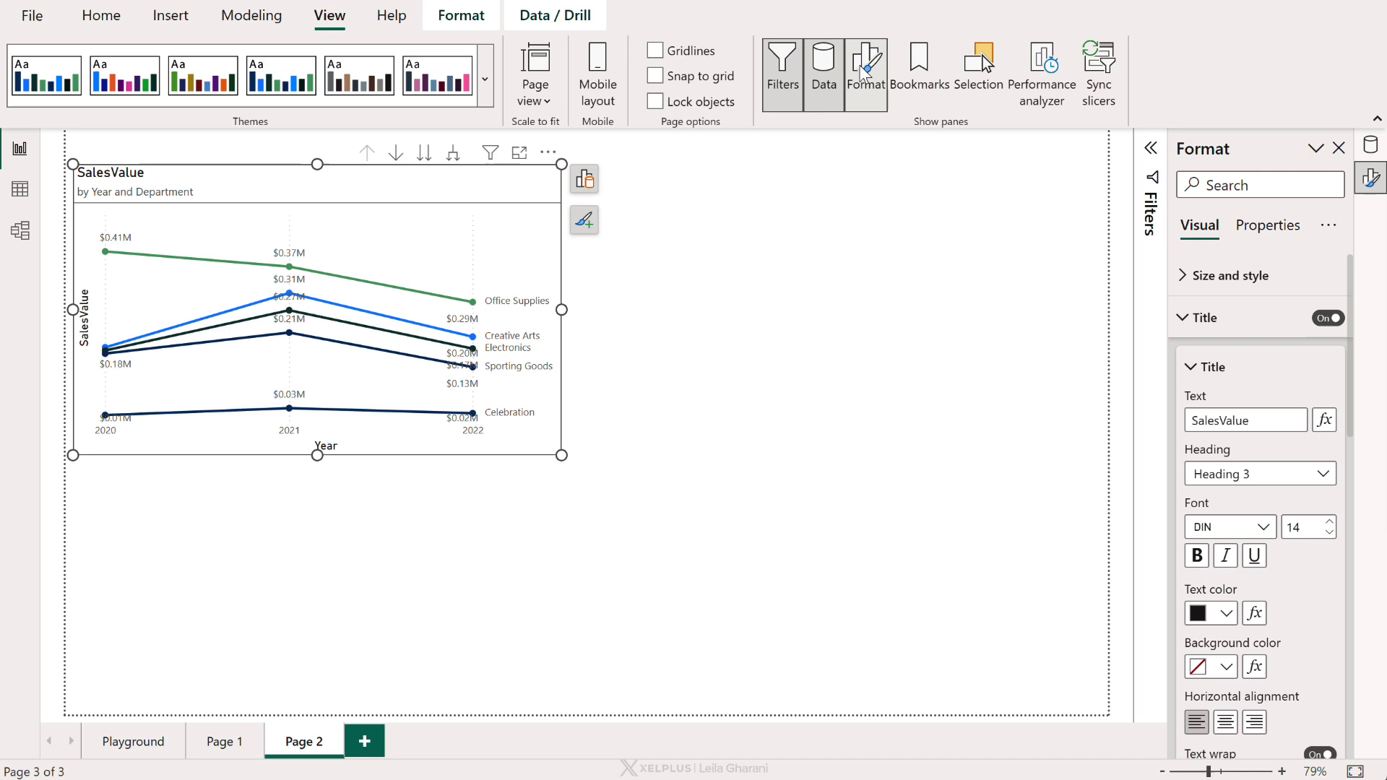
{"action": "left_click", "coordinate": [919, 71]}
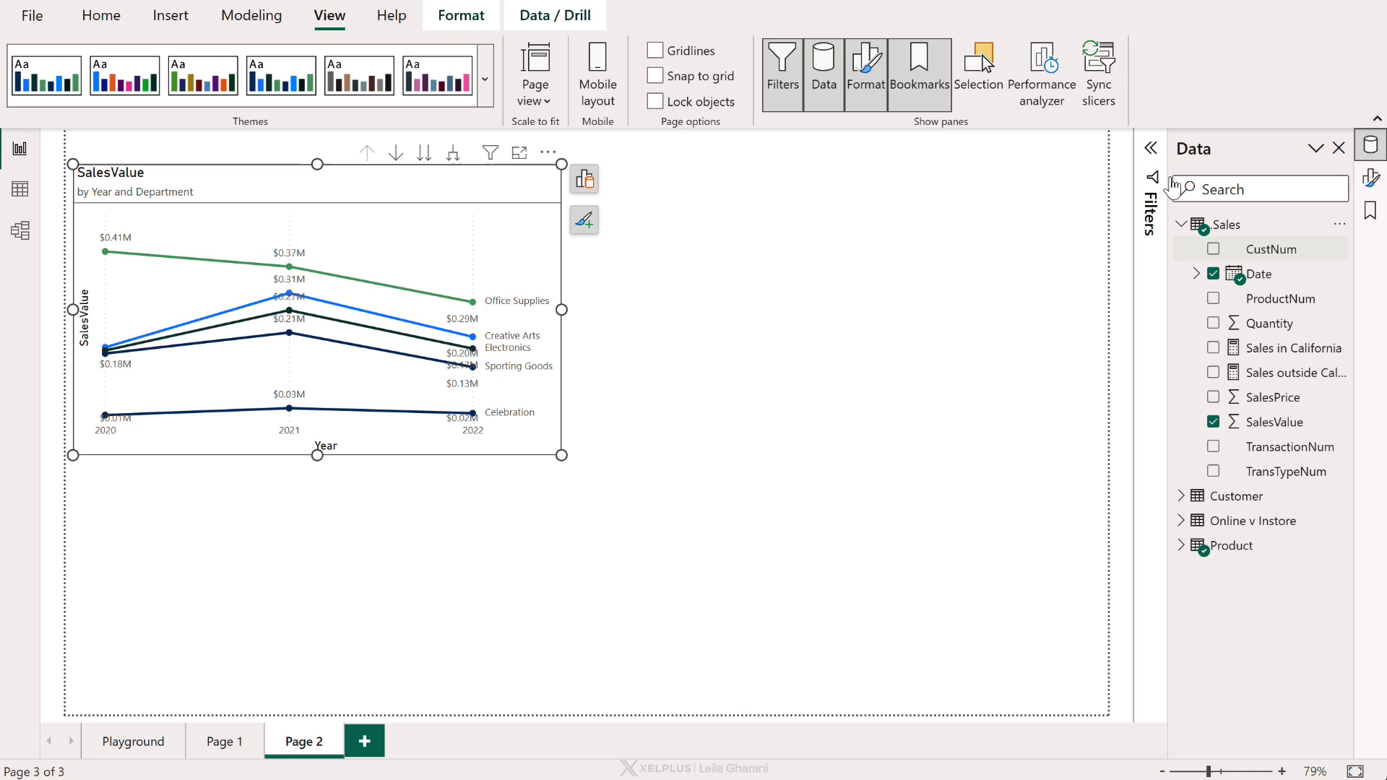
{"action": "mouse_move", "coordinate": [1072, 278]}
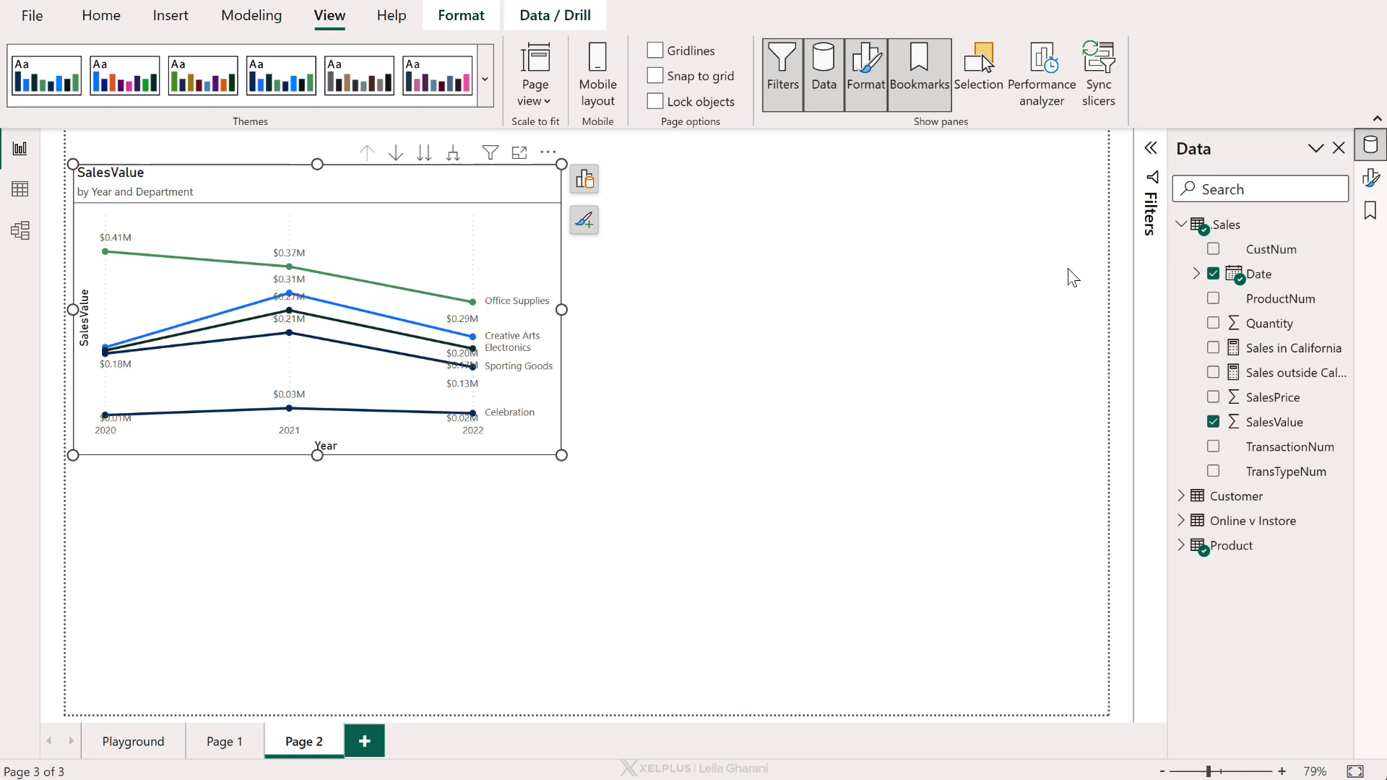
{"action": "mouse_move", "coordinate": [777, 200]}
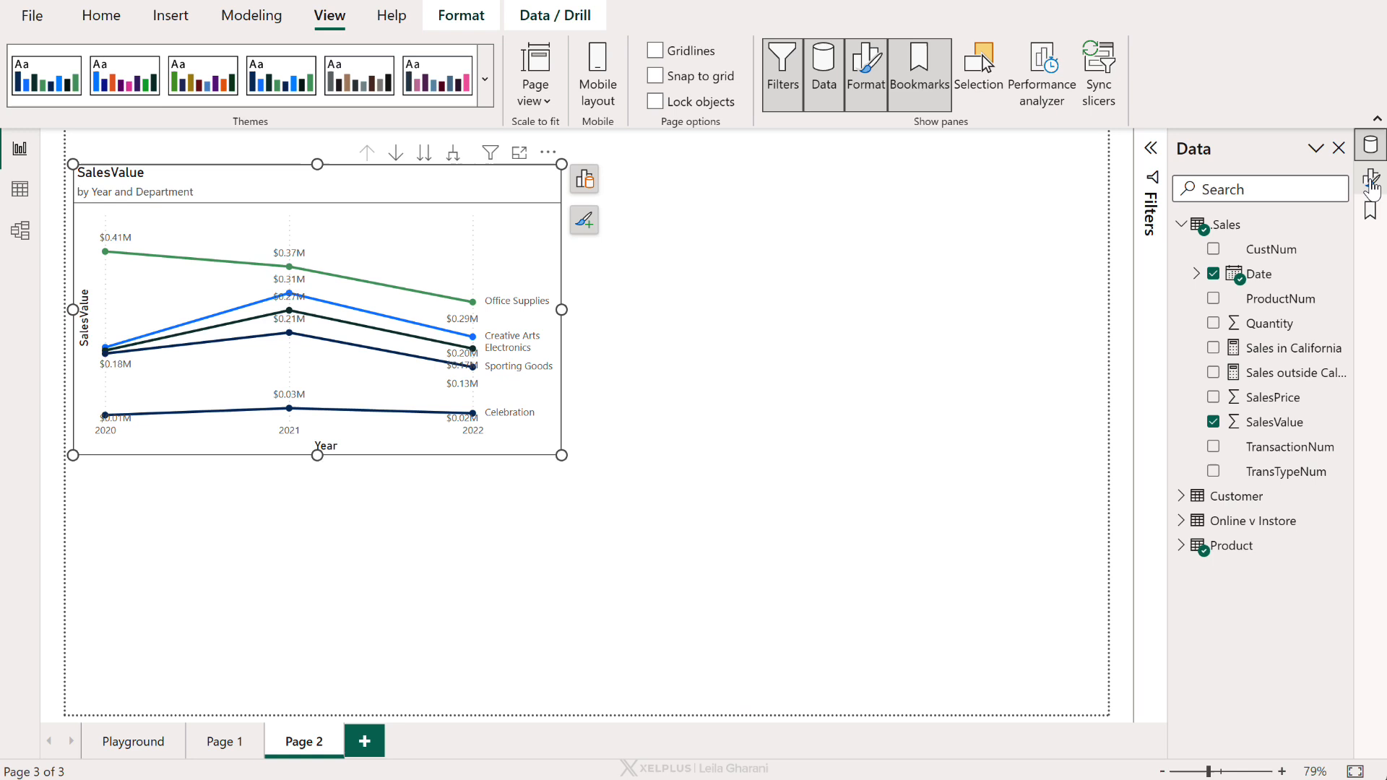
Open Format and Bookmarks as separate side-by-side panes, then close the Bookmarks pane.
{"action": "left_click", "coordinate": [1372, 182]}
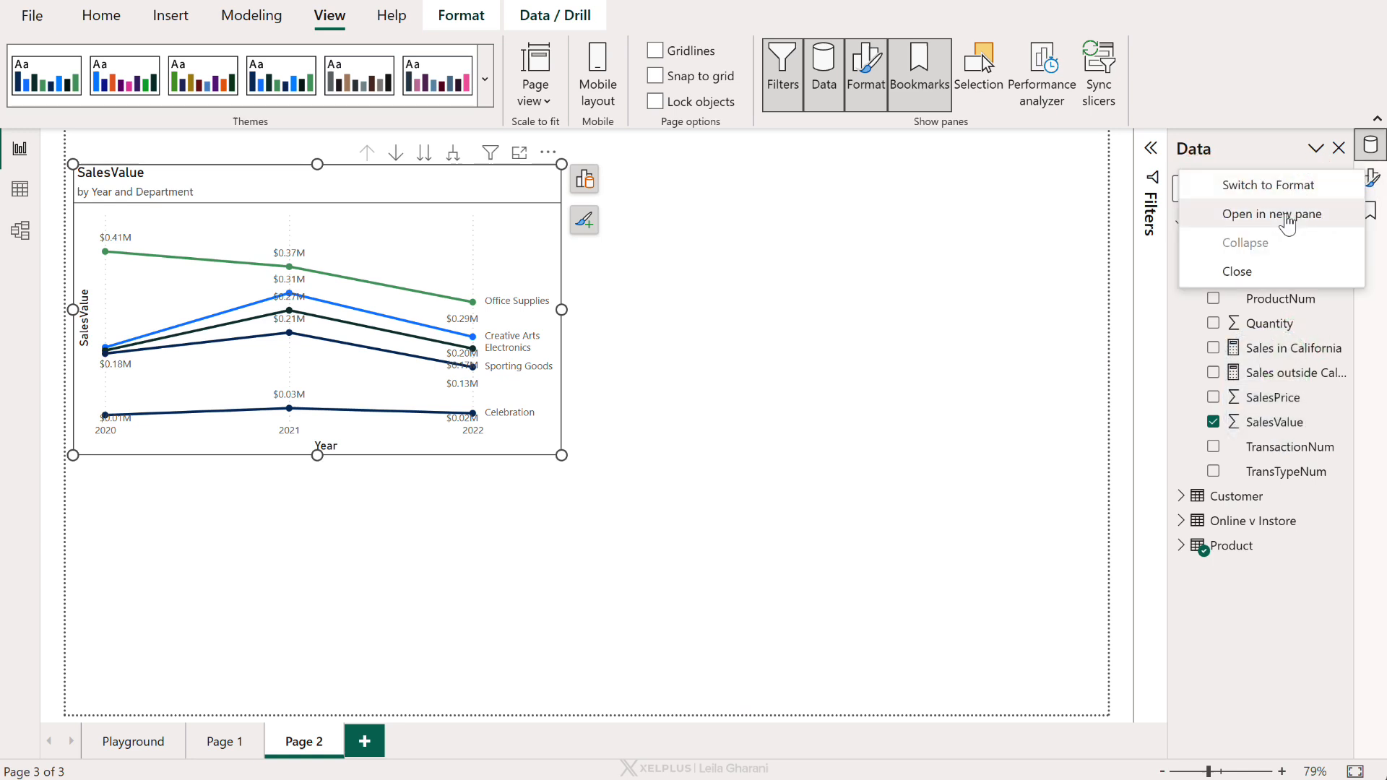
{"action": "left_click", "coordinate": [1272, 214]}
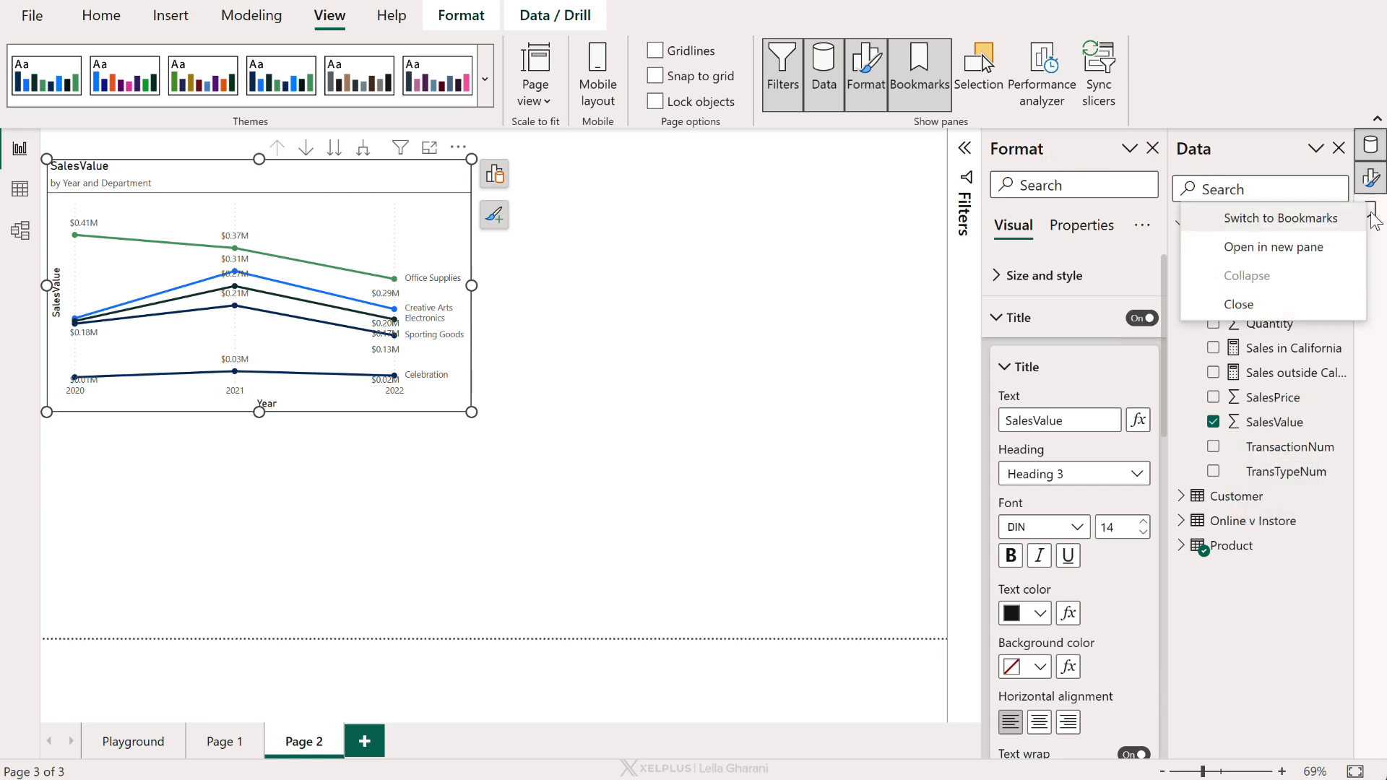
{"action": "left_click", "coordinate": [1282, 218]}
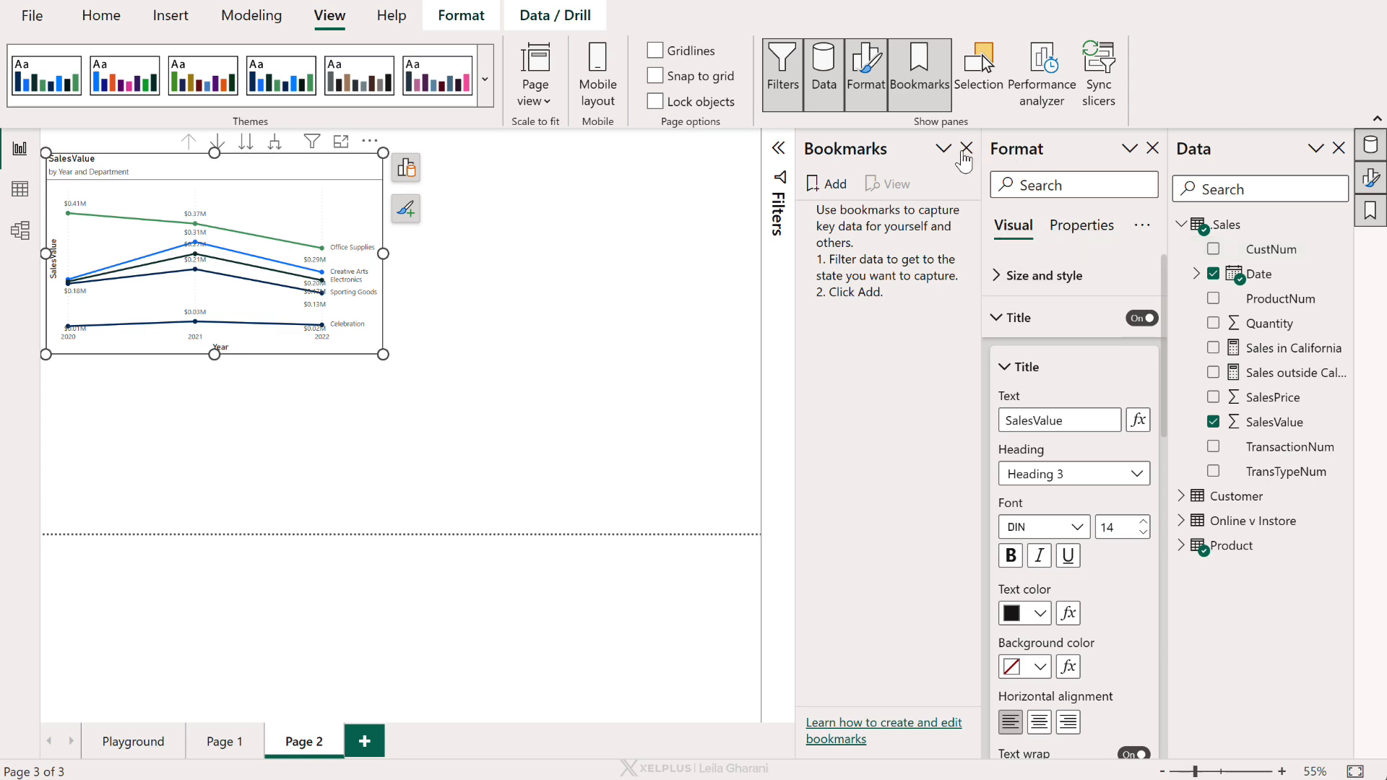
{"action": "left_click", "coordinate": [964, 147]}
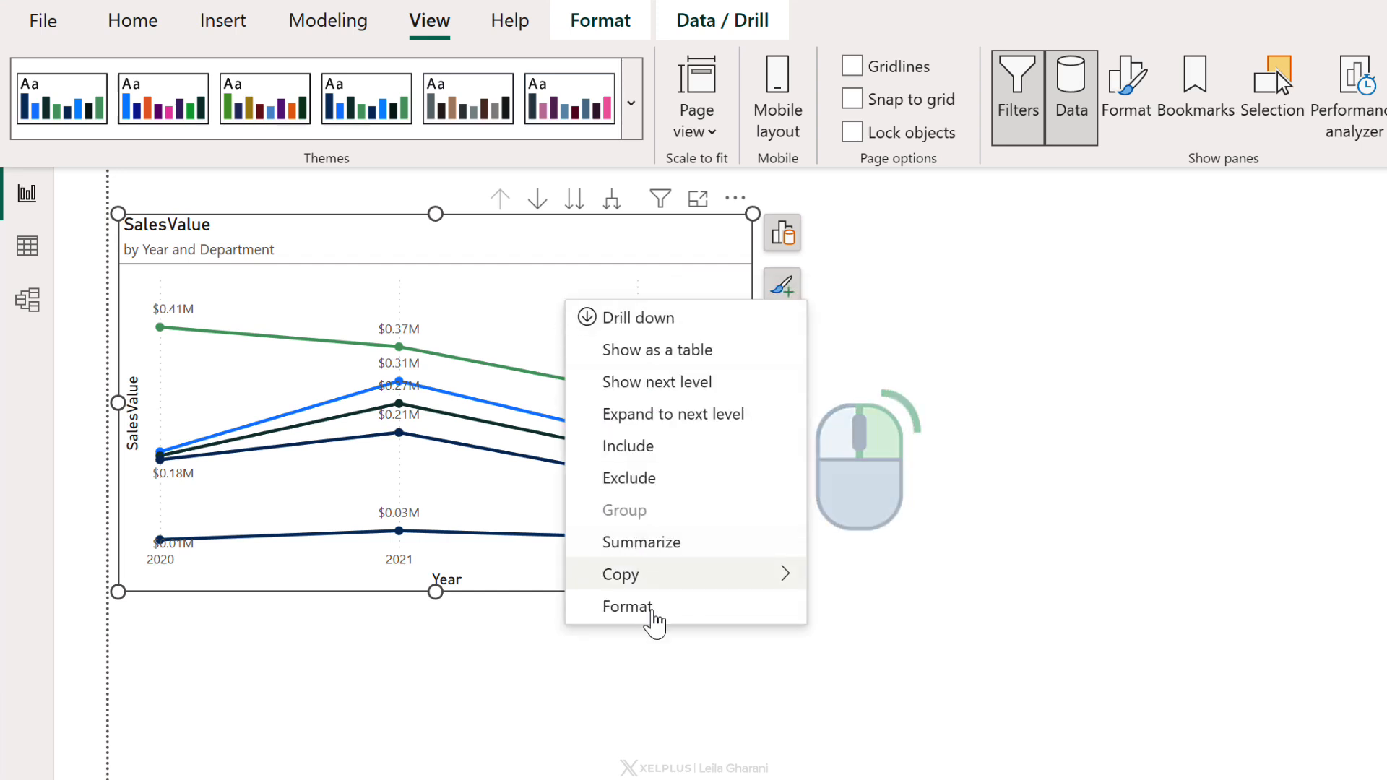
Bring up the on-chart formatting menu for the 'Office Supplies' line via the chart's context menu.
{"action": "left_click", "coordinate": [629, 607]}
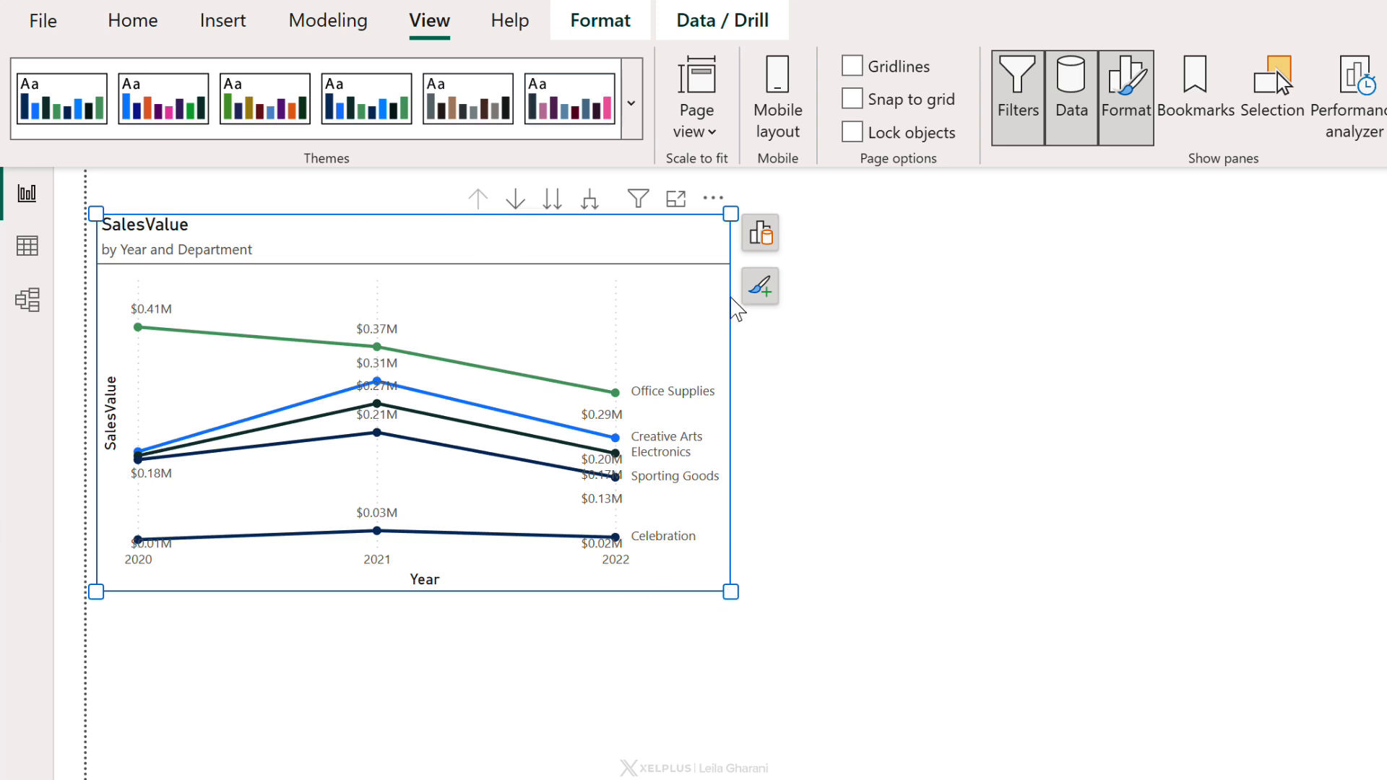
{"action": "mouse_move", "coordinate": [651, 346]}
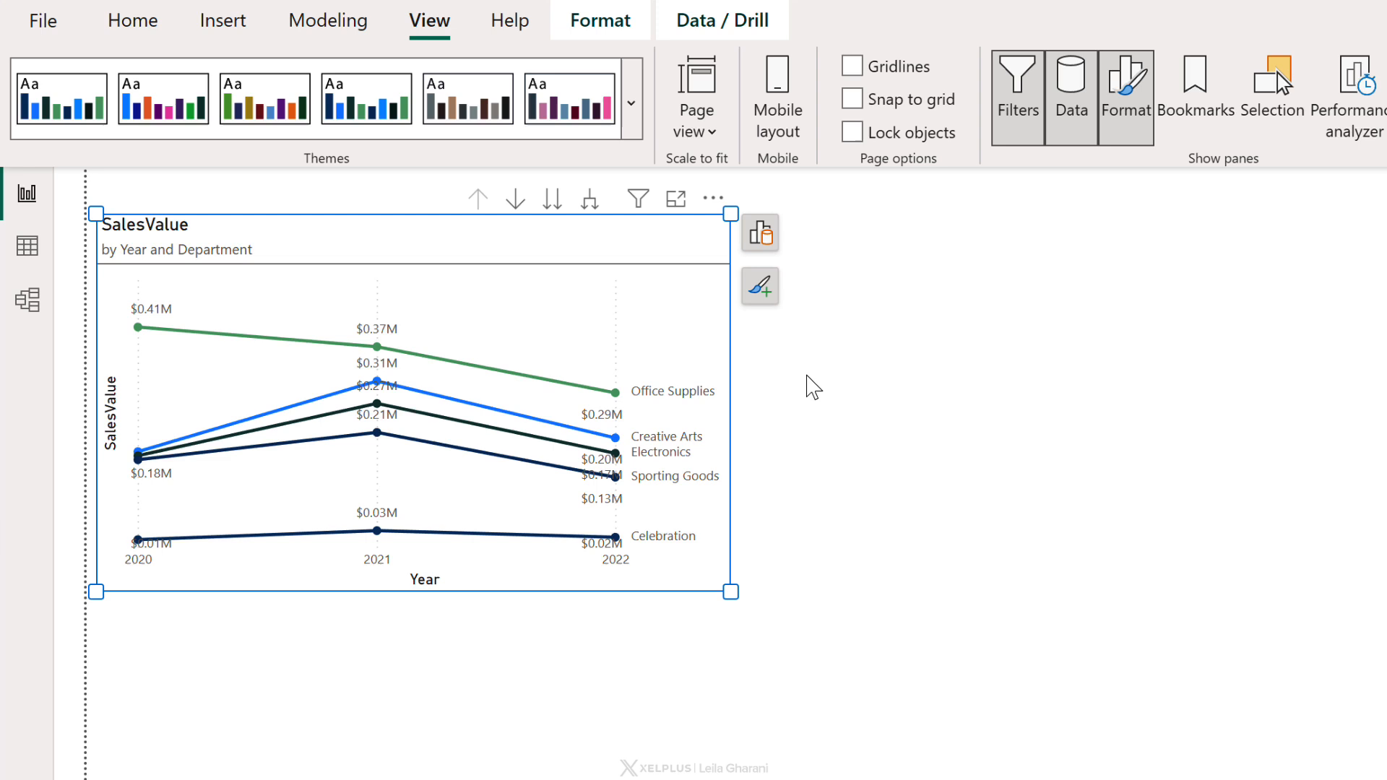
{"action": "left_click", "coordinate": [651, 338]}
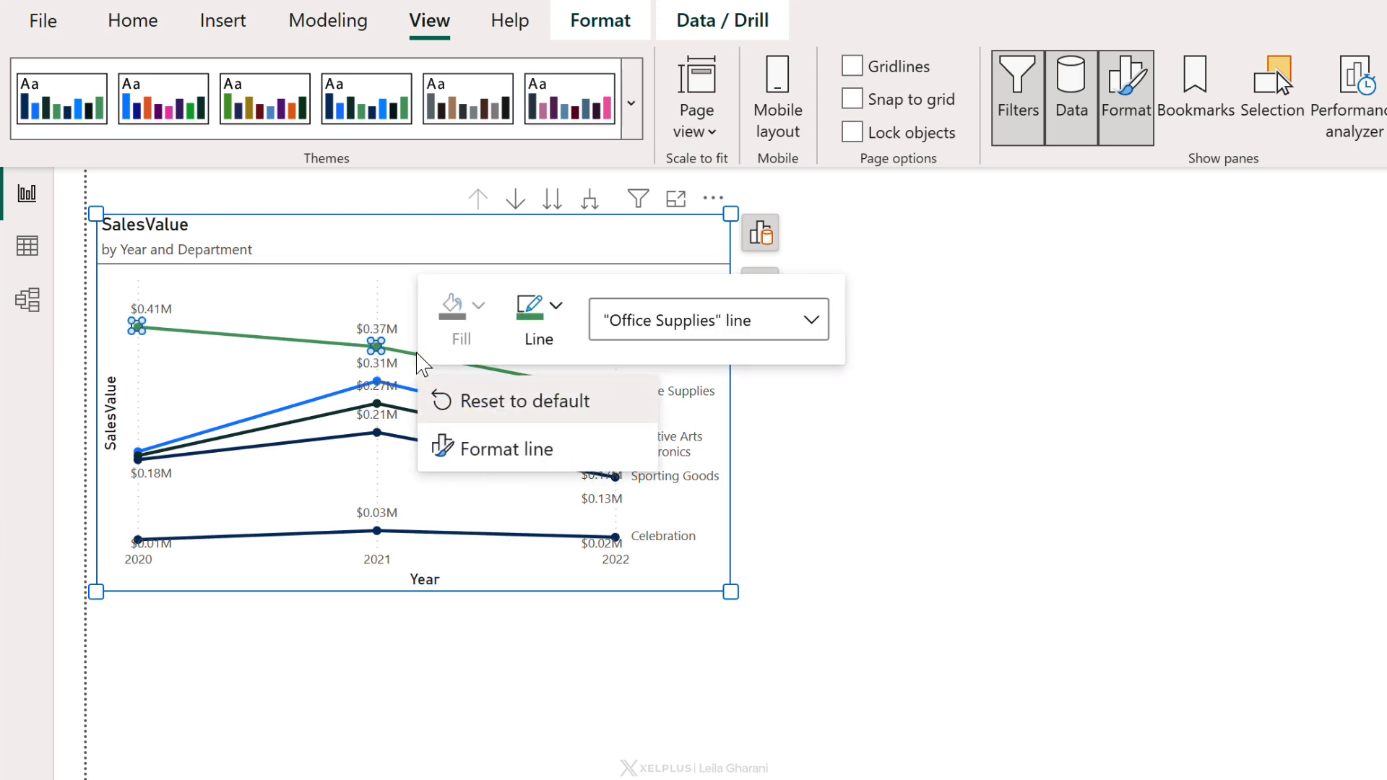
{"action": "mouse_move", "coordinate": [250, 509]}
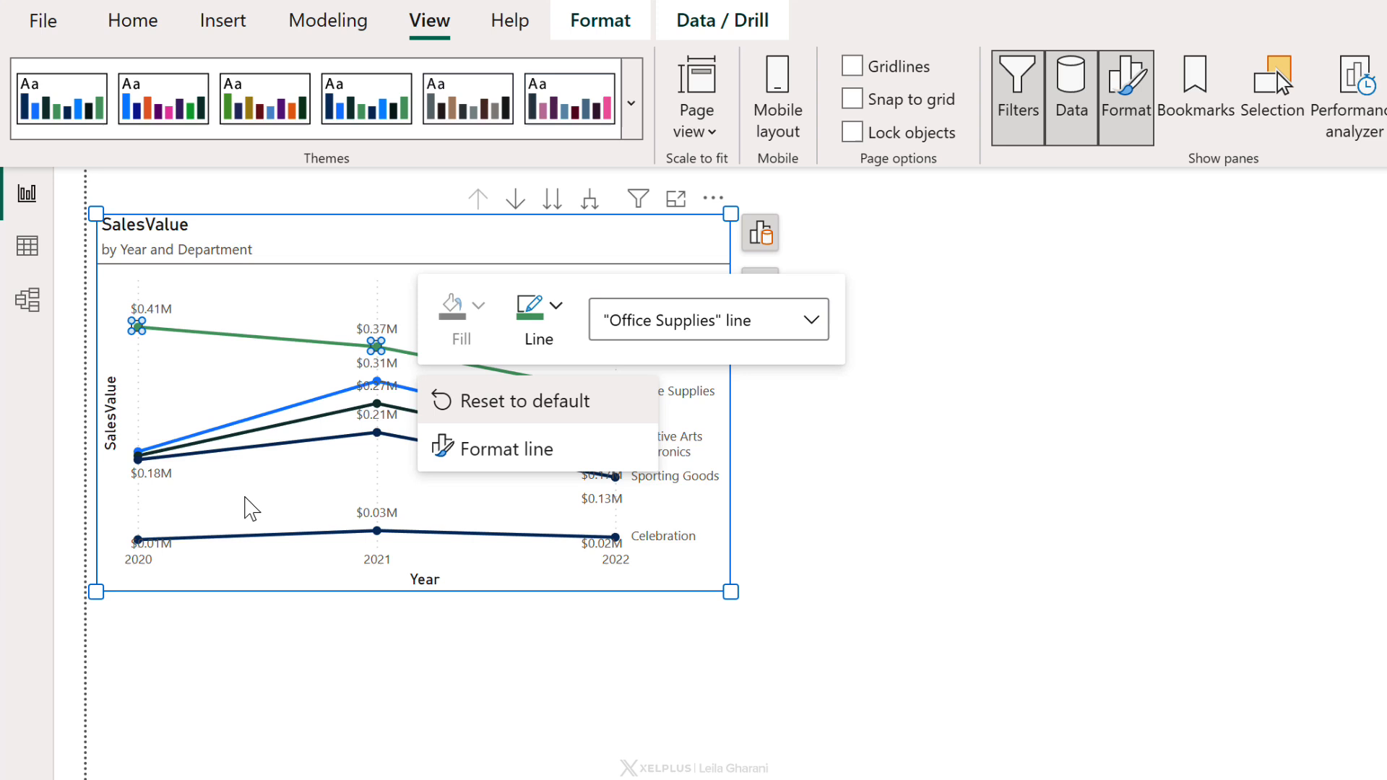
{"action": "mouse_move", "coordinate": [577, 303]}
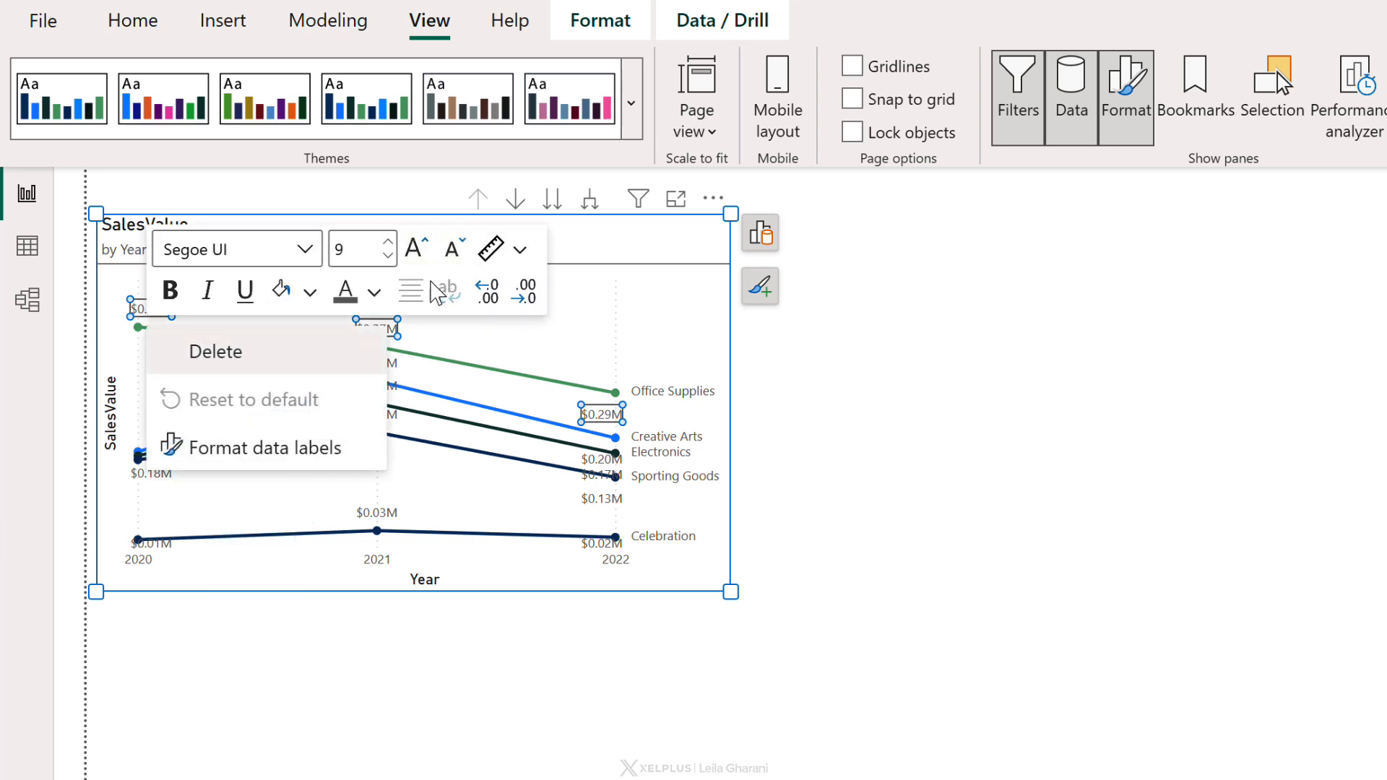
Increase the data label font size from 9 to 10 using the on-object toolbar.
{"action": "left_click", "coordinate": [413, 248]}
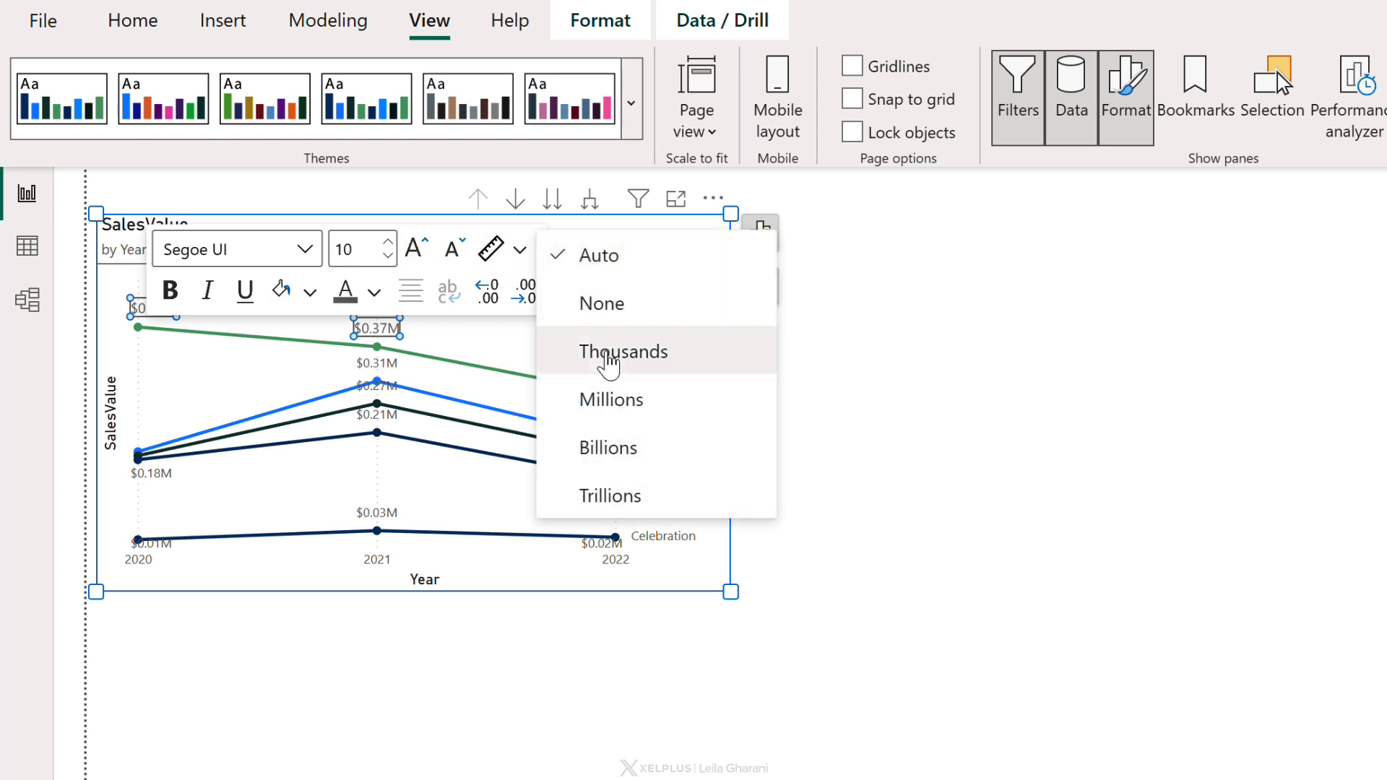
{"action": "mouse_move", "coordinate": [429, 584]}
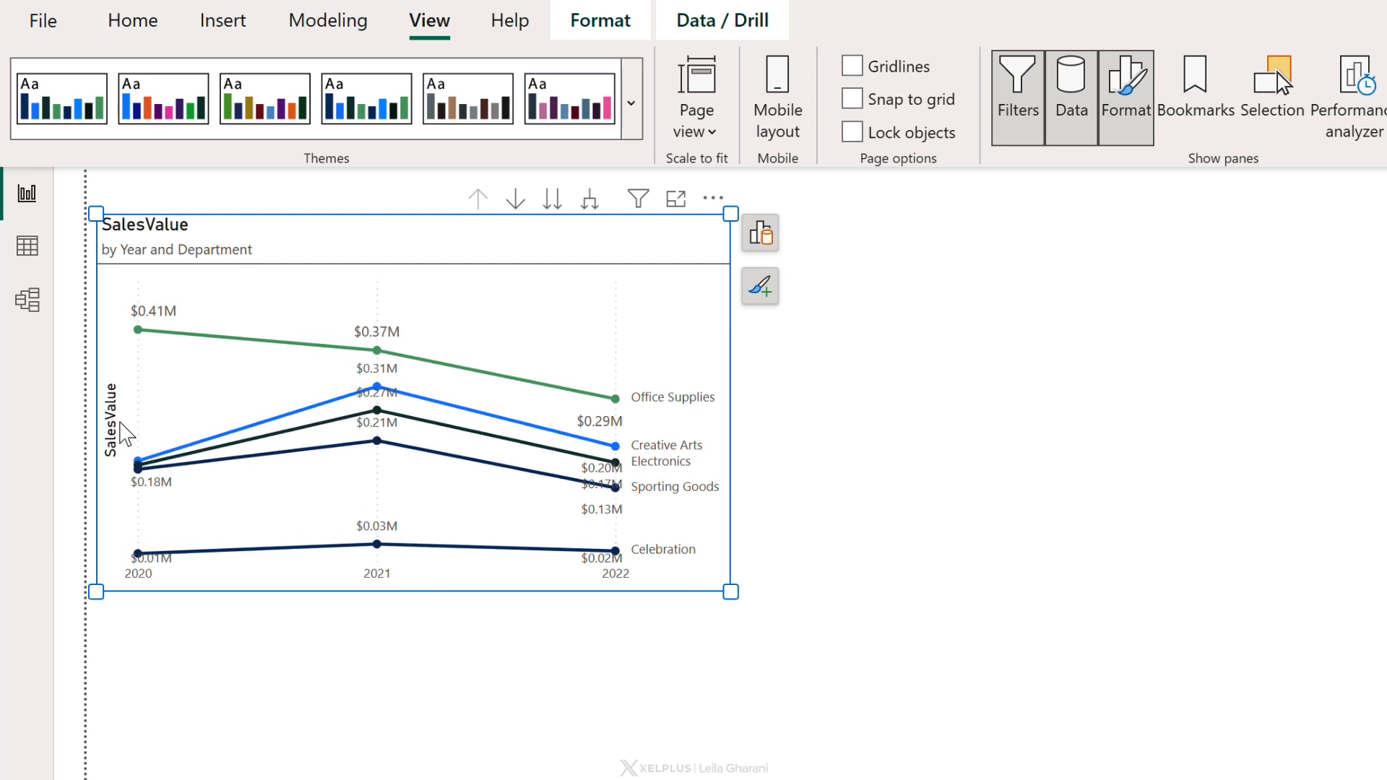
Rename the vertical axis title from SalesValue to Sales and reselect the chart.
{"action": "left_click", "coordinate": [109, 422]}
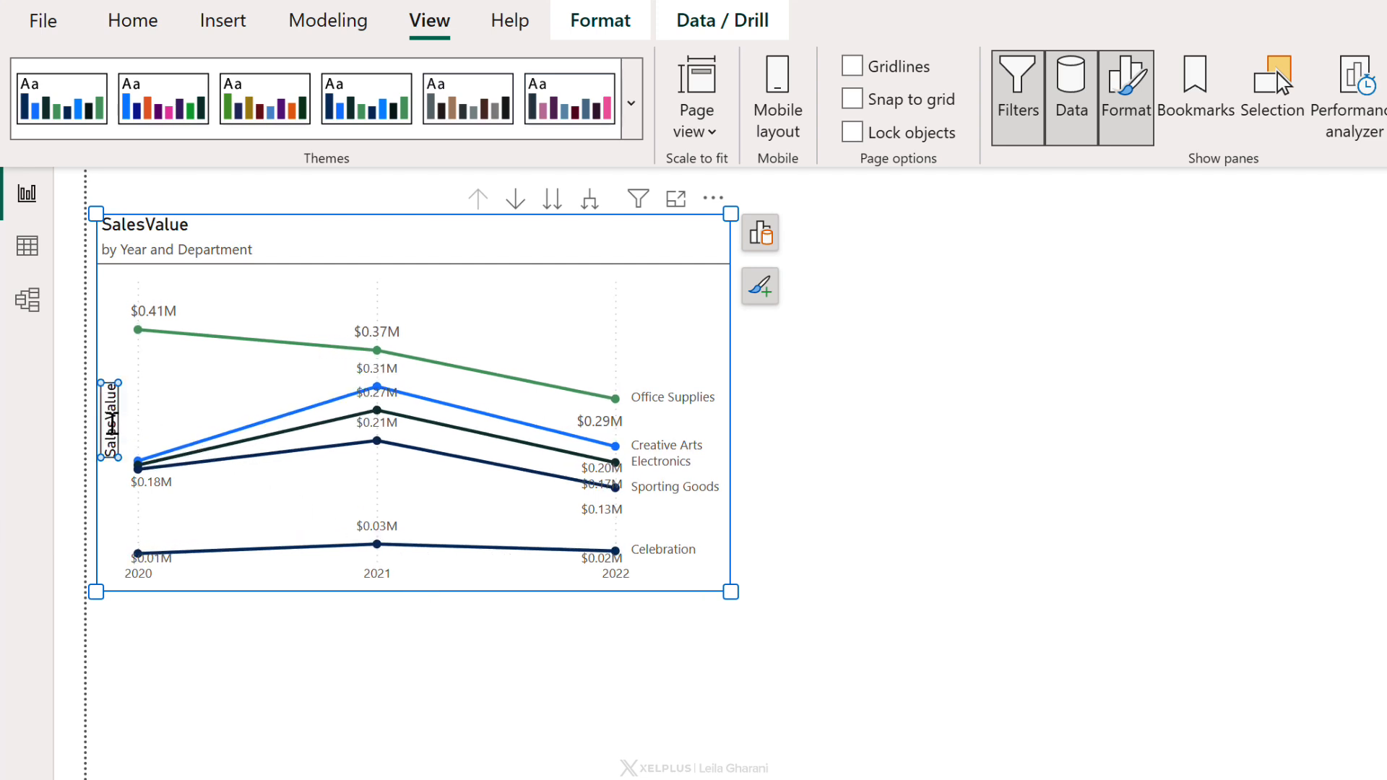
{"action": "double_click", "coordinate": [110, 423]}
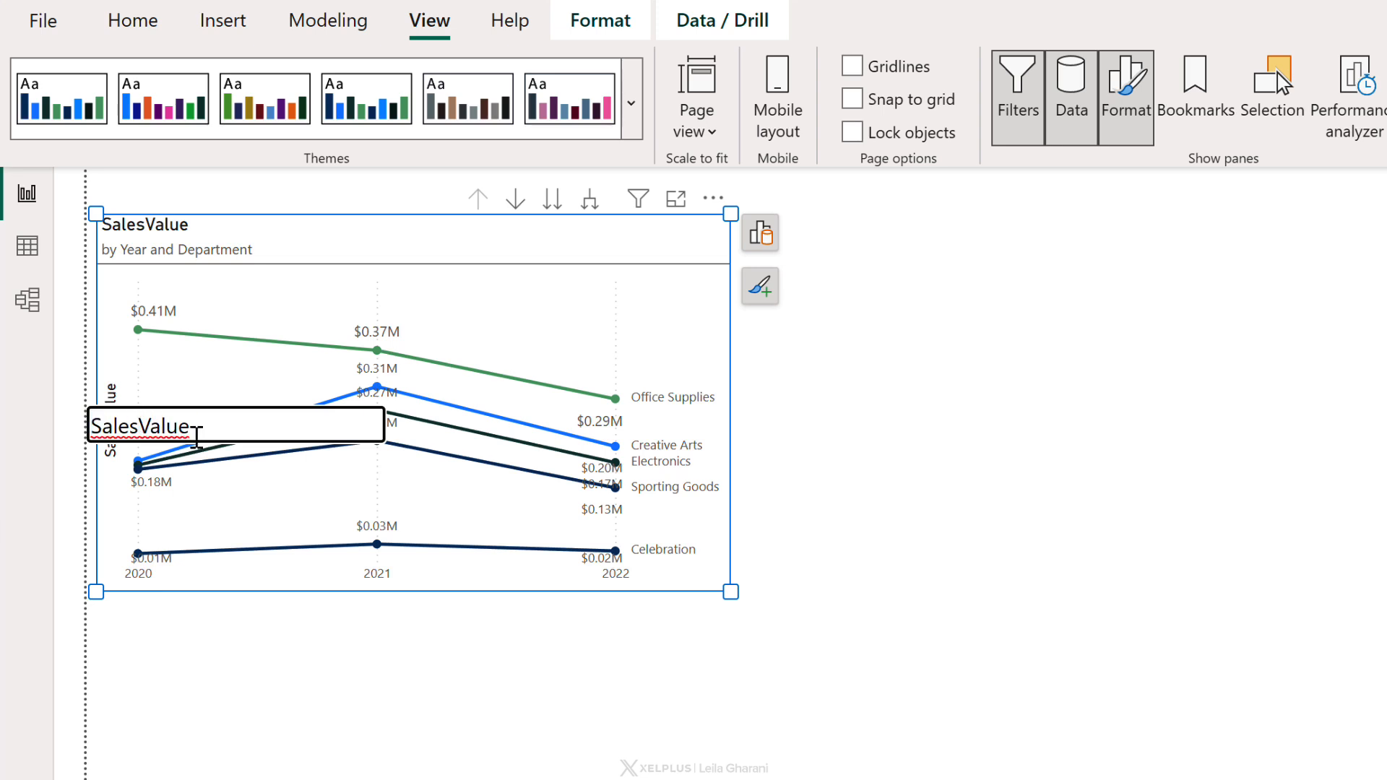
{"action": "double_click", "coordinate": [164, 428]}
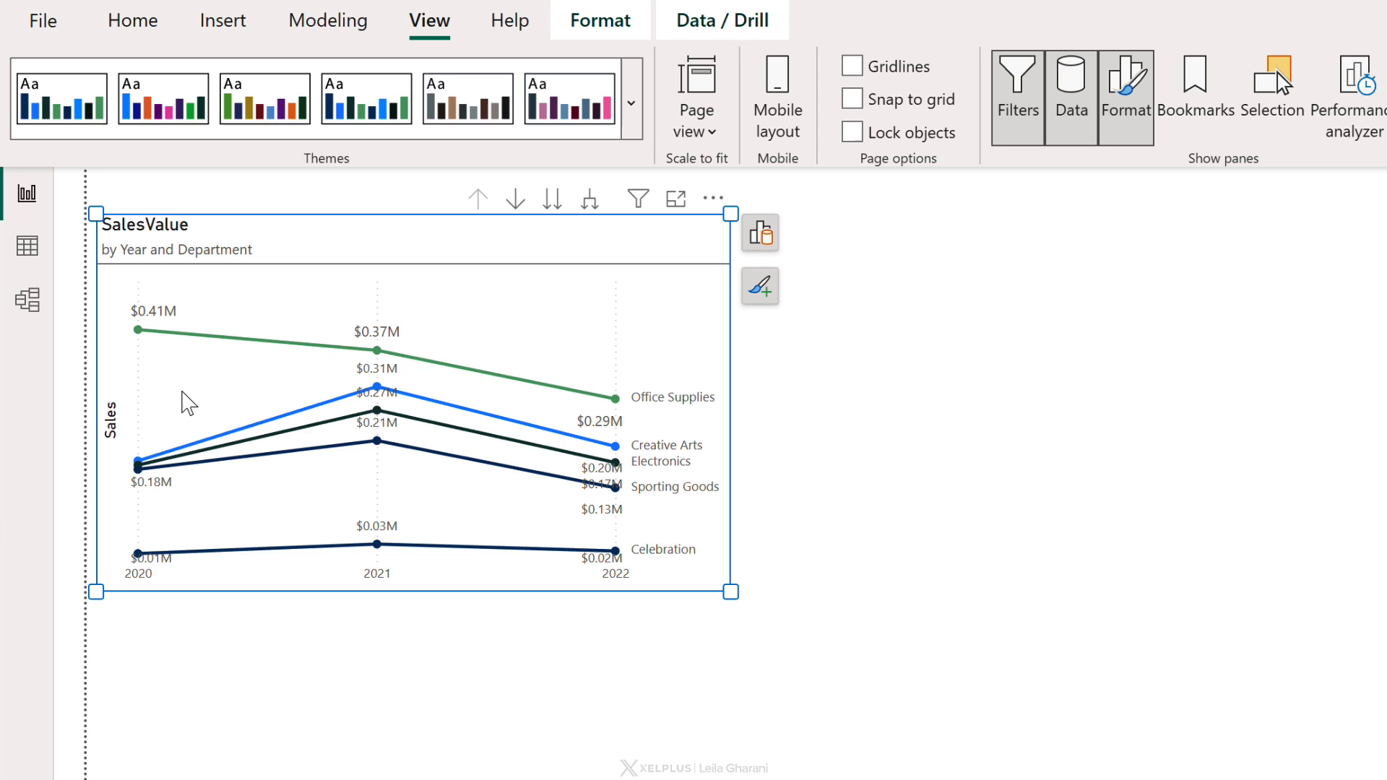
{"action": "mouse_move", "coordinate": [191, 312]}
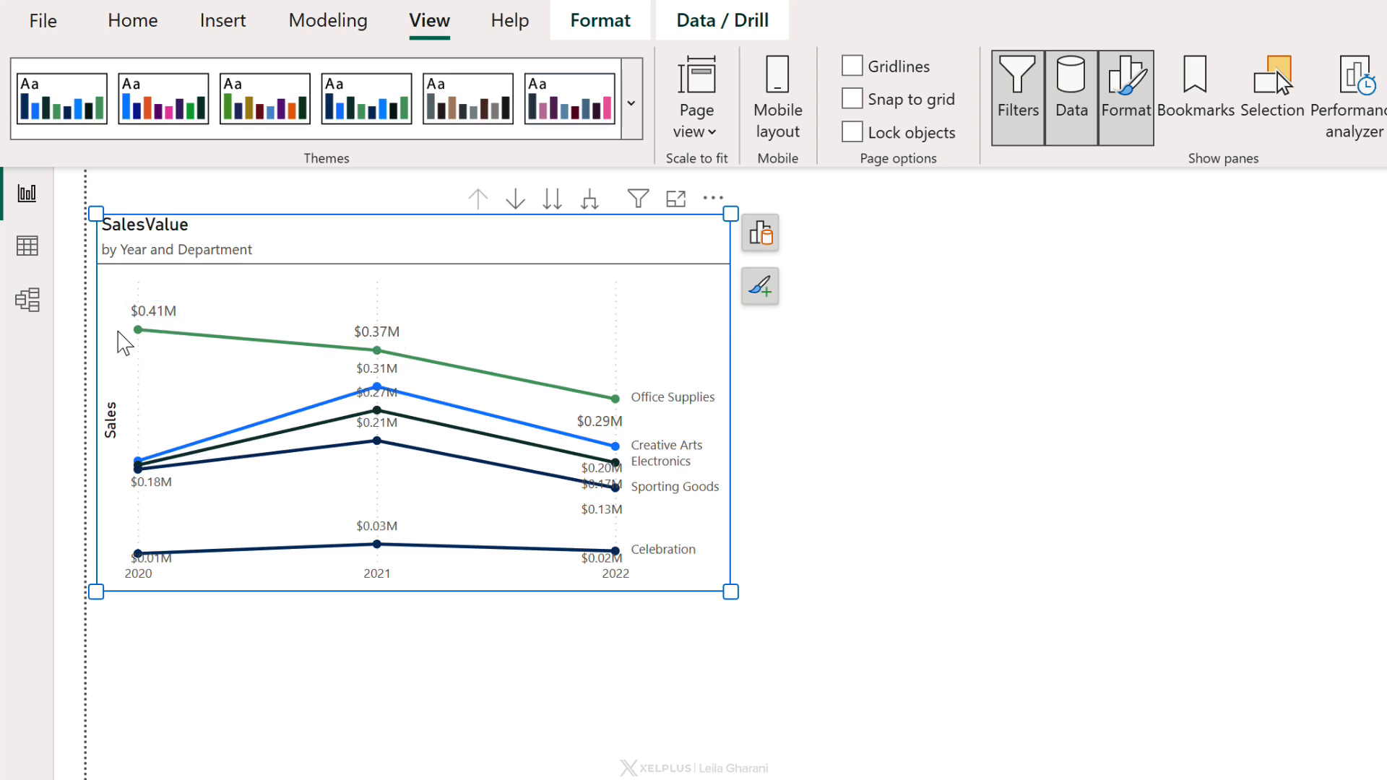
{"action": "mouse_move", "coordinate": [834, 419]}
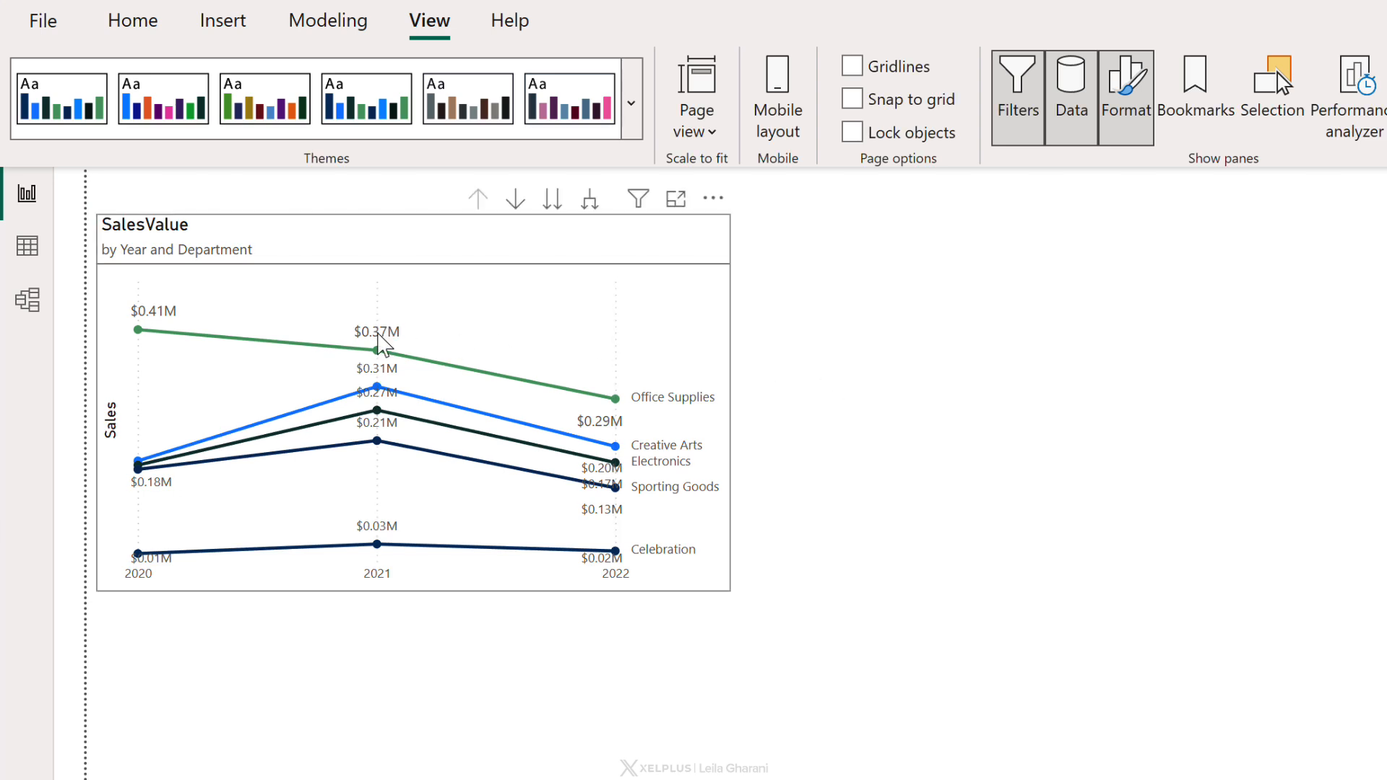
{"action": "left_click", "coordinate": [376, 350]}
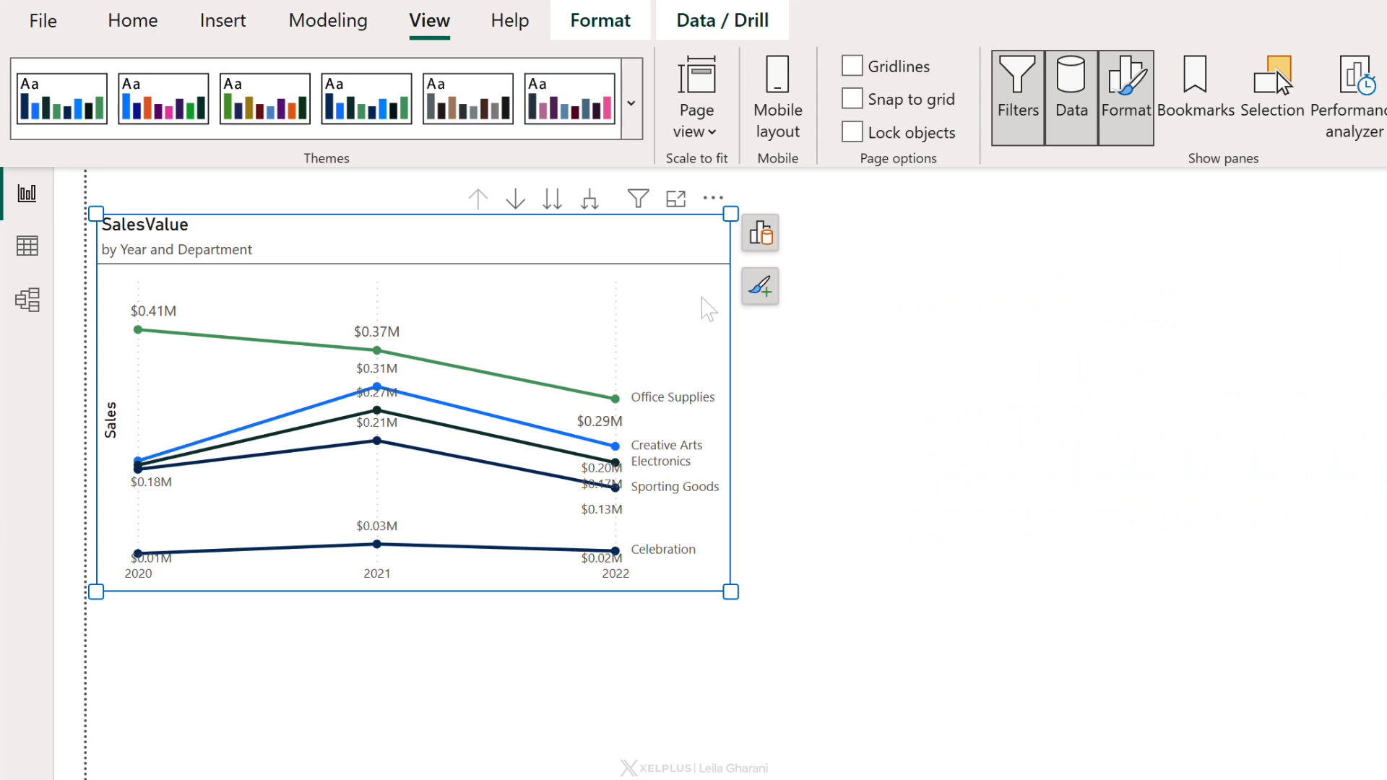
{"action": "mouse_move", "coordinate": [948, 261]}
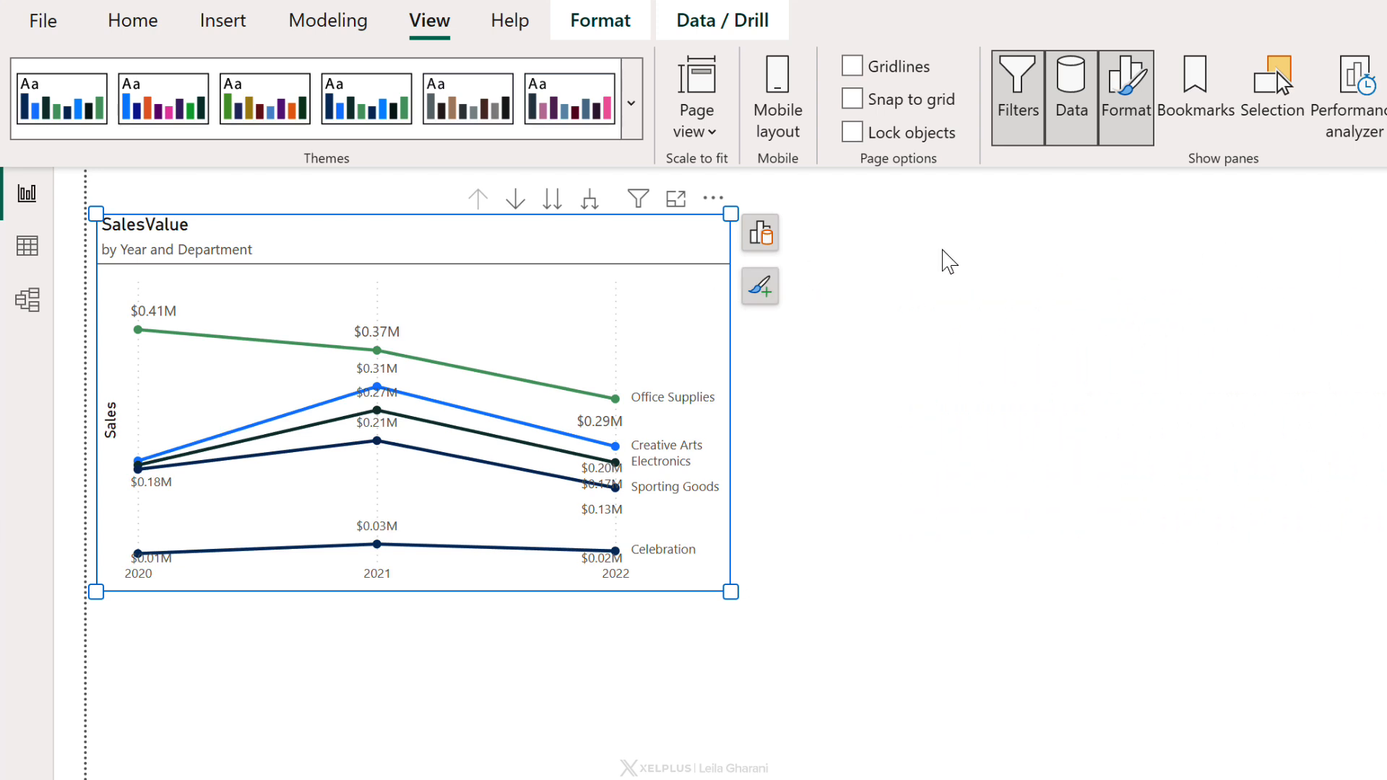
Deselect the chart and expand Page information showing Page 2's name and Drillthrough type.
{"action": "right_click", "coordinate": [947, 259]}
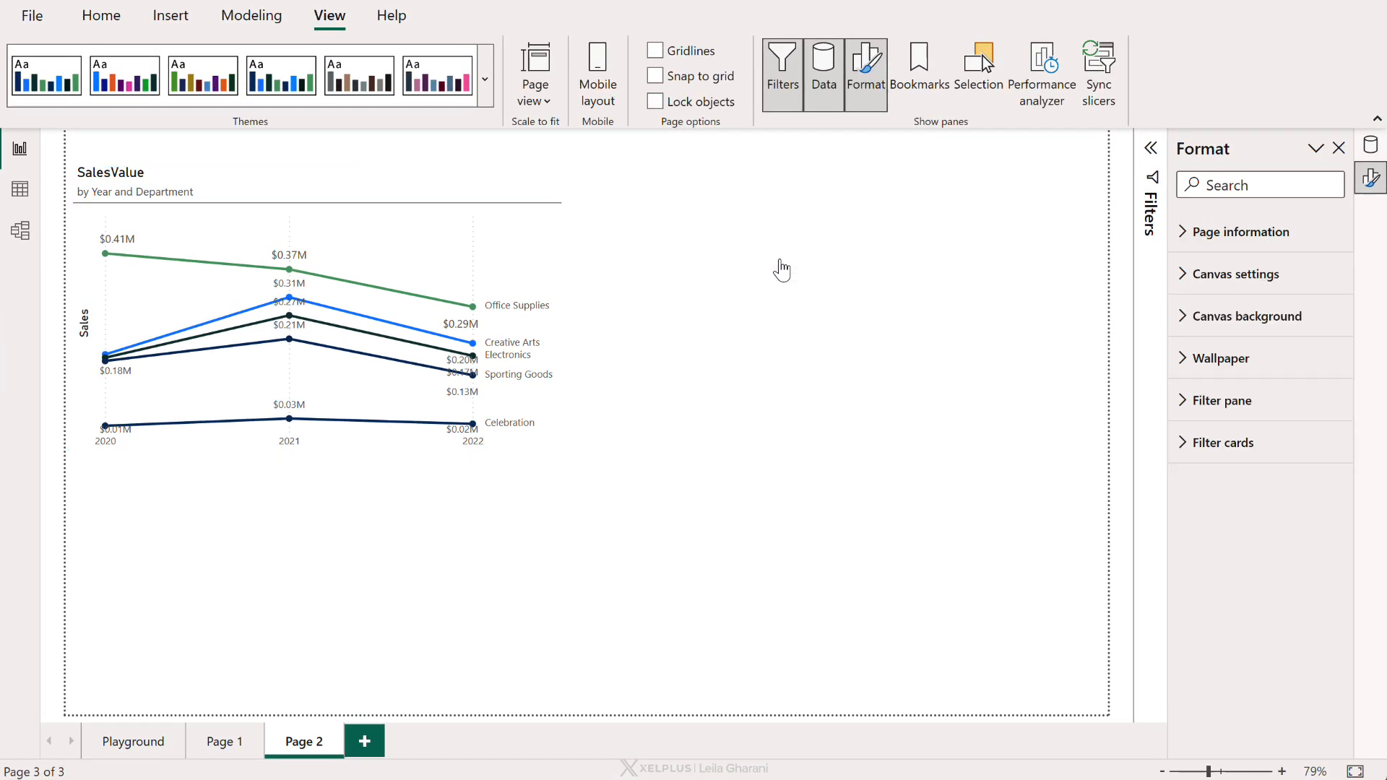
{"action": "mouse_move", "coordinate": [1062, 277]}
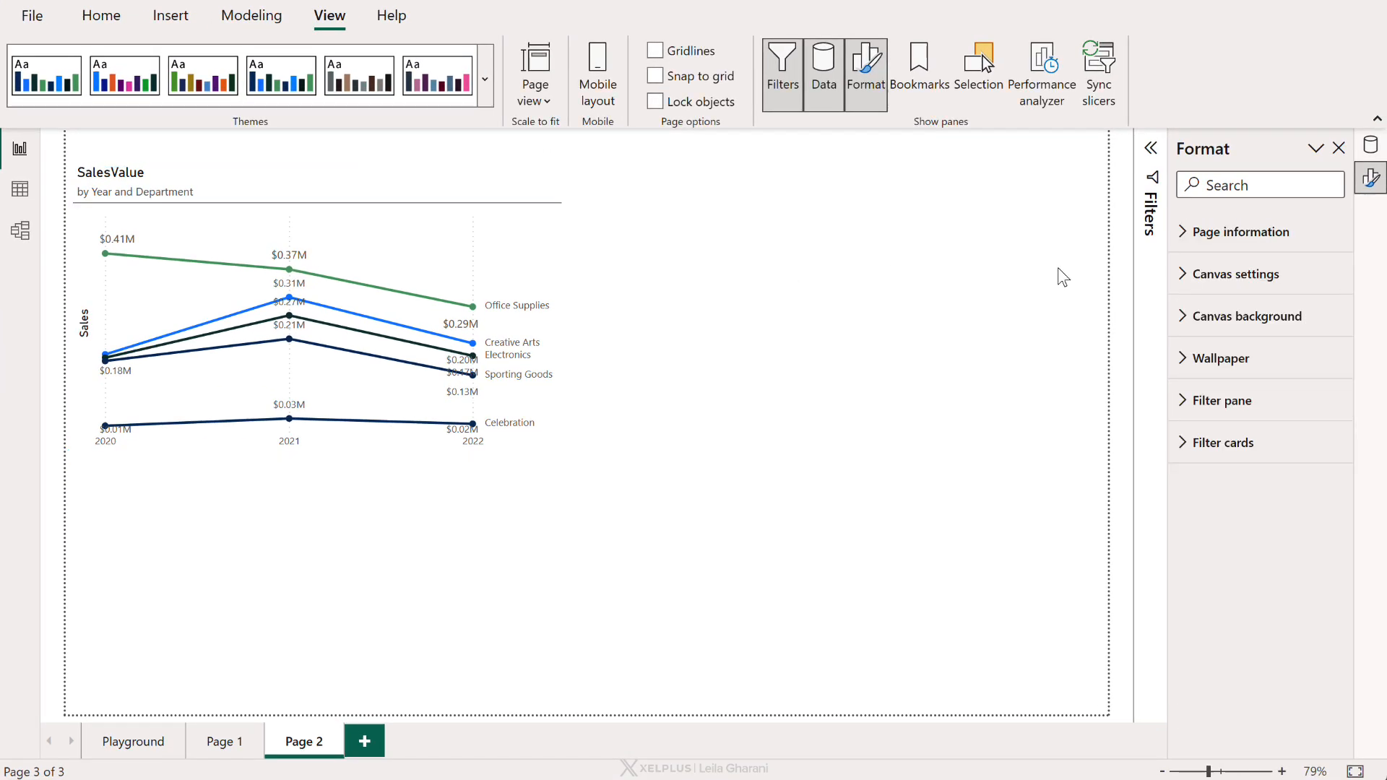
{"action": "left_click", "coordinate": [1241, 231]}
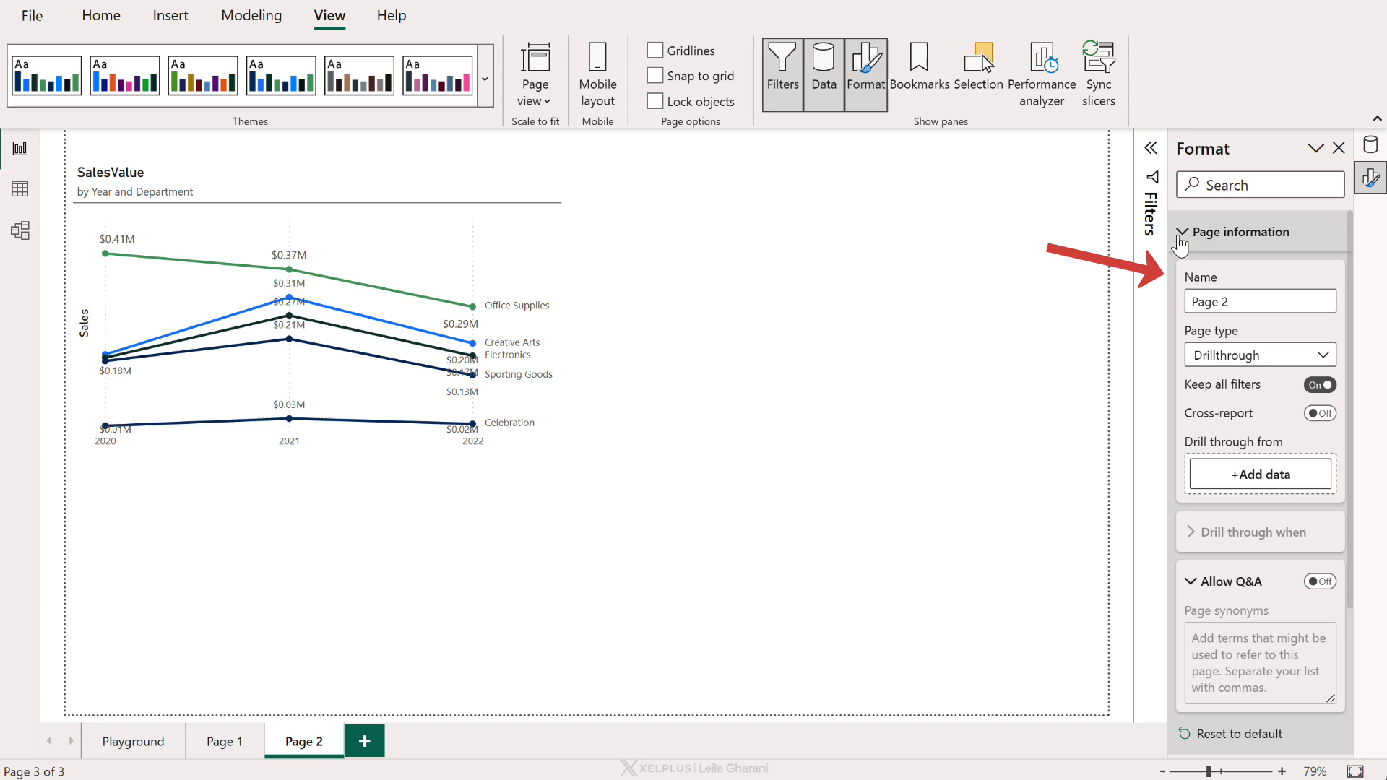